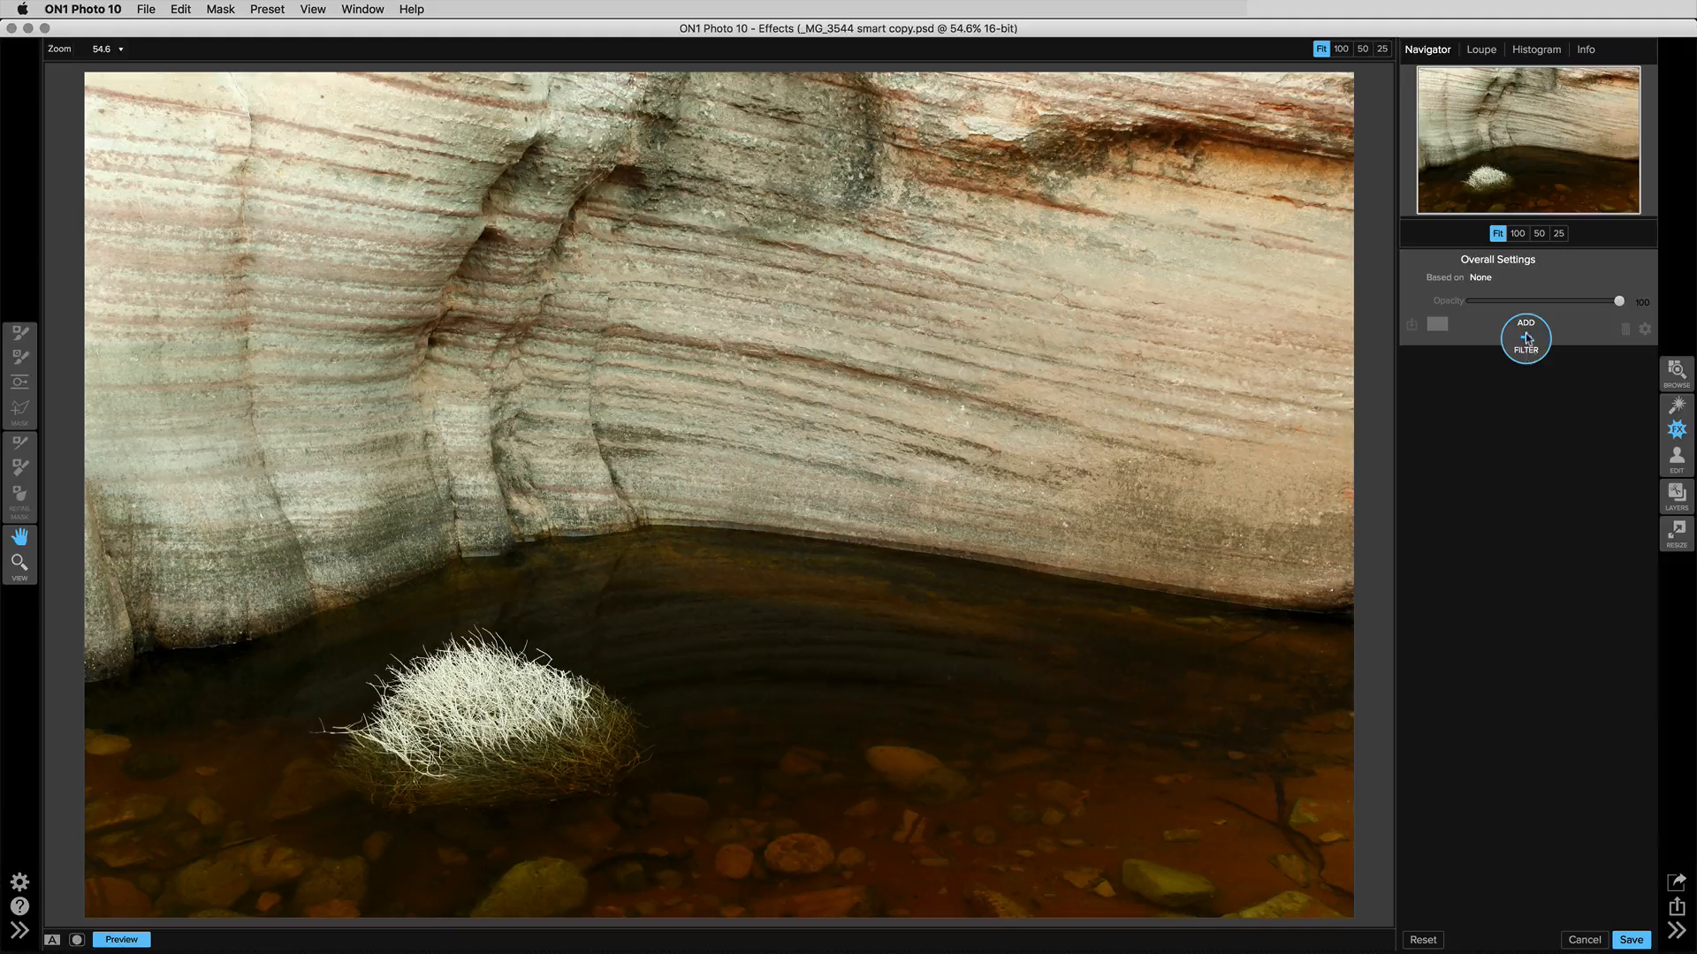
Step: Add a Tone Enhancer filter with Brightness -28 and Highlights -24 to darken the wall
{"action": "left_click", "coordinate": [1524, 337]}
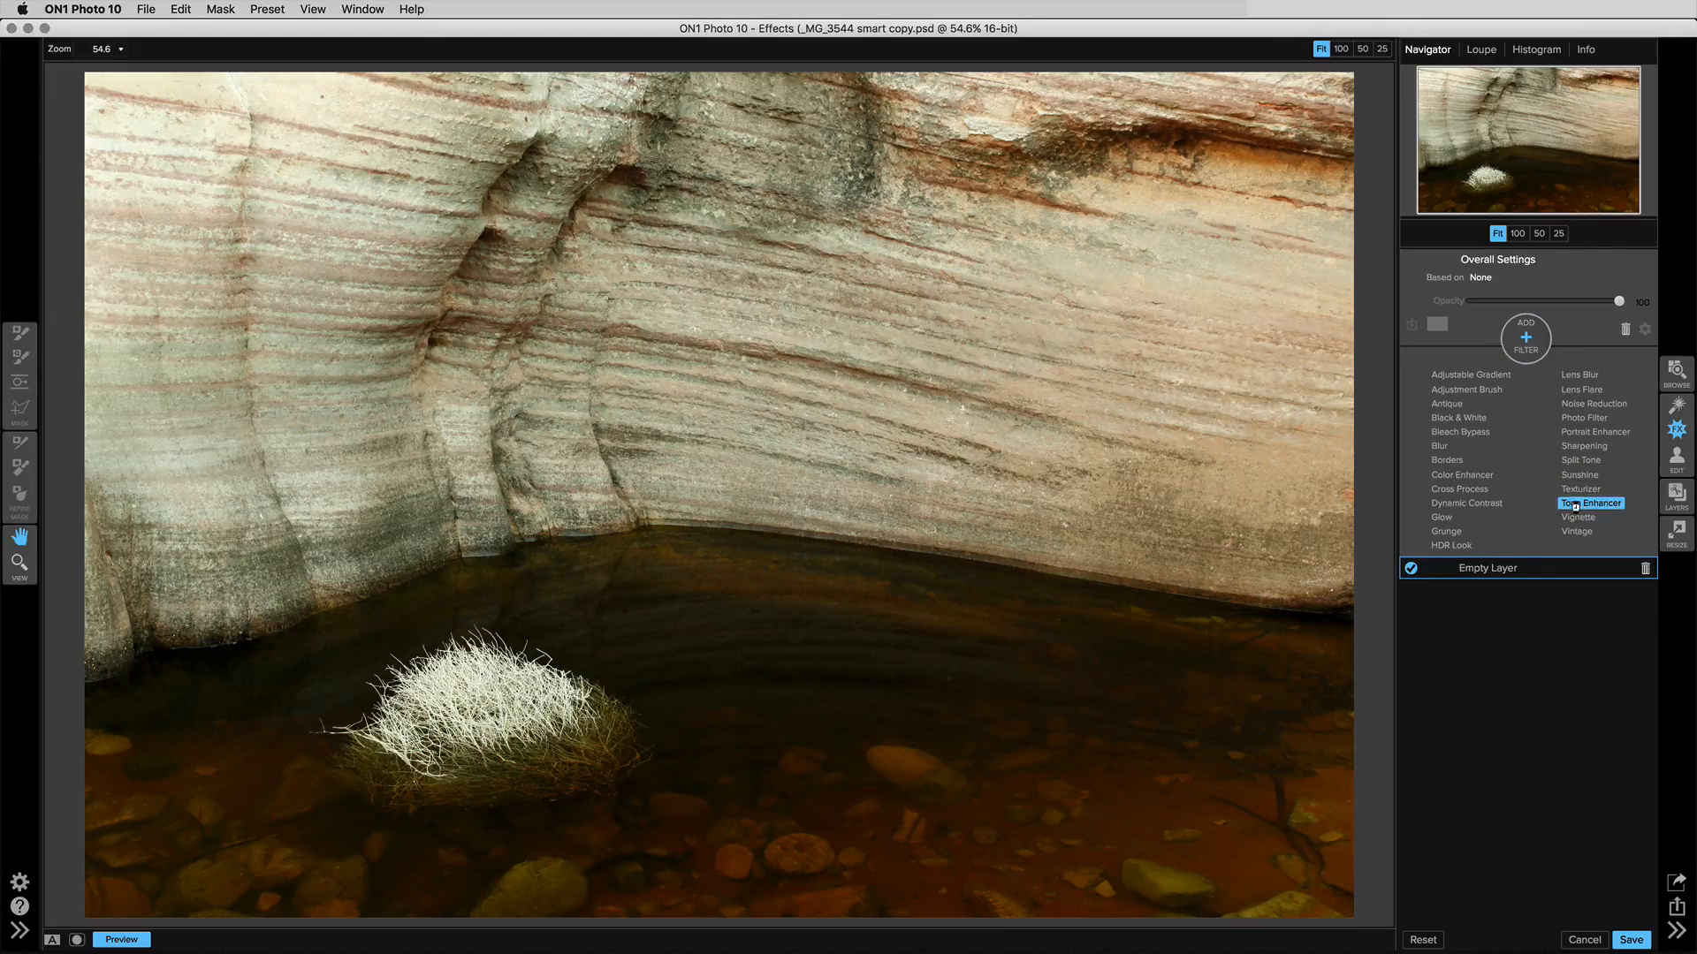
{"action": "left_click", "coordinate": [1589, 503]}
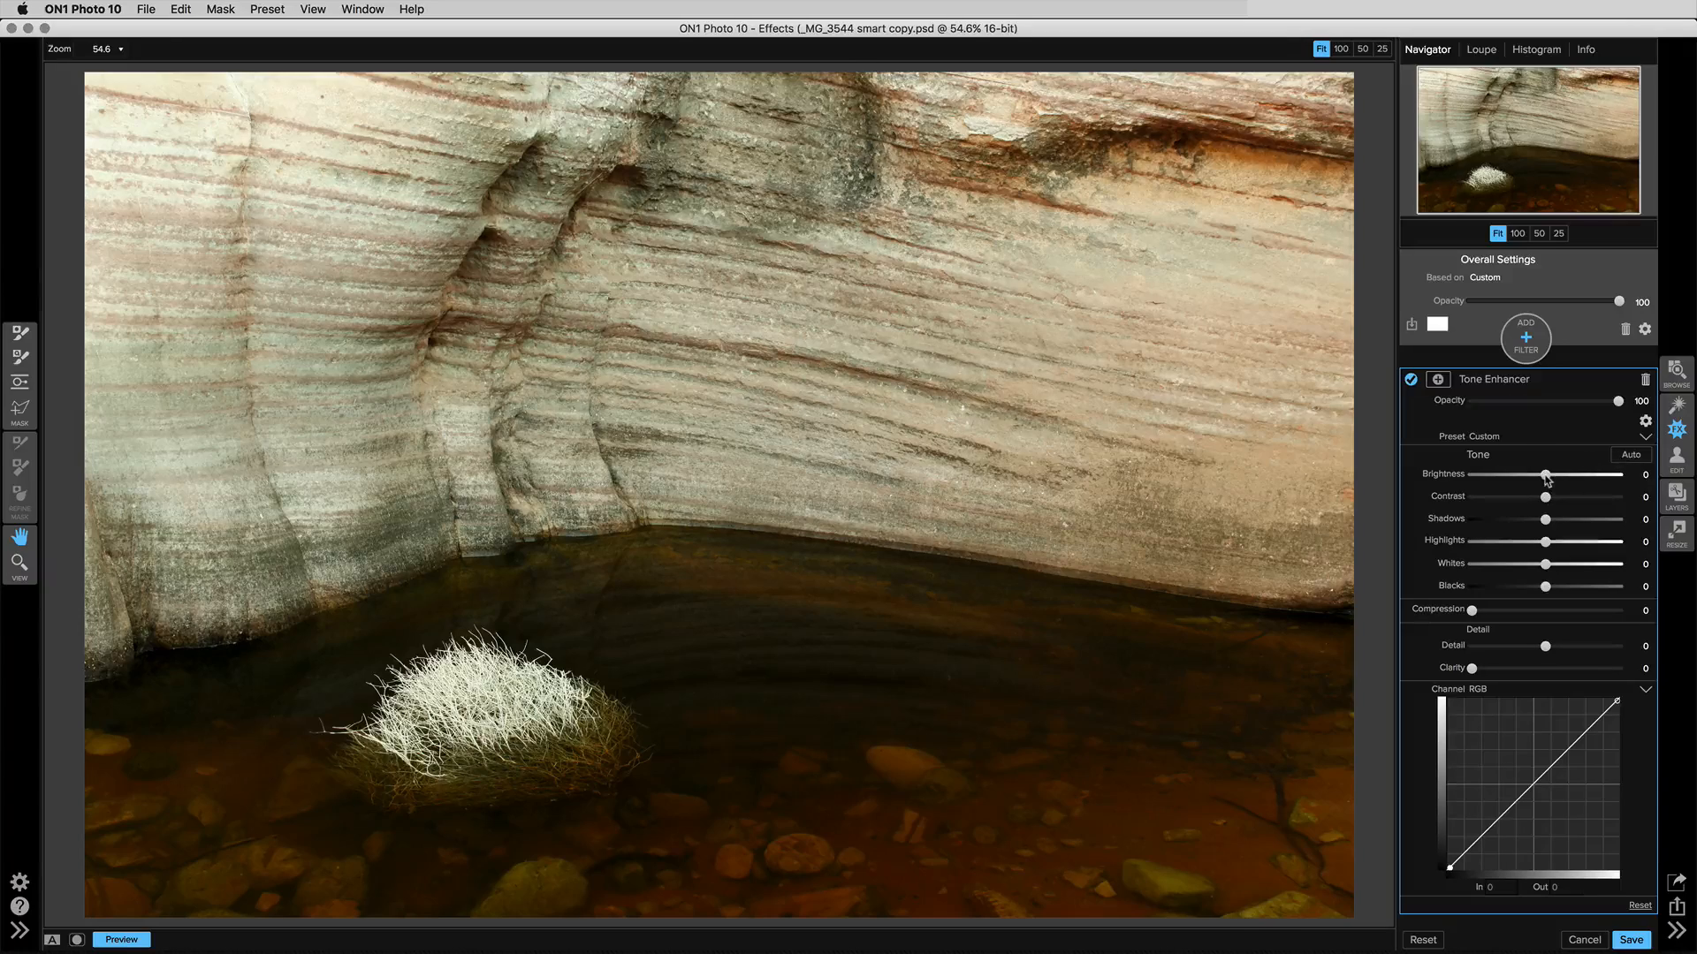
{"action": "left_click_drag", "start_coordinate": [1545, 473], "coordinate": [1513, 474]}
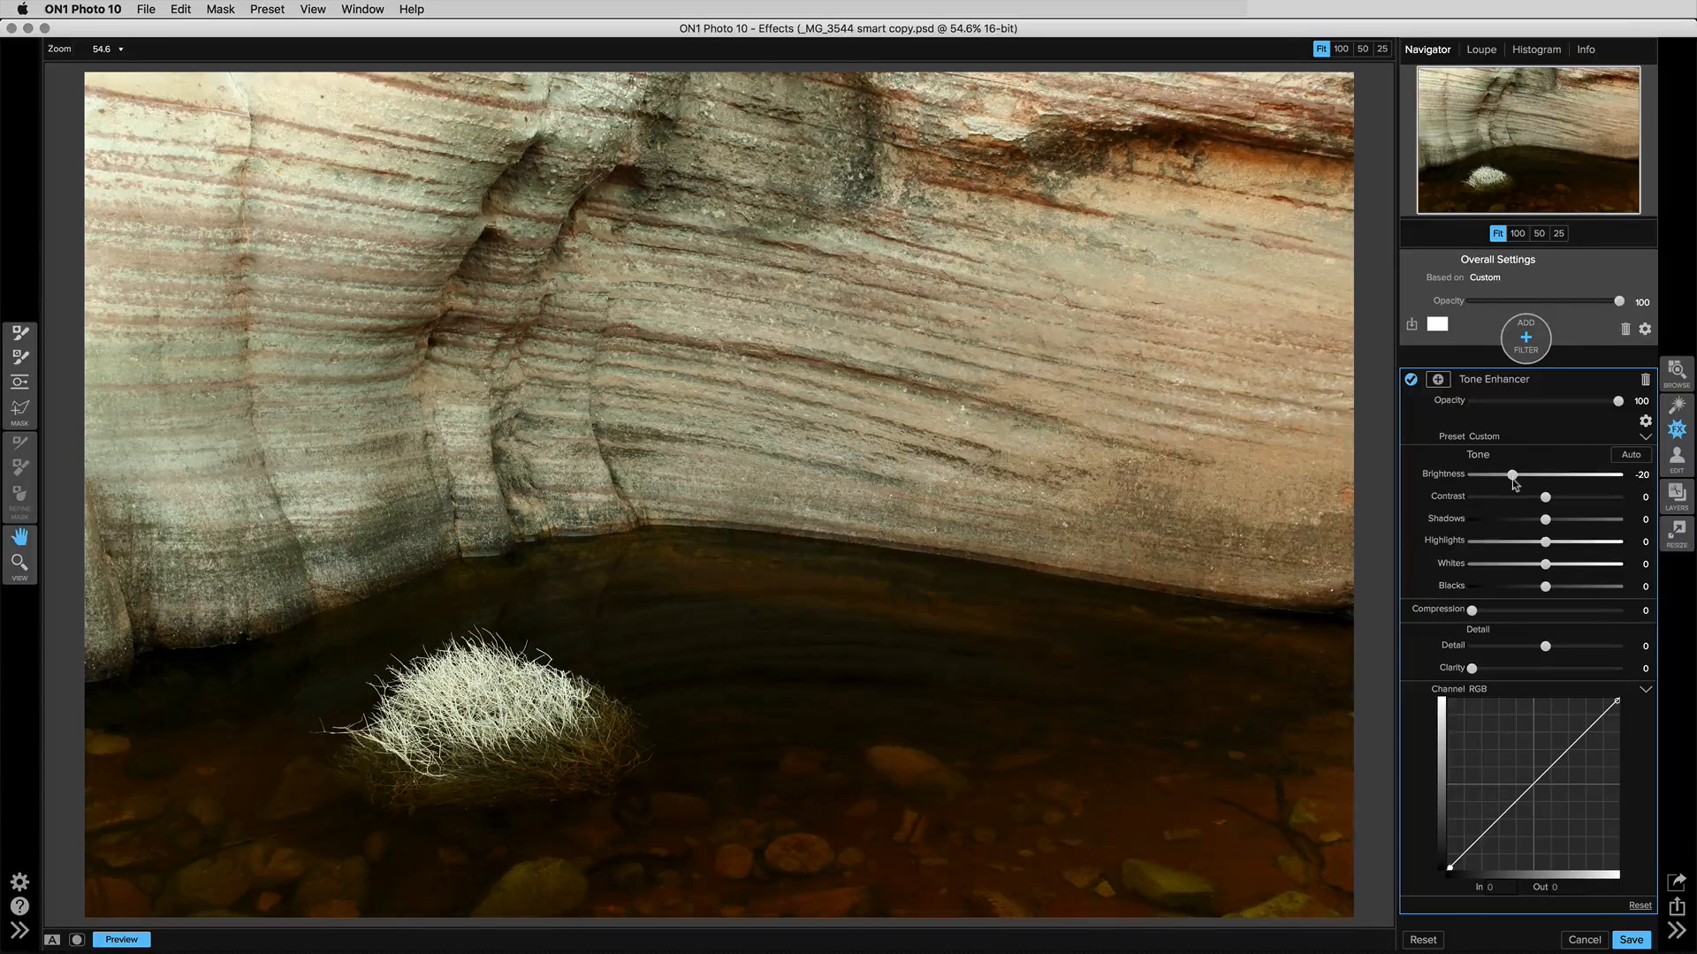
{"action": "left_click_drag", "start_coordinate": [1575, 541], "coordinate": [1555, 541]}
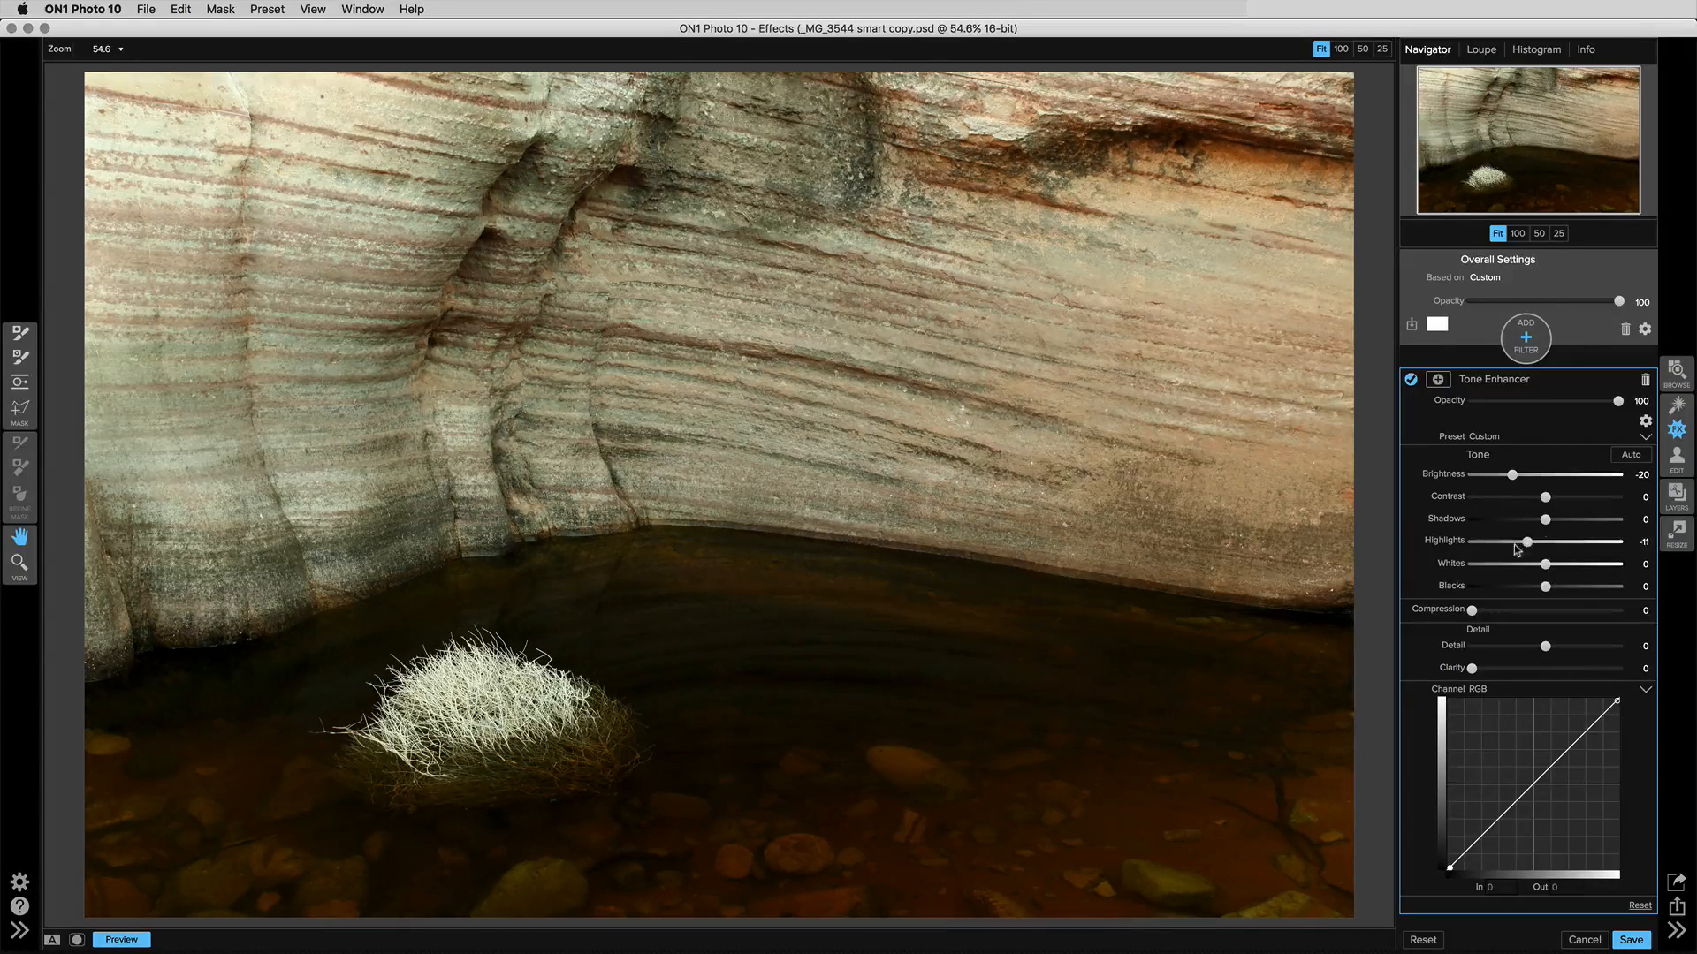
{"action": "left_click_drag", "start_coordinate": [1557, 541], "coordinate": [1513, 540]}
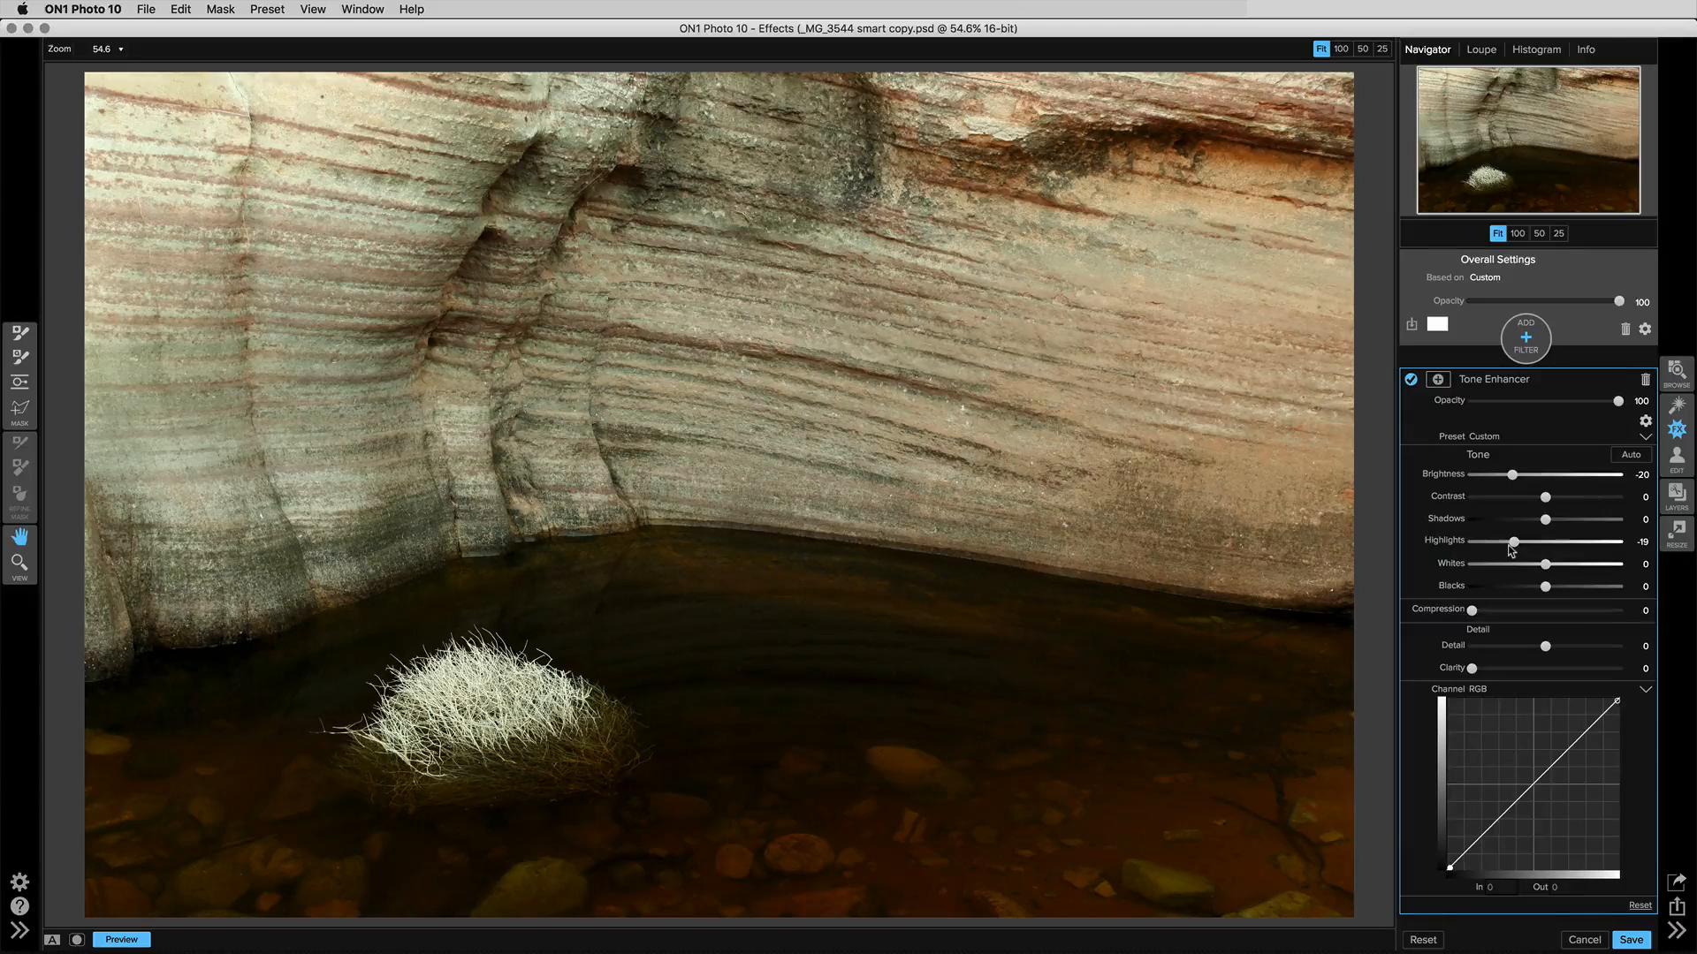
{"action": "left_click_drag", "start_coordinate": [1514, 541], "coordinate": [1502, 541]}
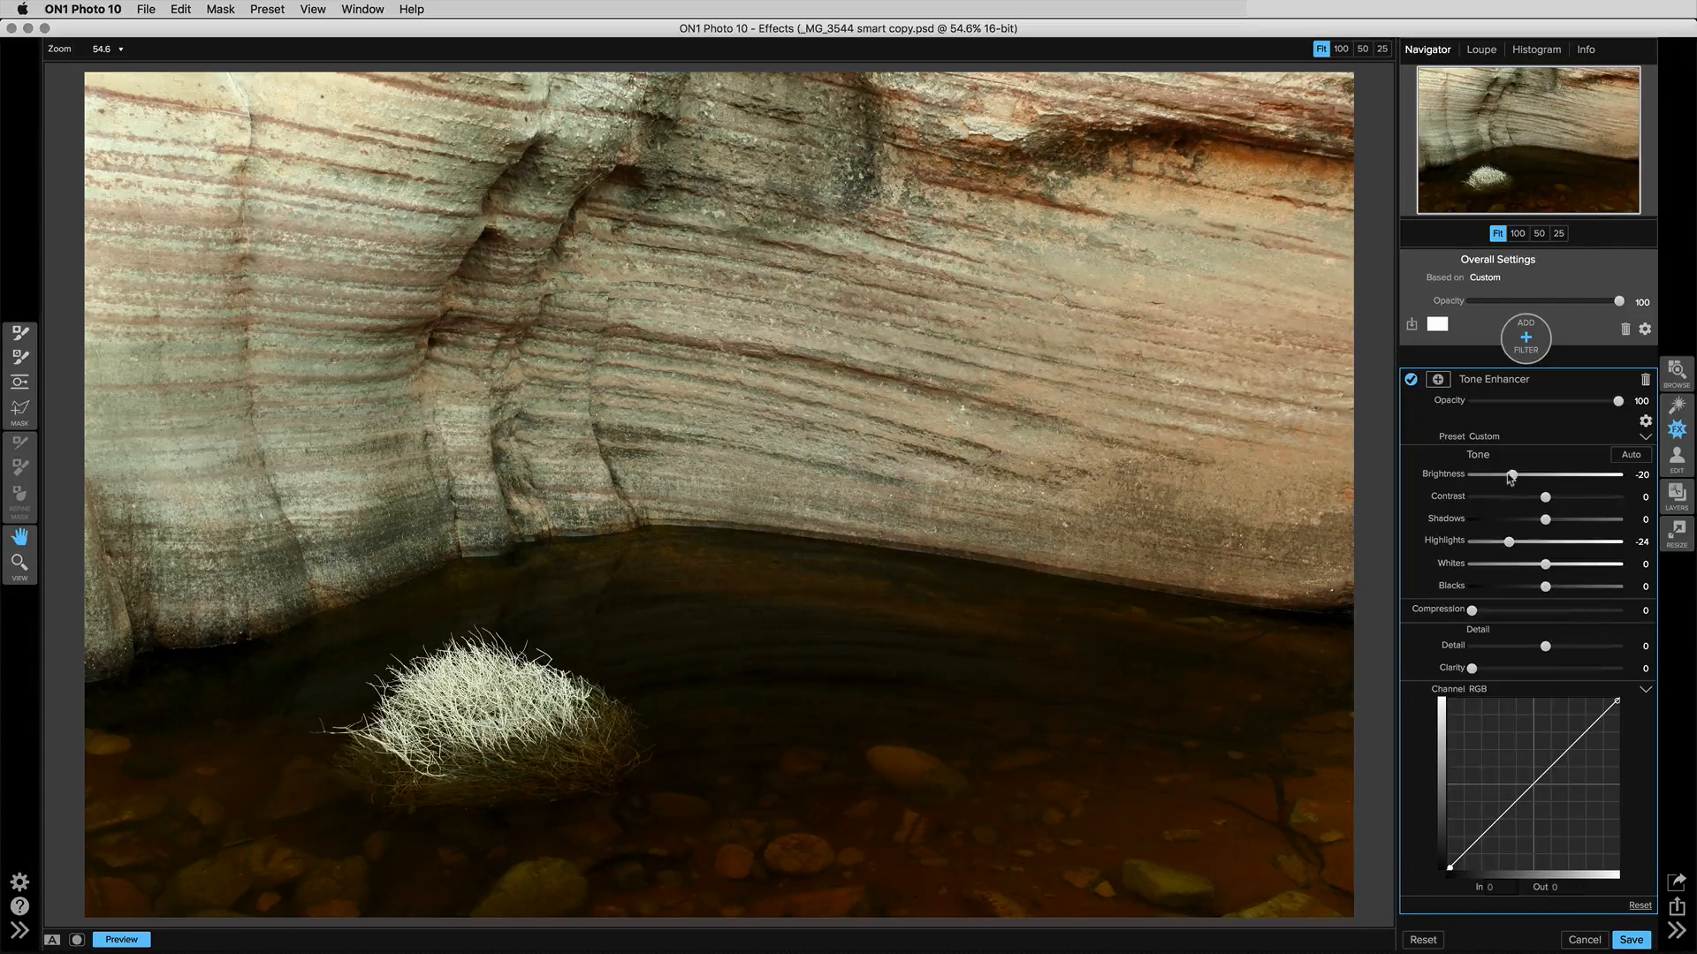
{"action": "left_click_drag", "start_coordinate": [1512, 477], "coordinate": [1504, 476]}
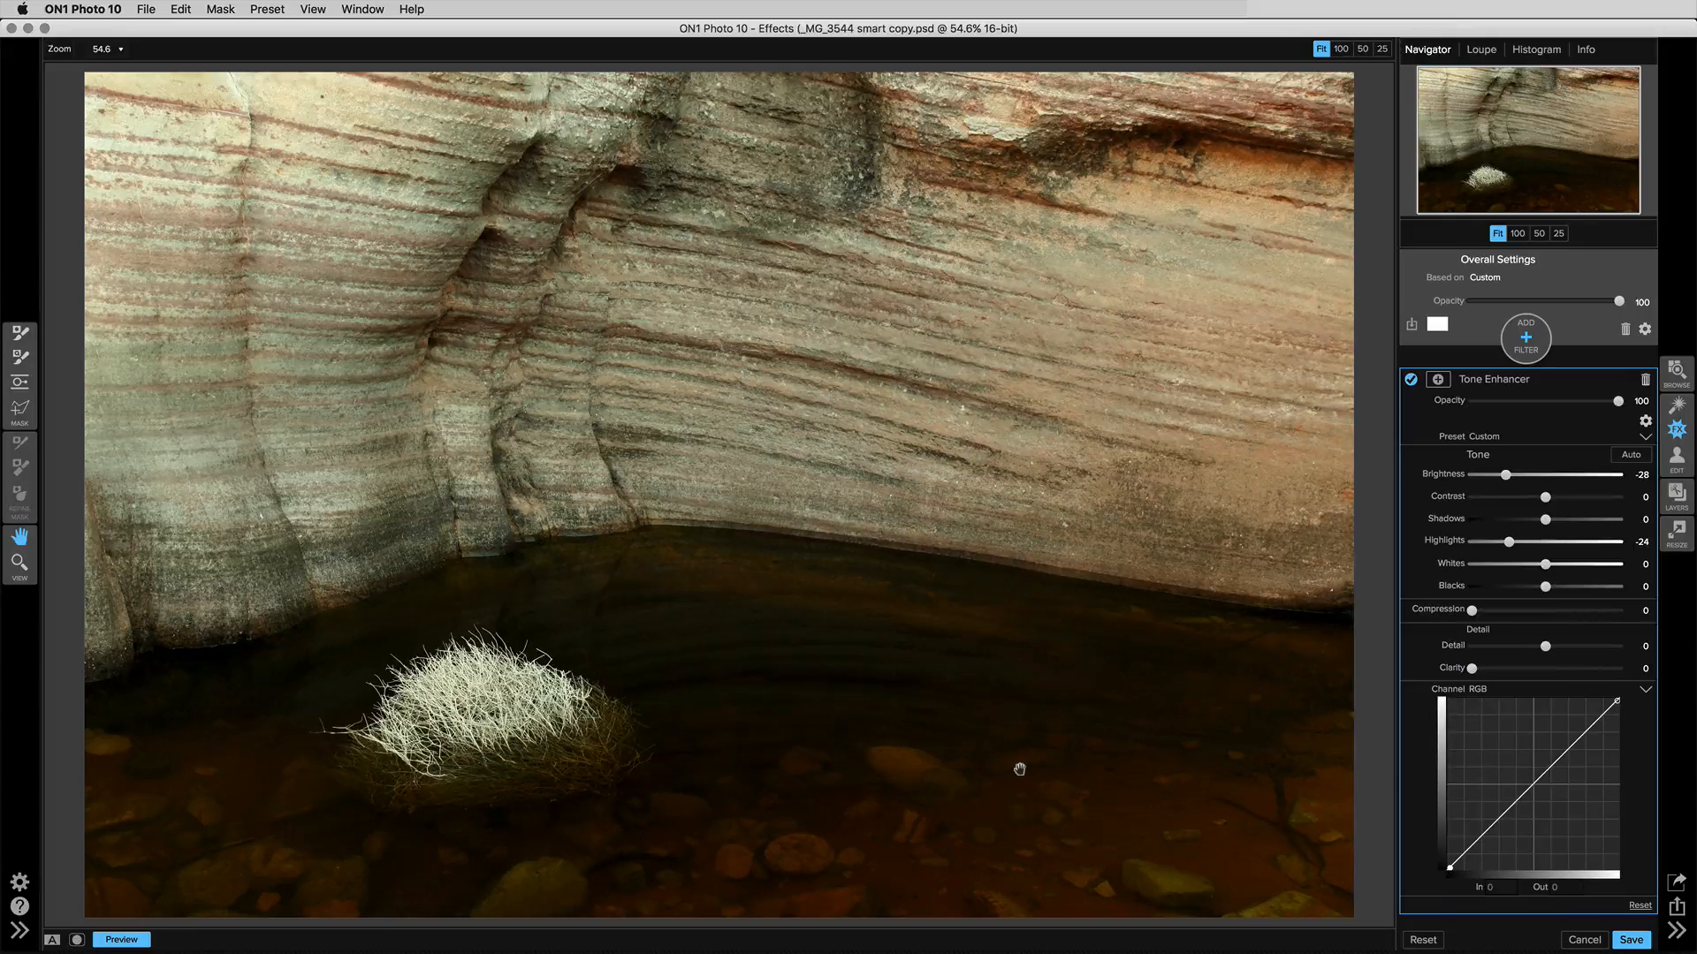
{"action": "mouse_move", "coordinate": [1065, 754]}
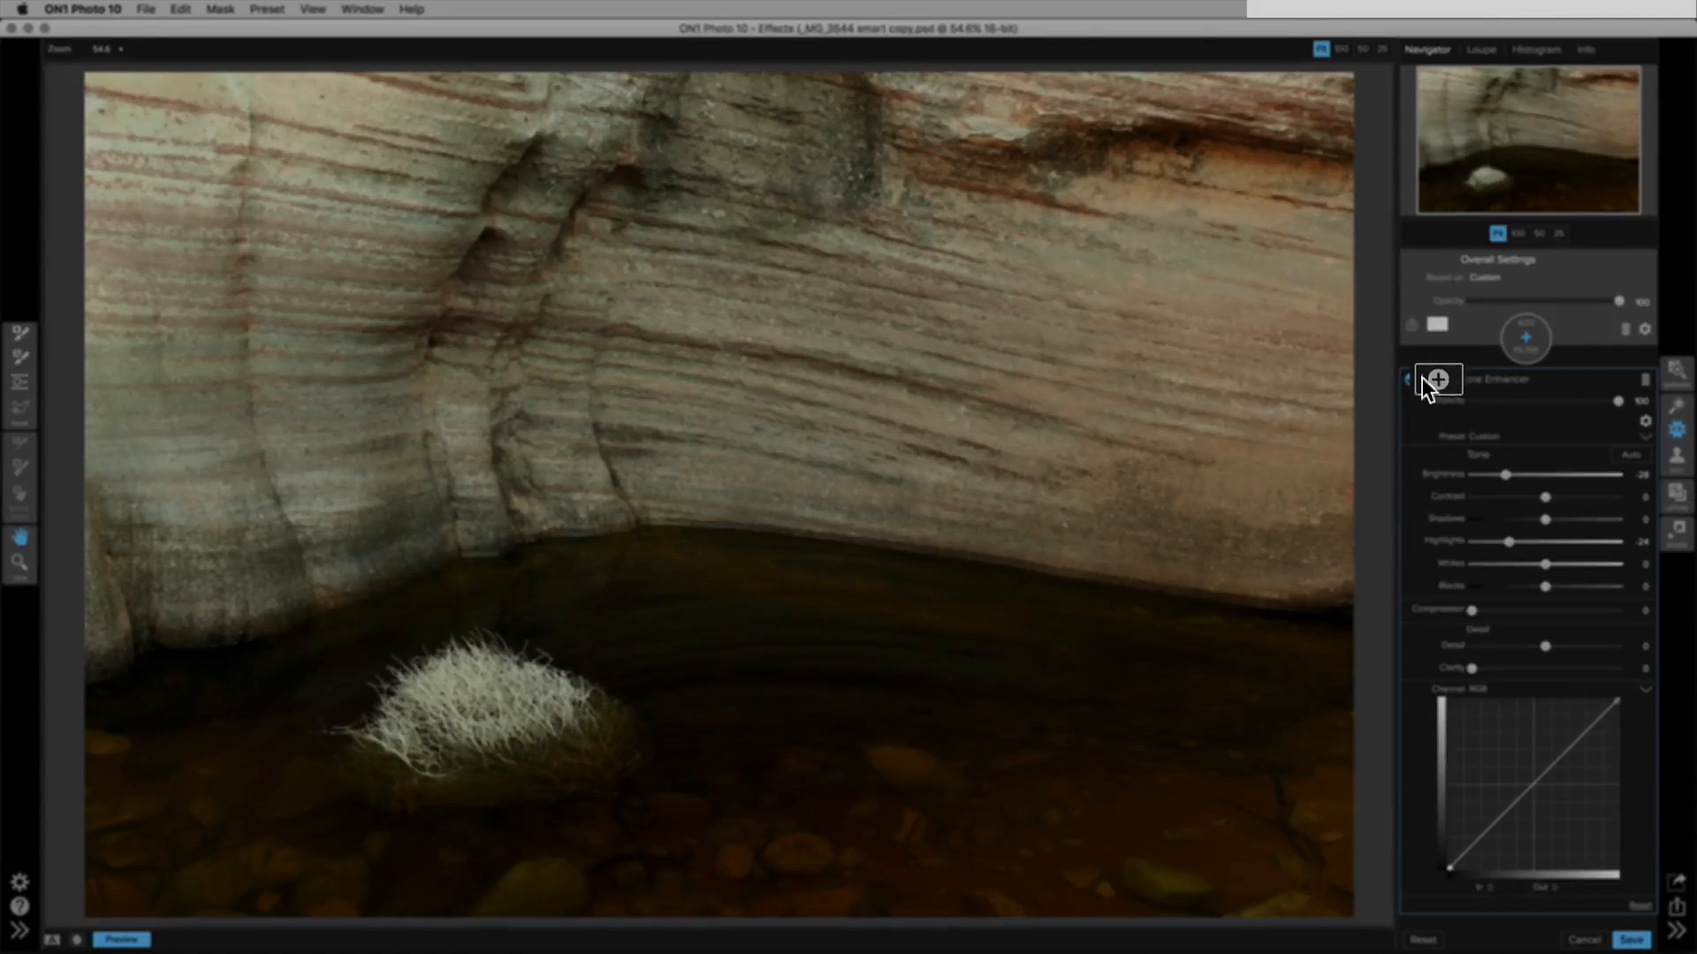
{"action": "left_click", "coordinate": [1410, 380]}
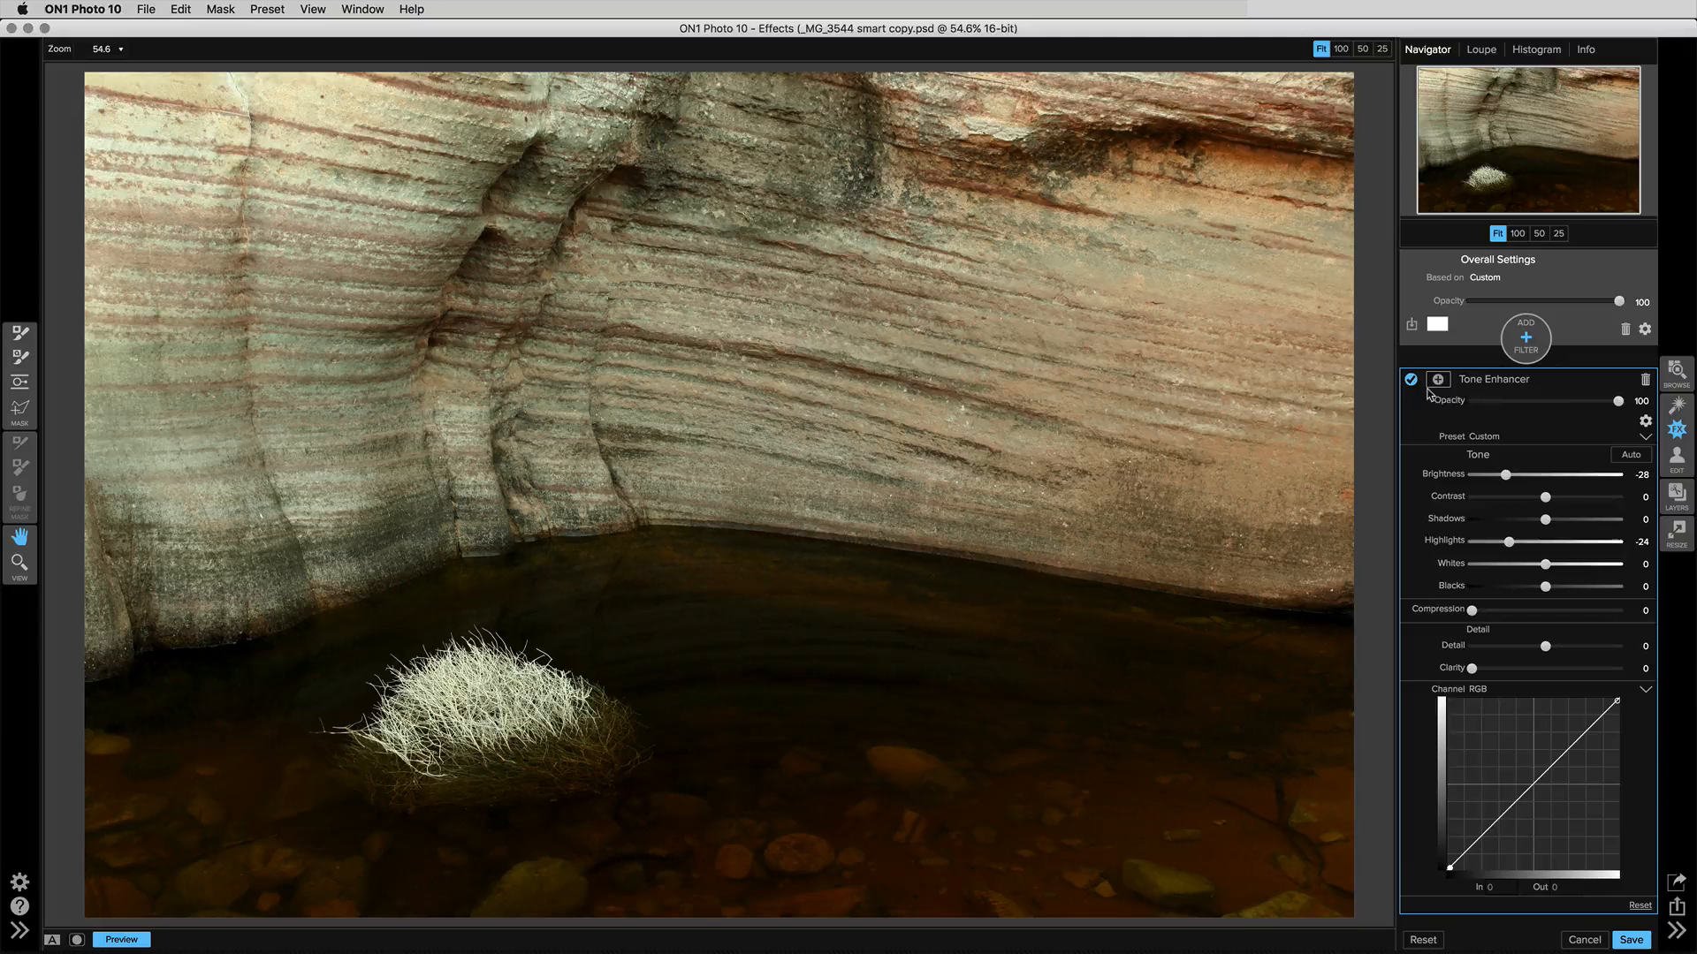
{"action": "mouse_move", "coordinate": [1439, 380]}
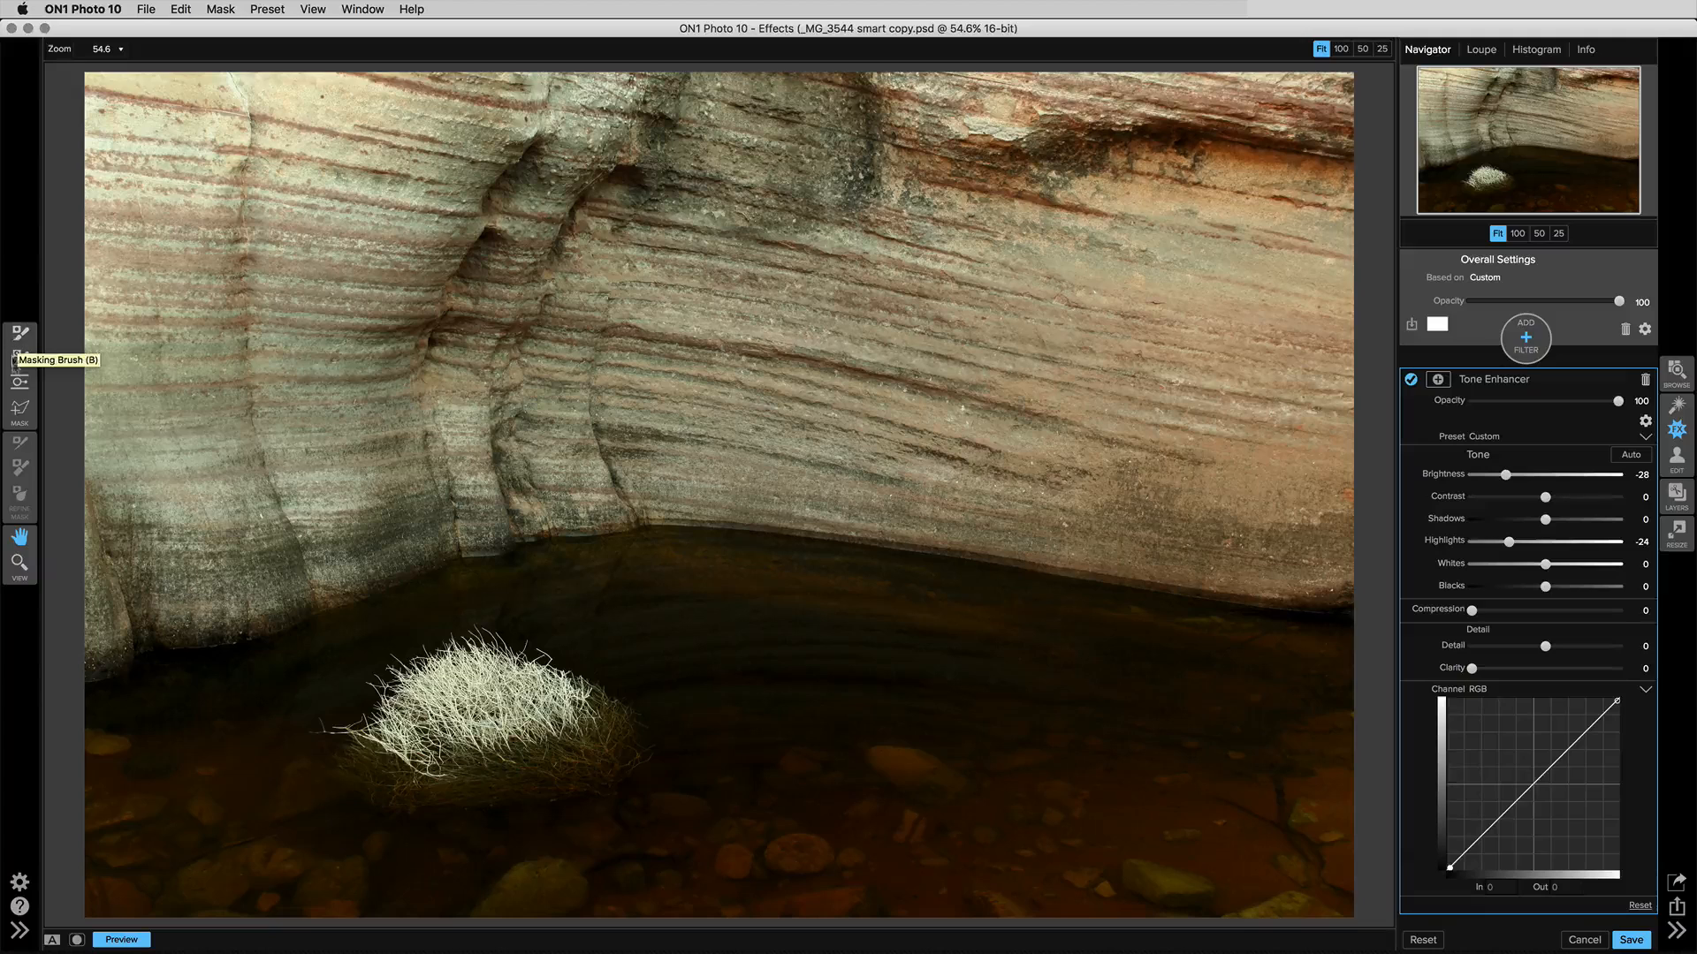
{"action": "mouse_move", "coordinate": [18, 442]}
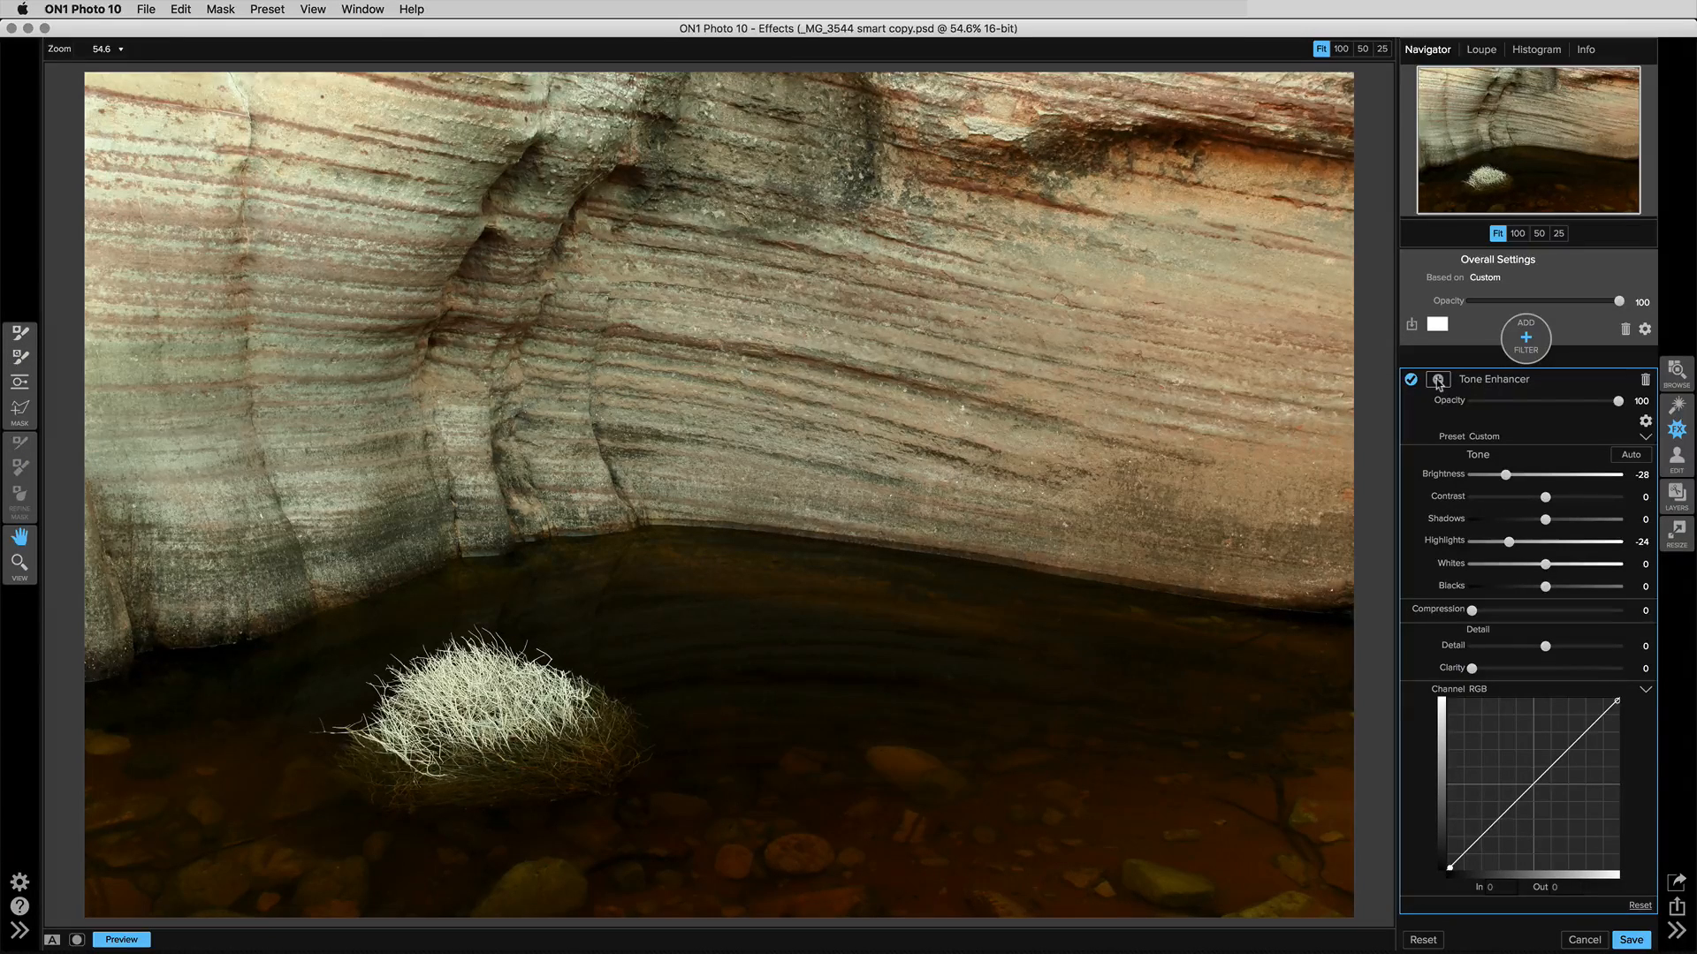
Step: Open the Tone Enhancer's mask for painting out the water
{"action": "left_click", "coordinate": [1438, 380]}
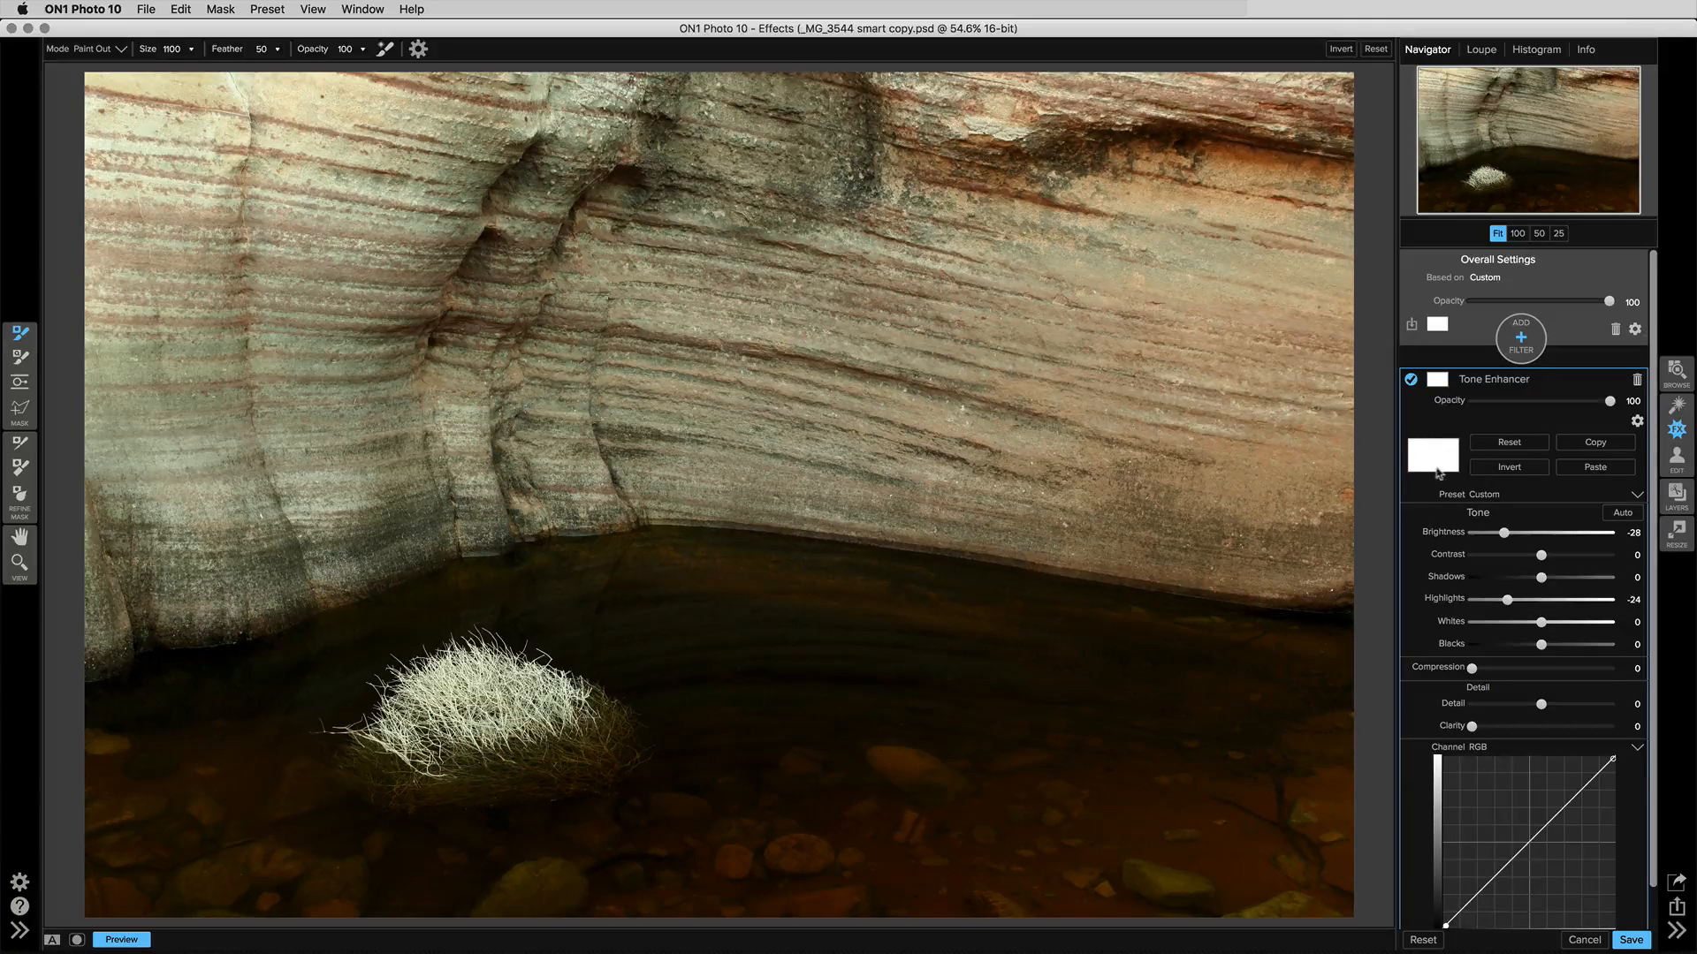
{"action": "mouse_move", "coordinate": [1437, 381]}
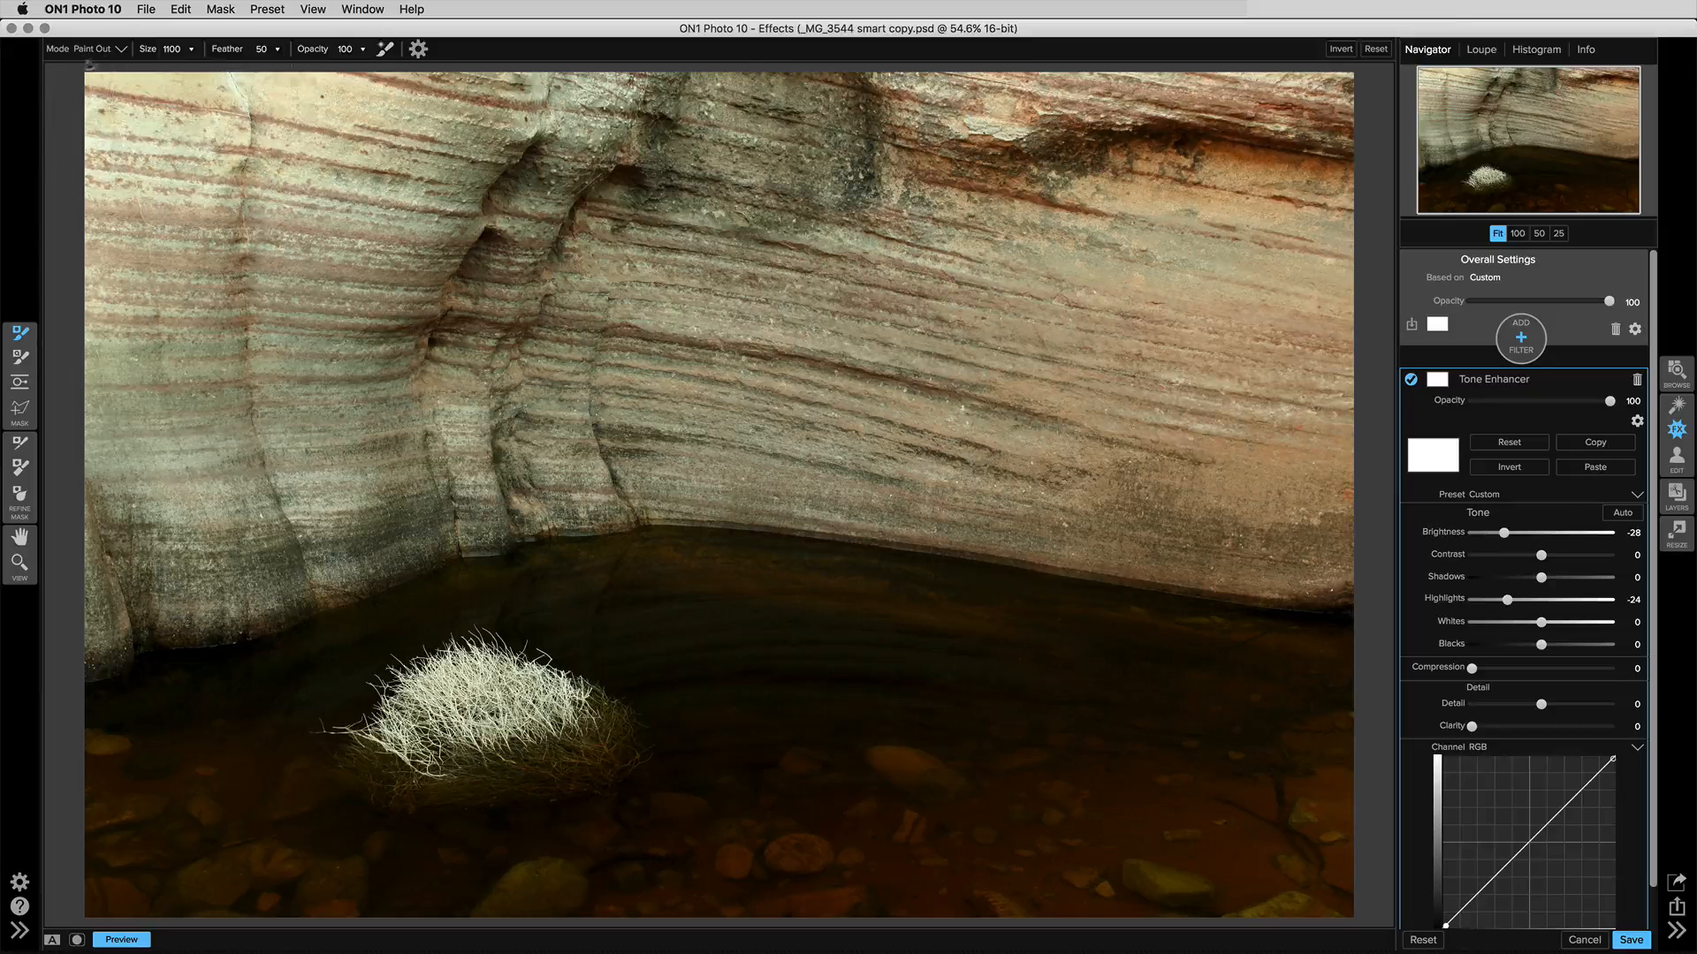
{"action": "mouse_move", "coordinate": [1210, 731]}
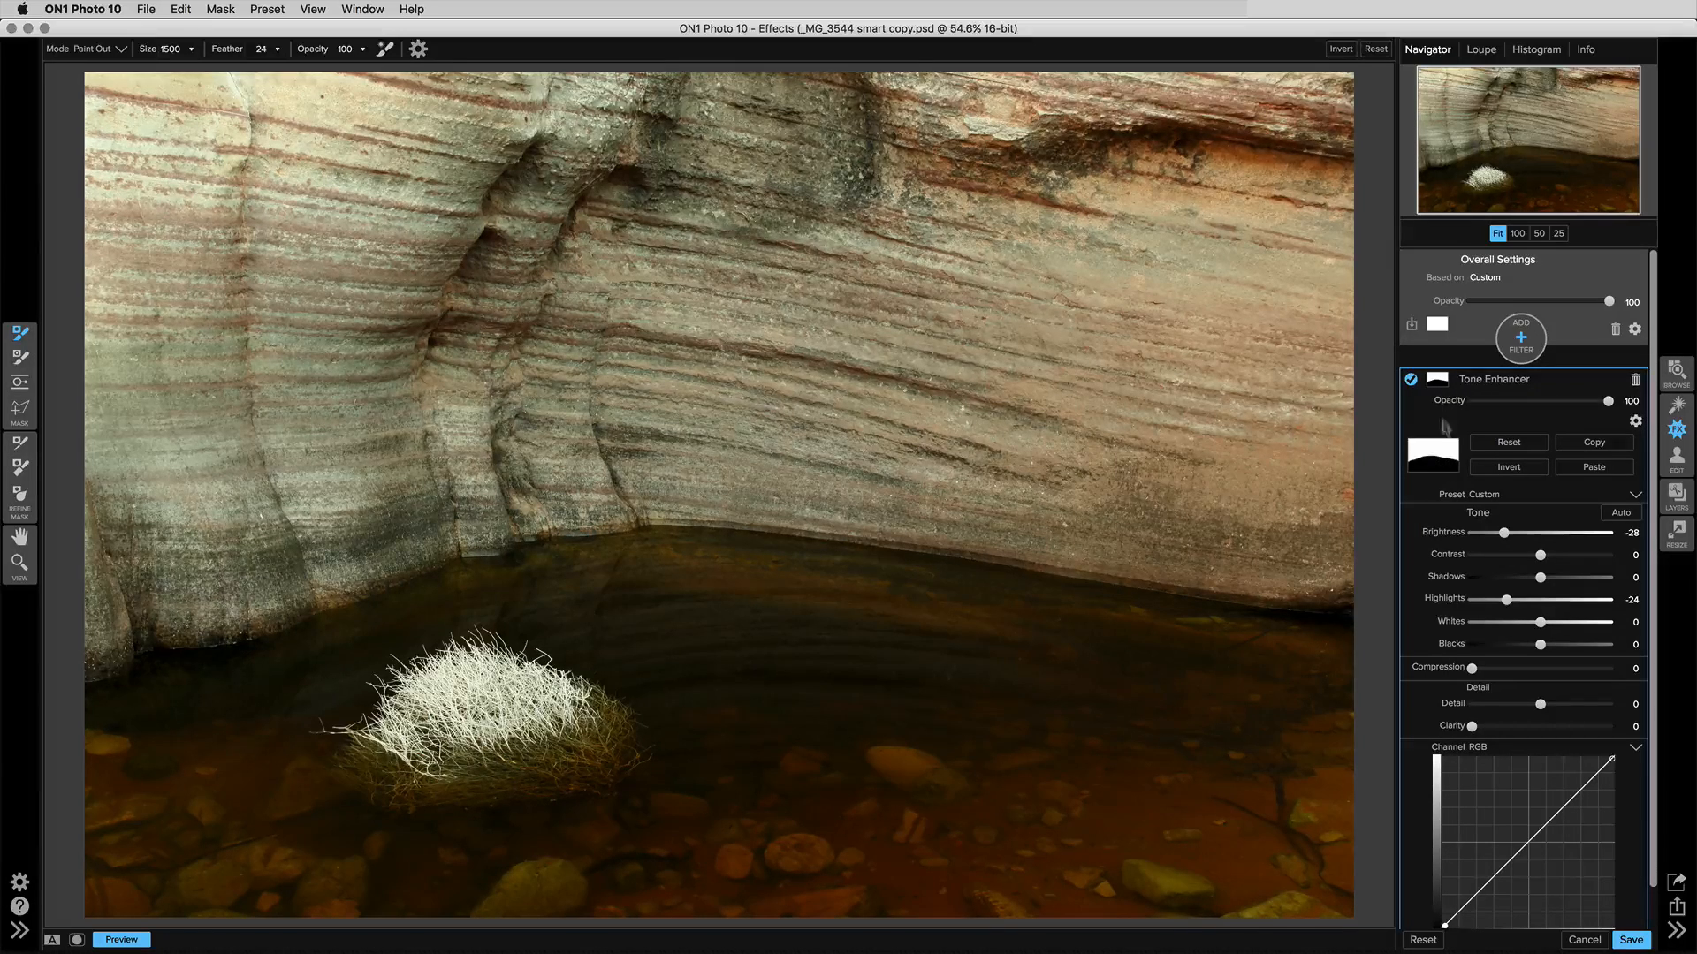
{"action": "mouse_move", "coordinate": [1439, 459]}
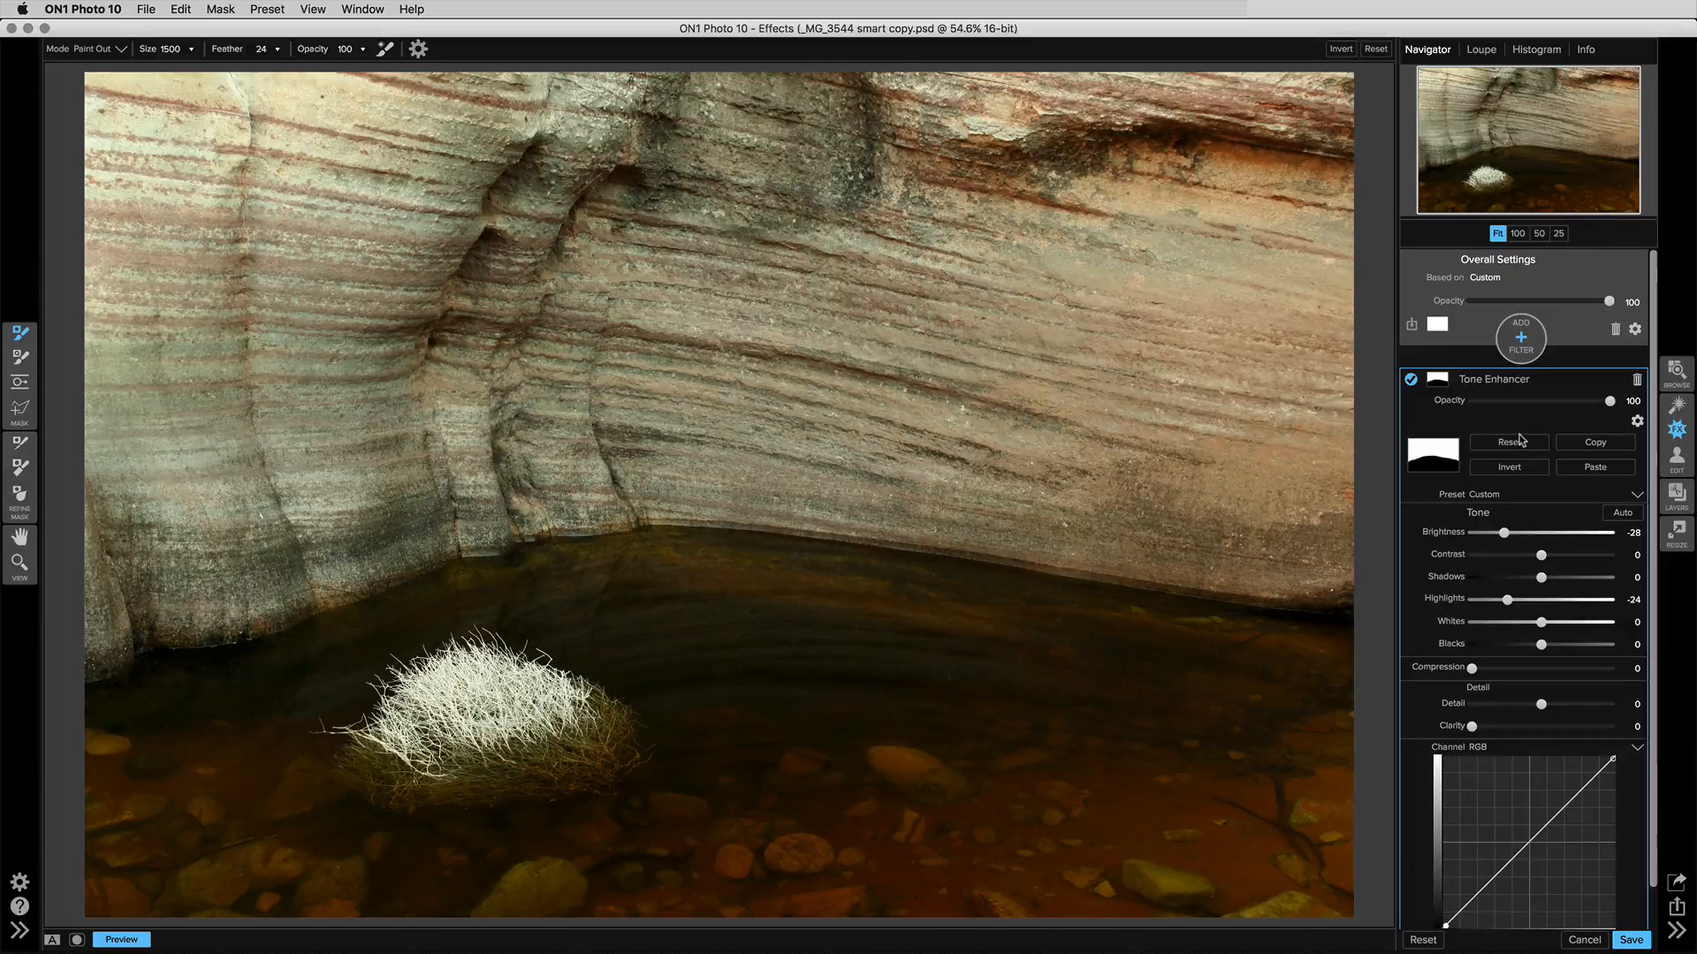
{"action": "left_click", "coordinate": [1637, 420]}
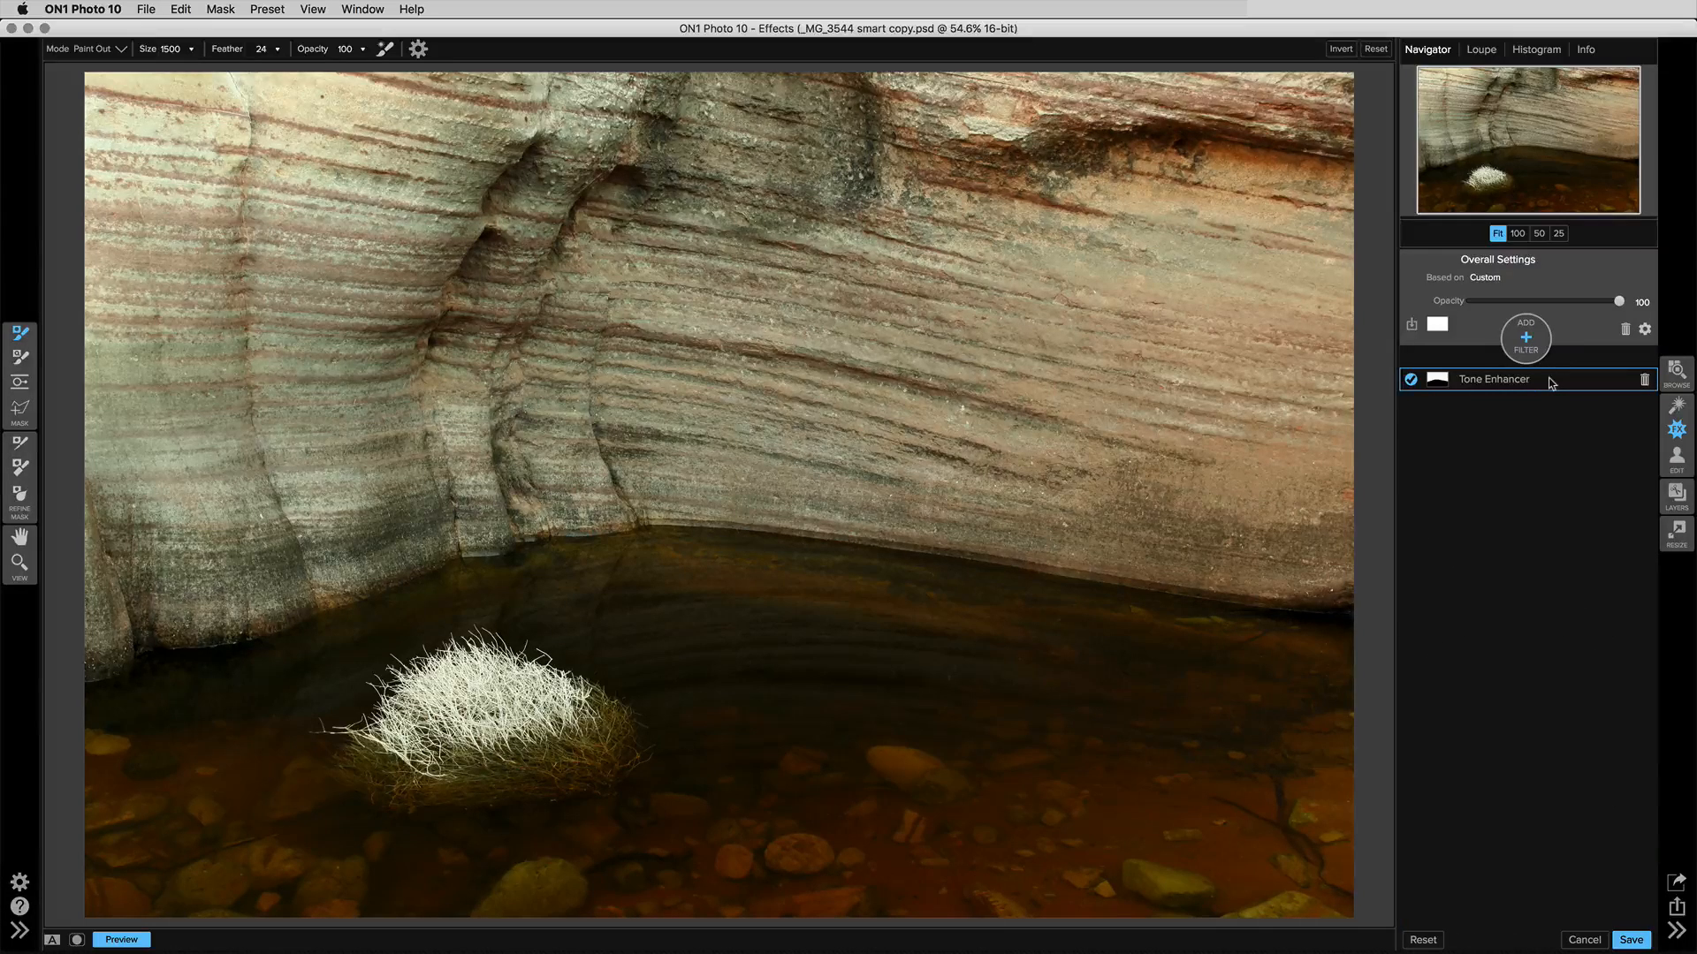
{"action": "left_click", "coordinate": [1493, 379]}
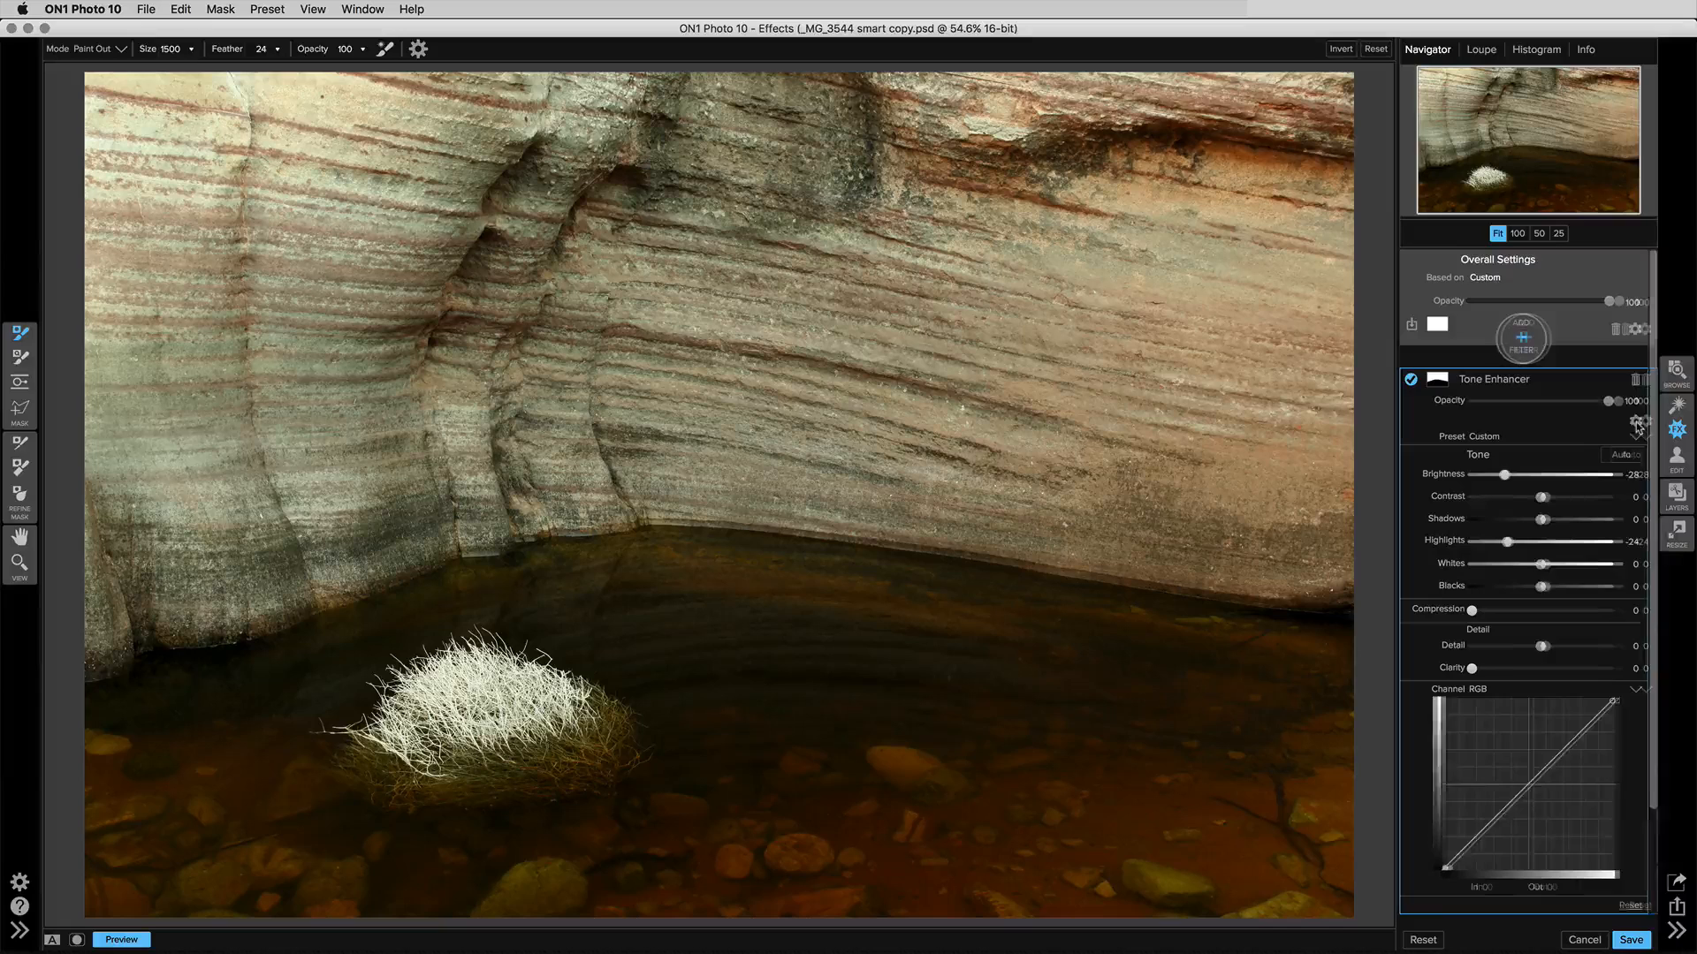
{"action": "left_click", "coordinate": [1637, 423]}
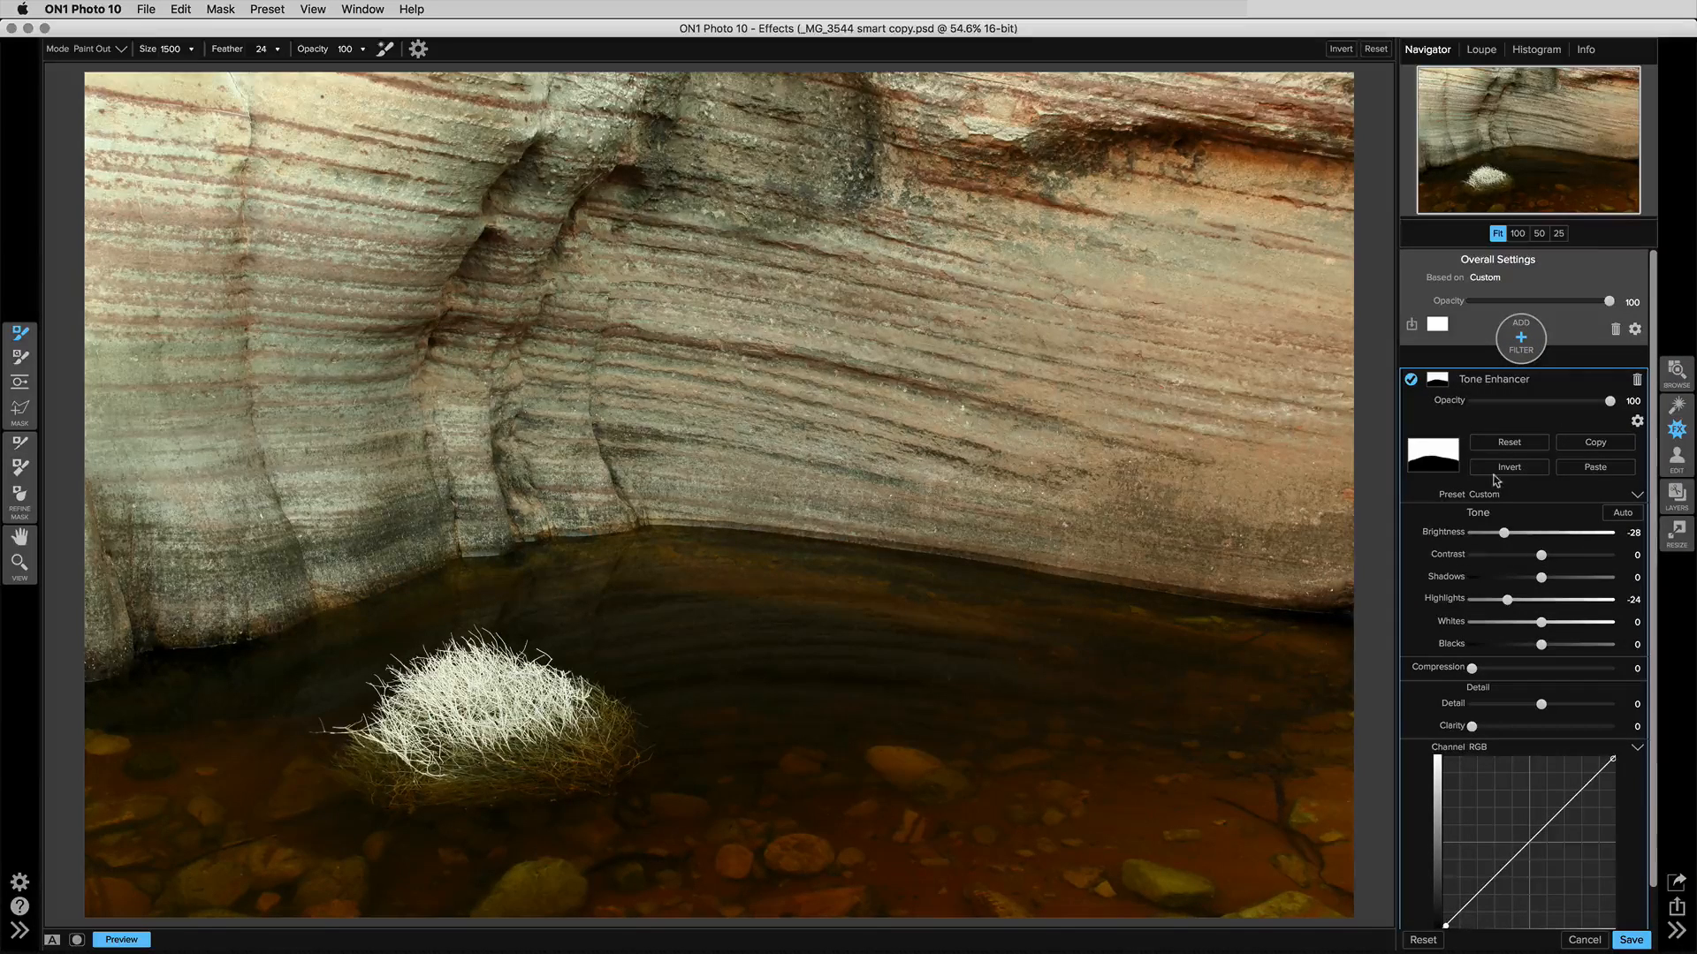
{"action": "mouse_move", "coordinate": [1493, 482]}
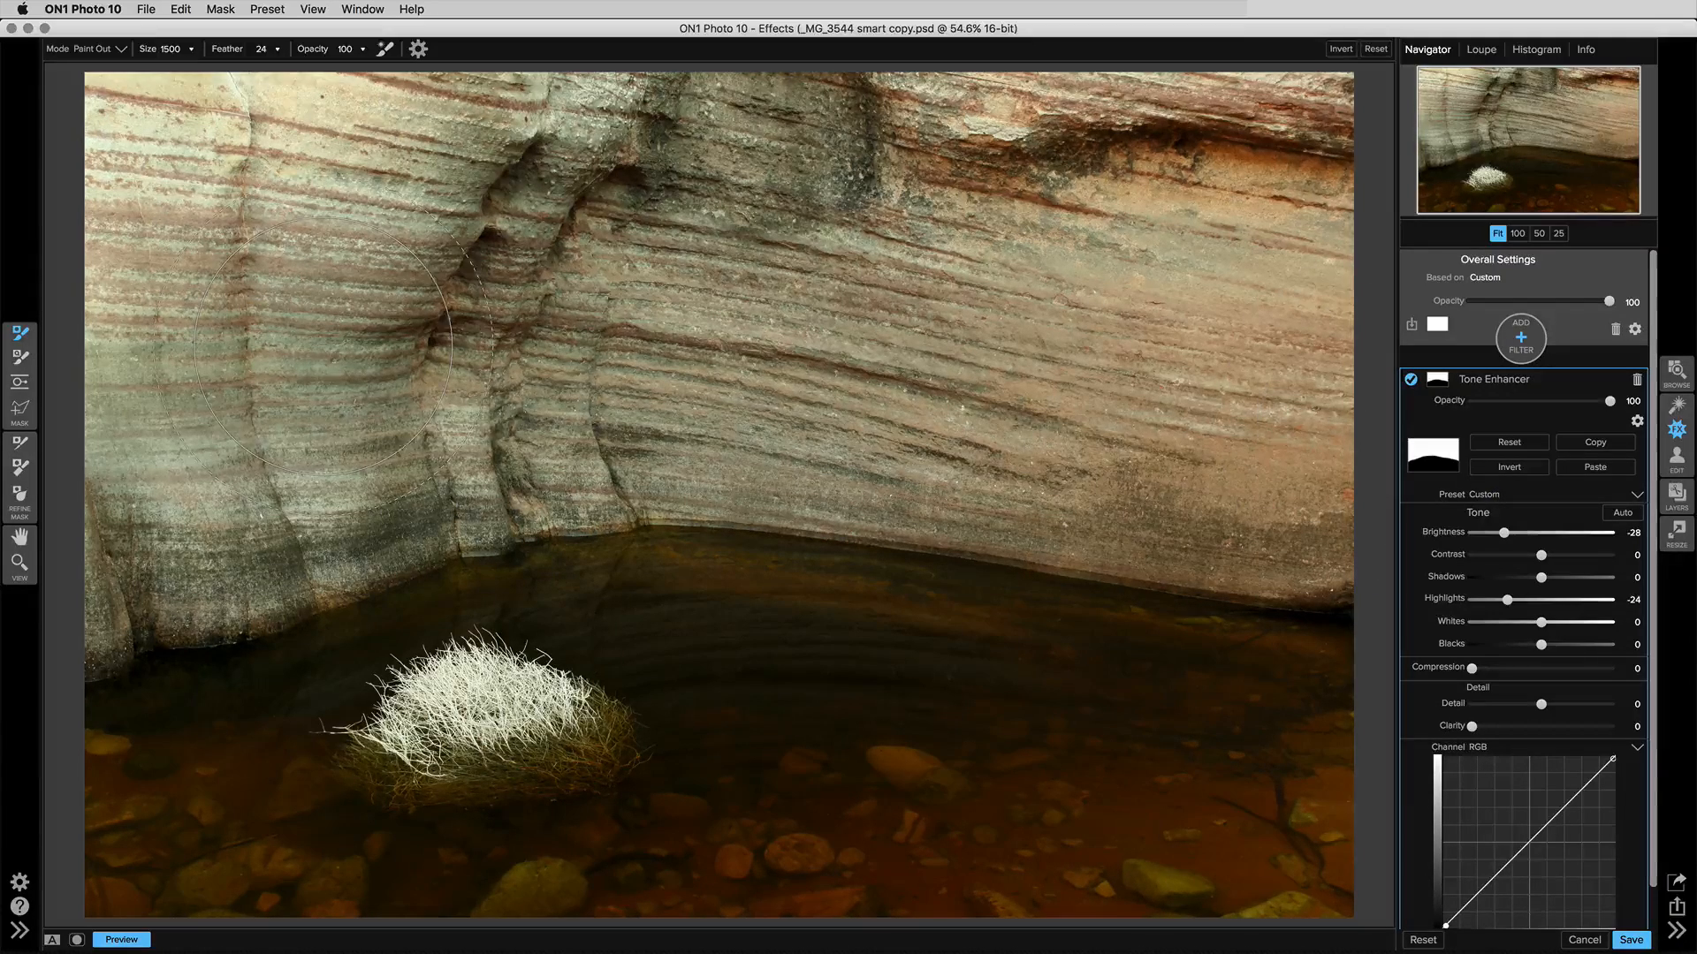
{"action": "mouse_move", "coordinate": [1223, 423]}
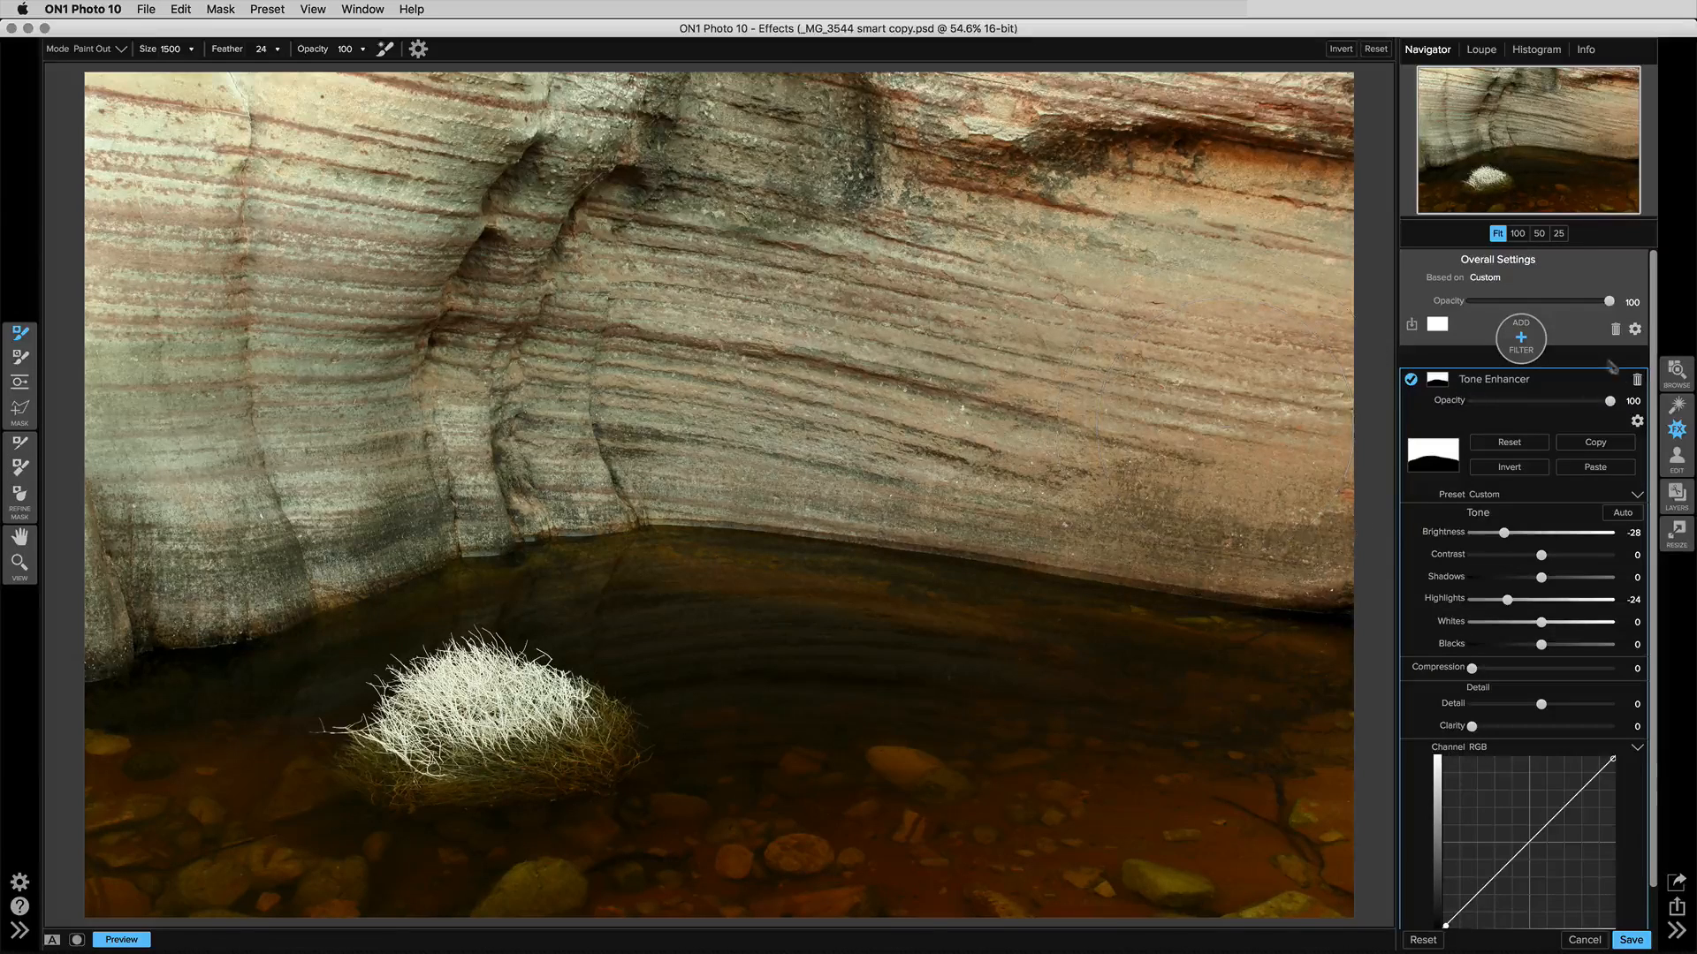
{"action": "mouse_move", "coordinate": [1520, 337]}
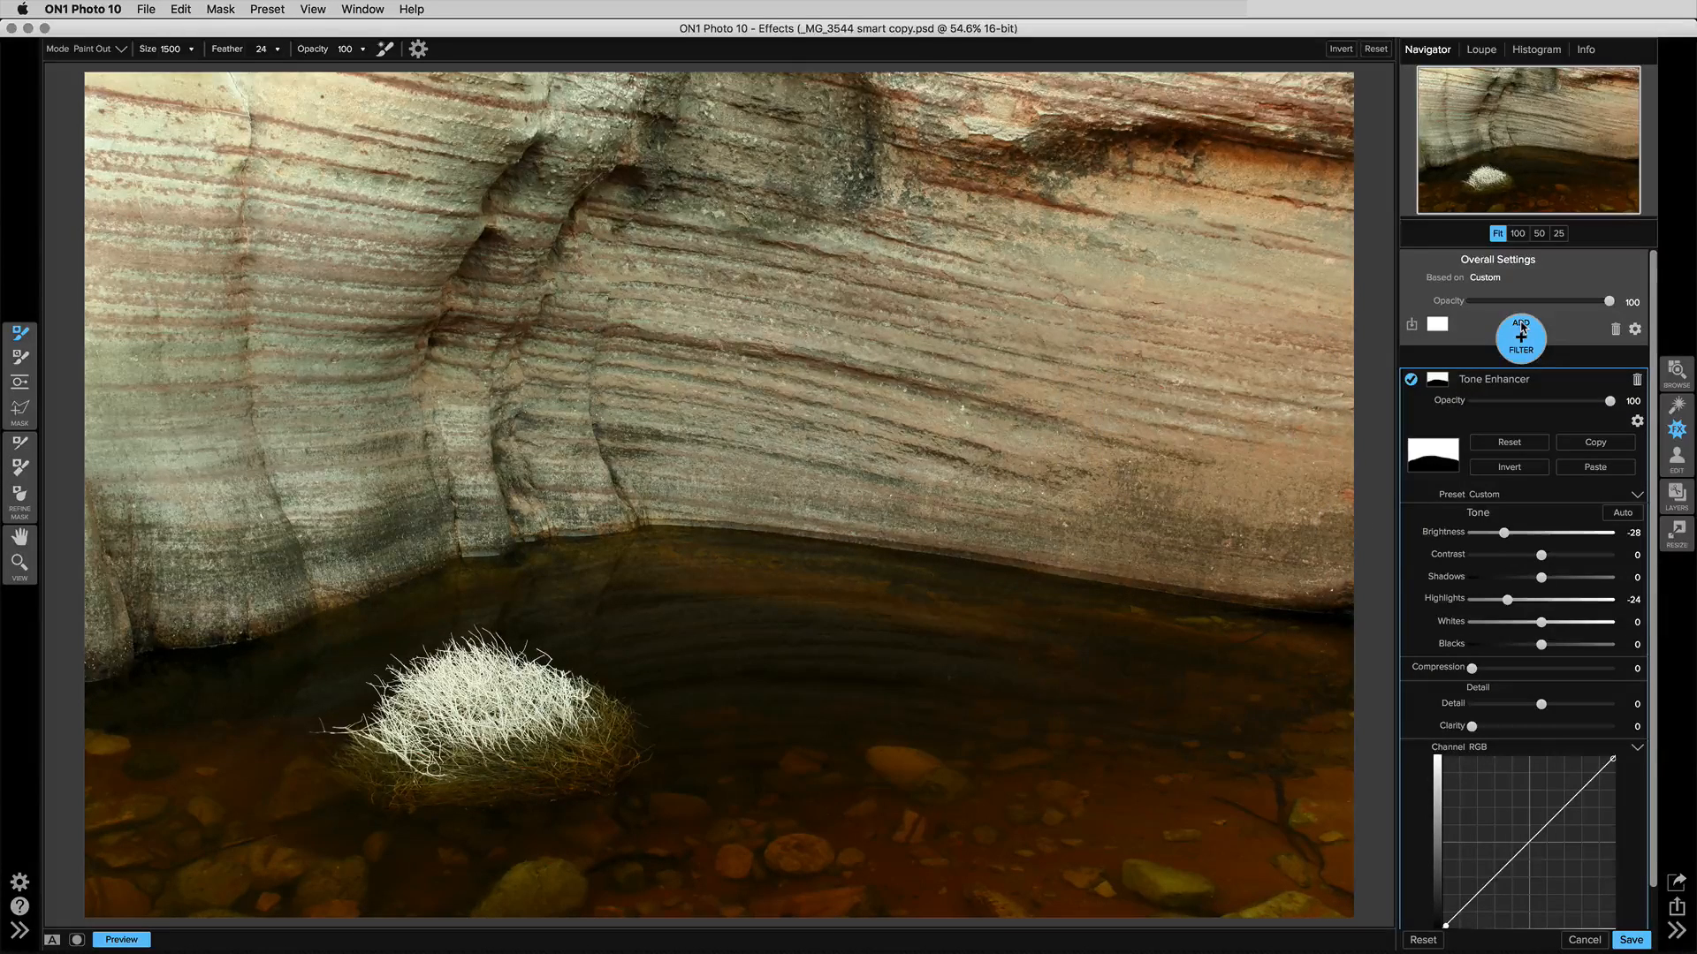
Step: Add a Color Enhancer filter, raising Temperature and Tint for a strong warm cast
{"action": "left_click", "coordinate": [1522, 333]}
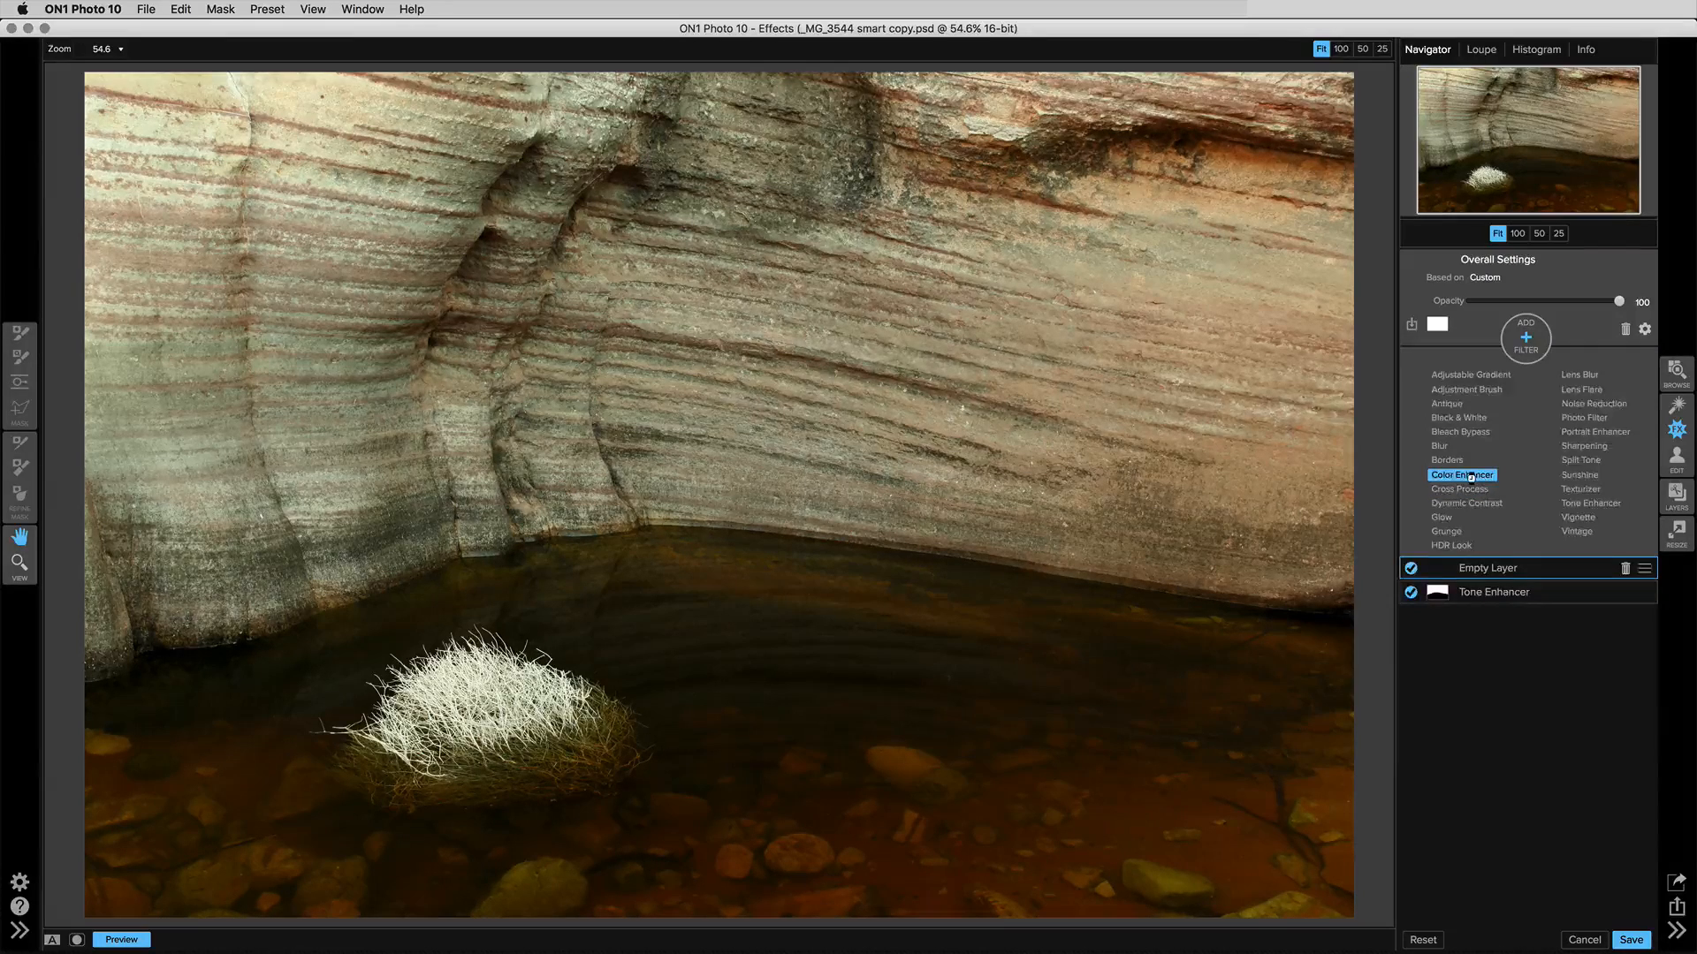
{"action": "left_click", "coordinate": [1461, 473]}
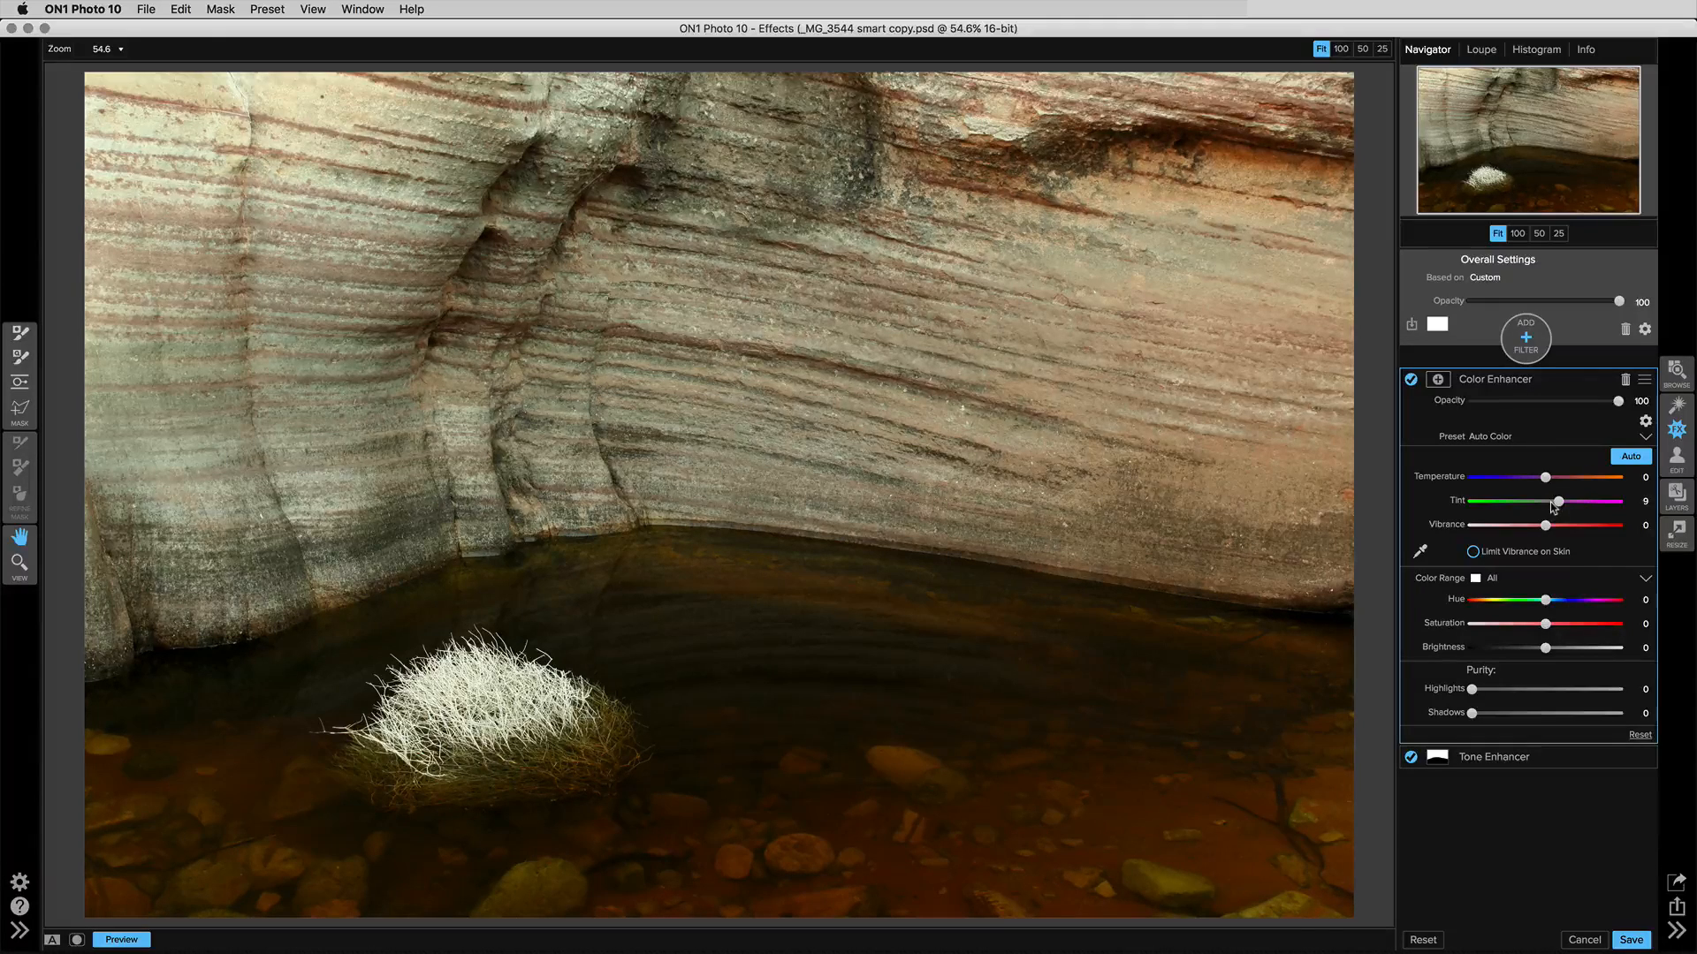
{"action": "mouse_move", "coordinate": [1558, 501]}
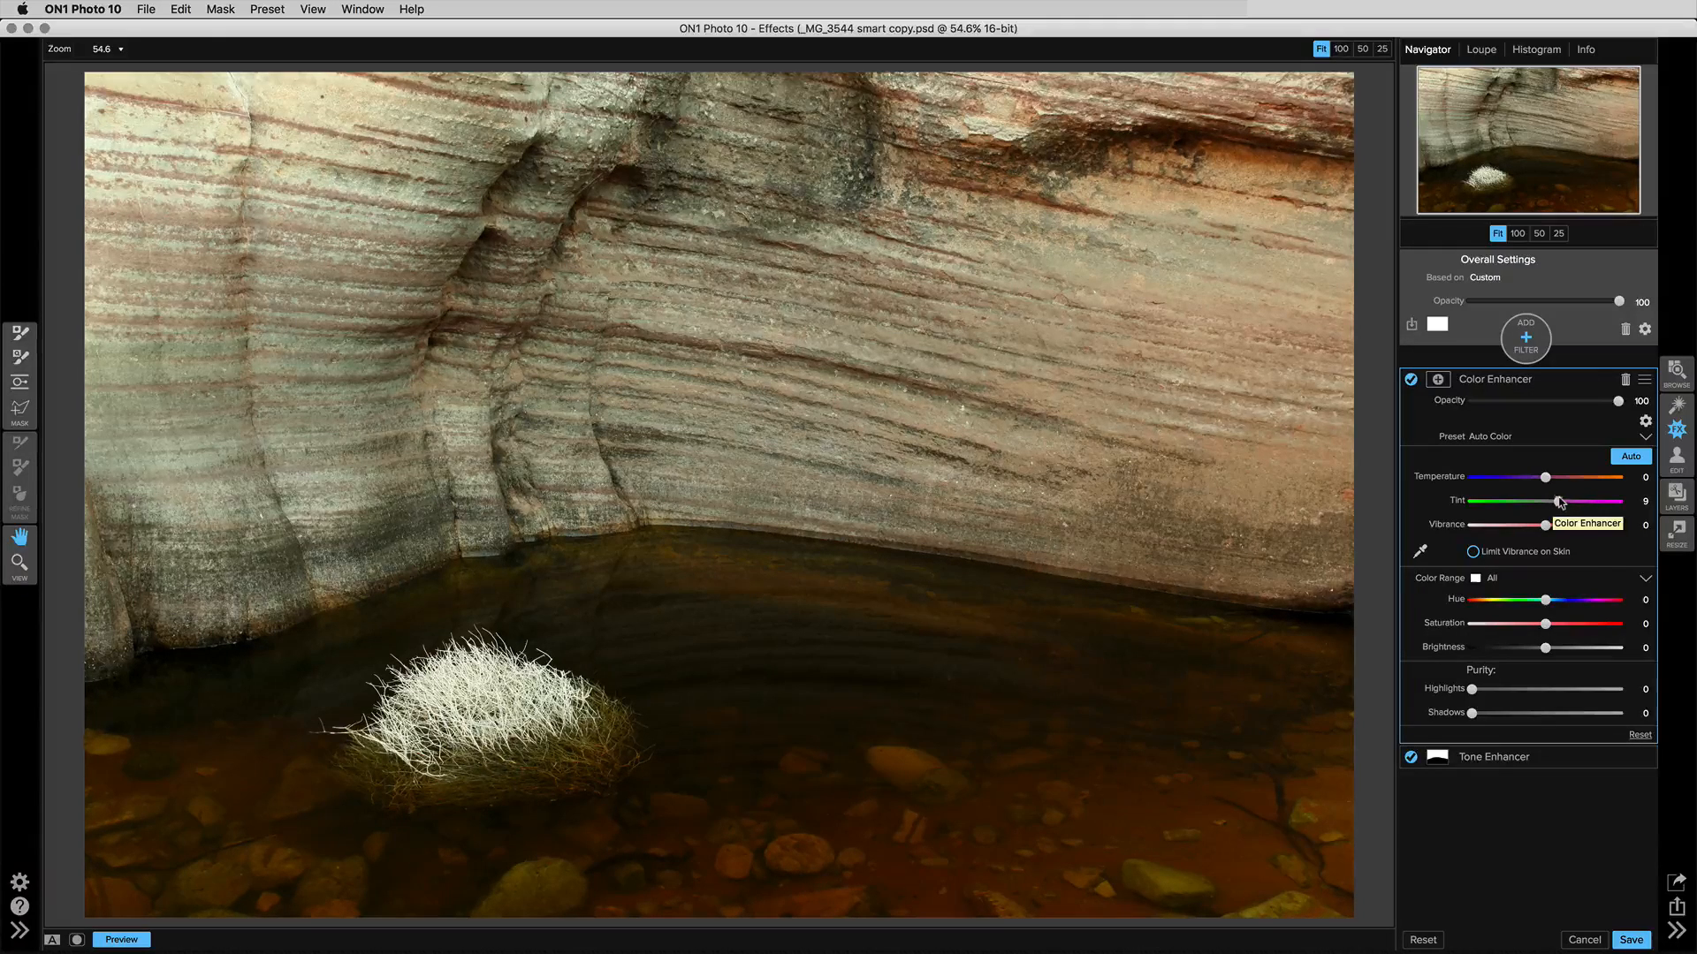
{"action": "left_click_drag", "start_coordinate": [1546, 477], "coordinate": [1610, 477]}
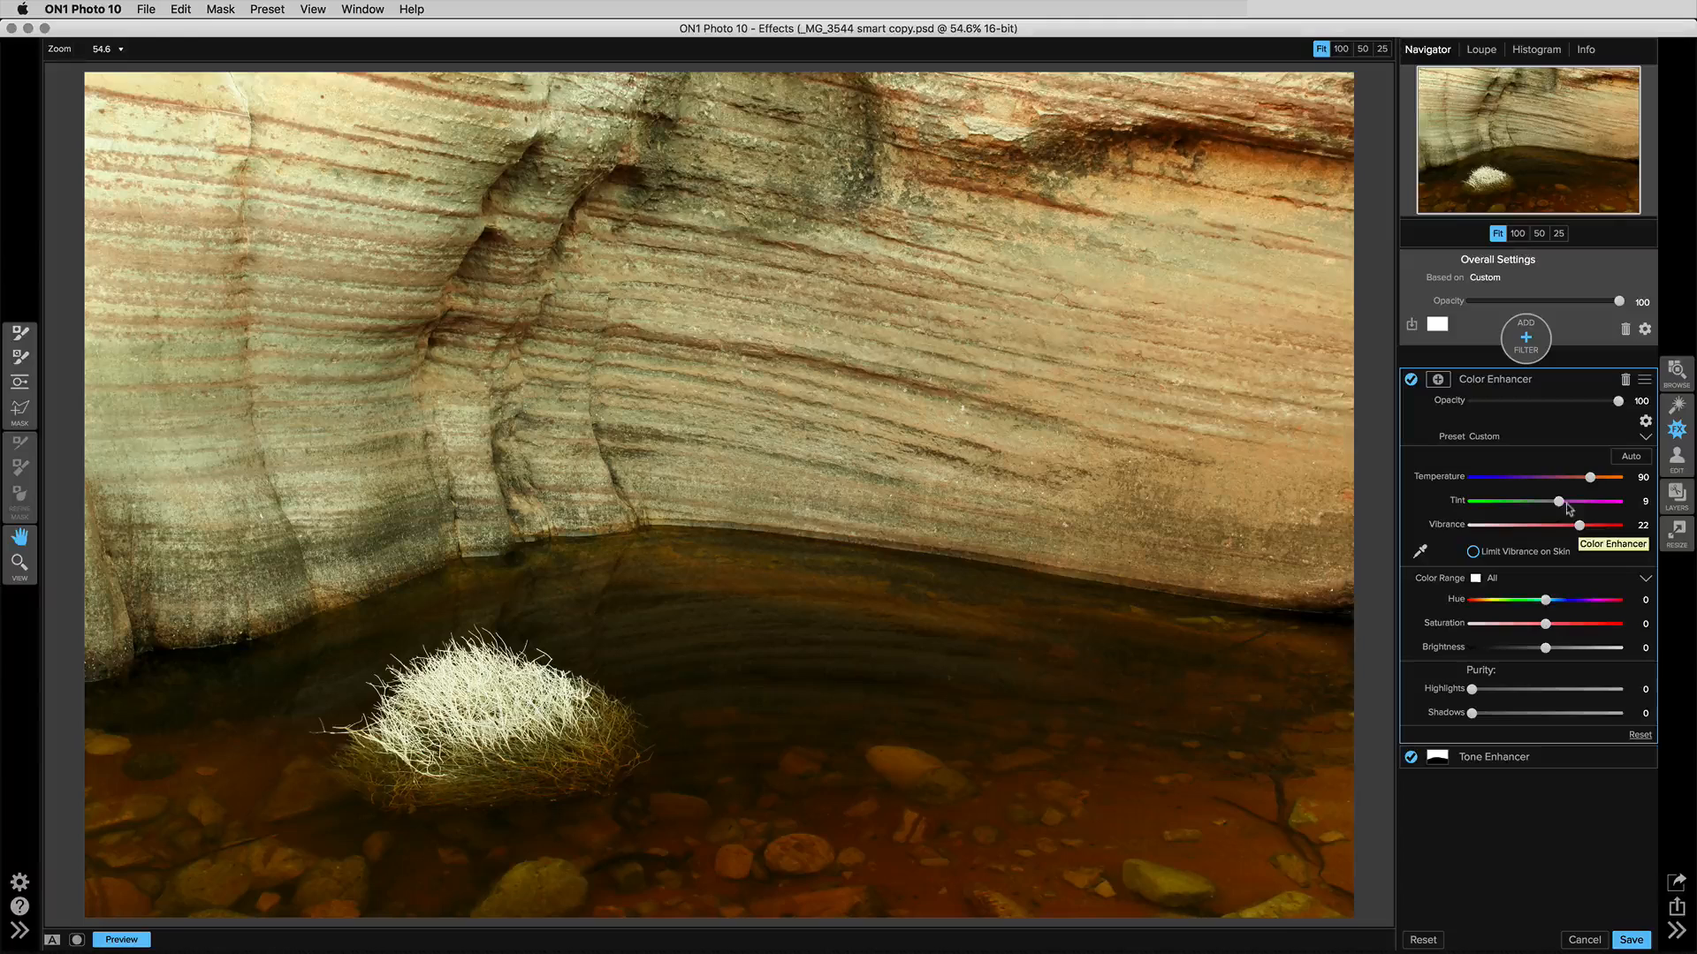
{"action": "left_click_drag", "start_coordinate": [1549, 501], "coordinate": [1589, 501]}
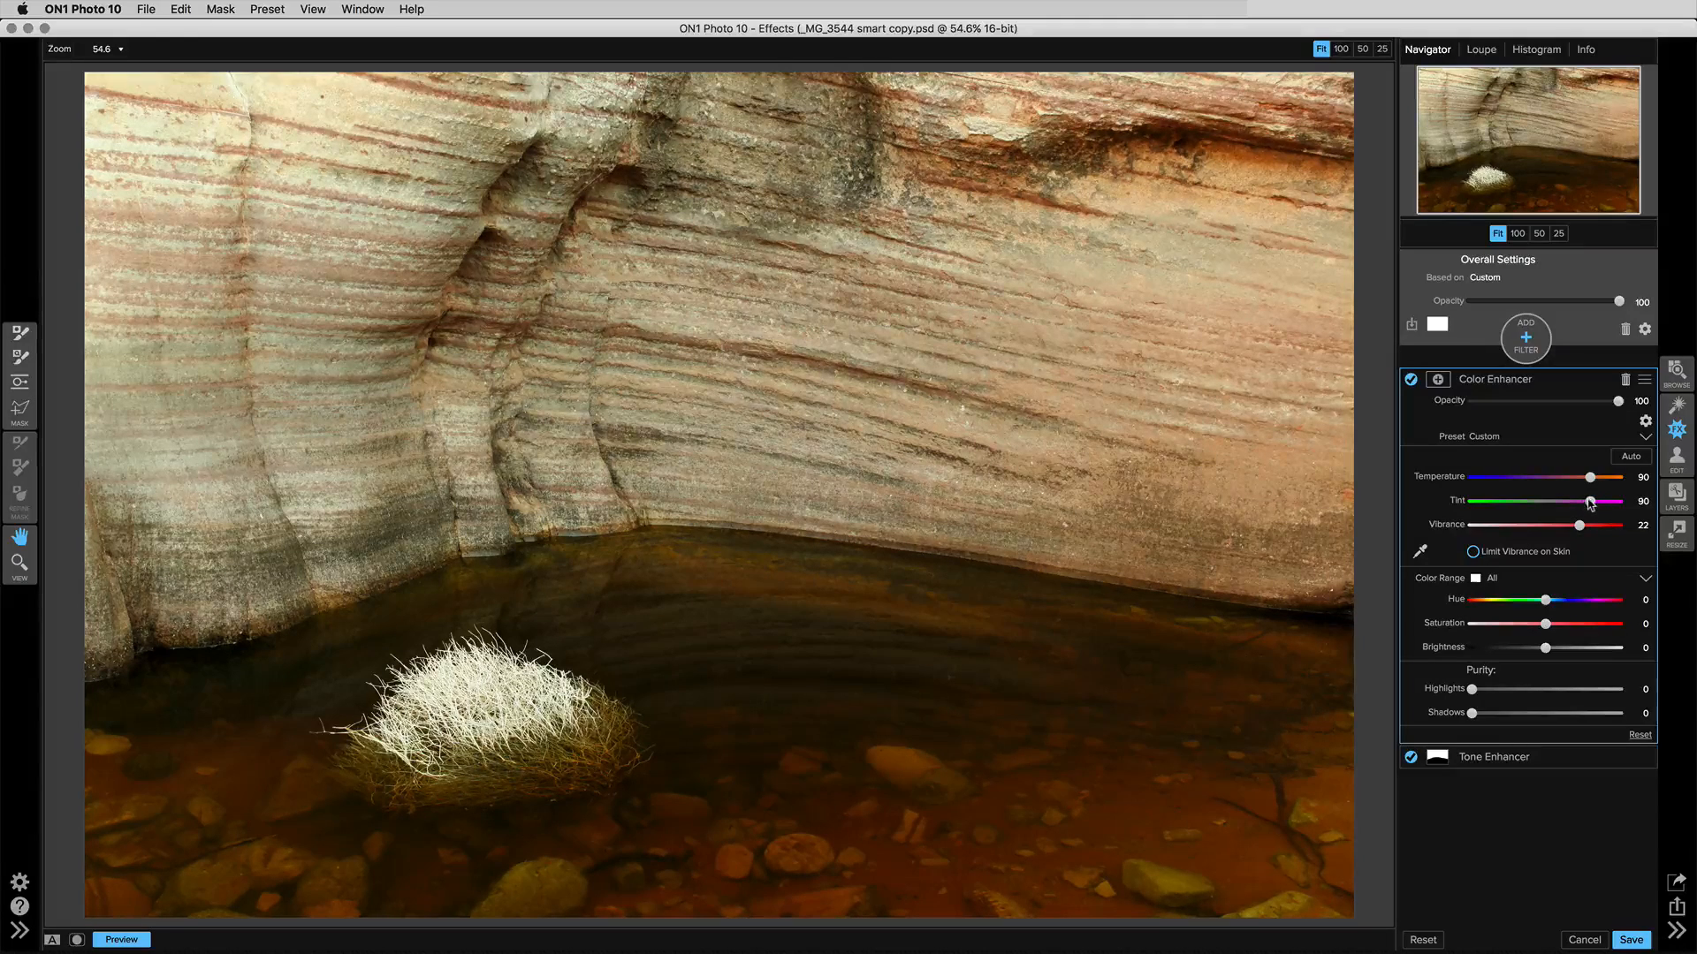
{"action": "left_click_drag", "start_coordinate": [1591, 501], "coordinate": [1586, 501]}
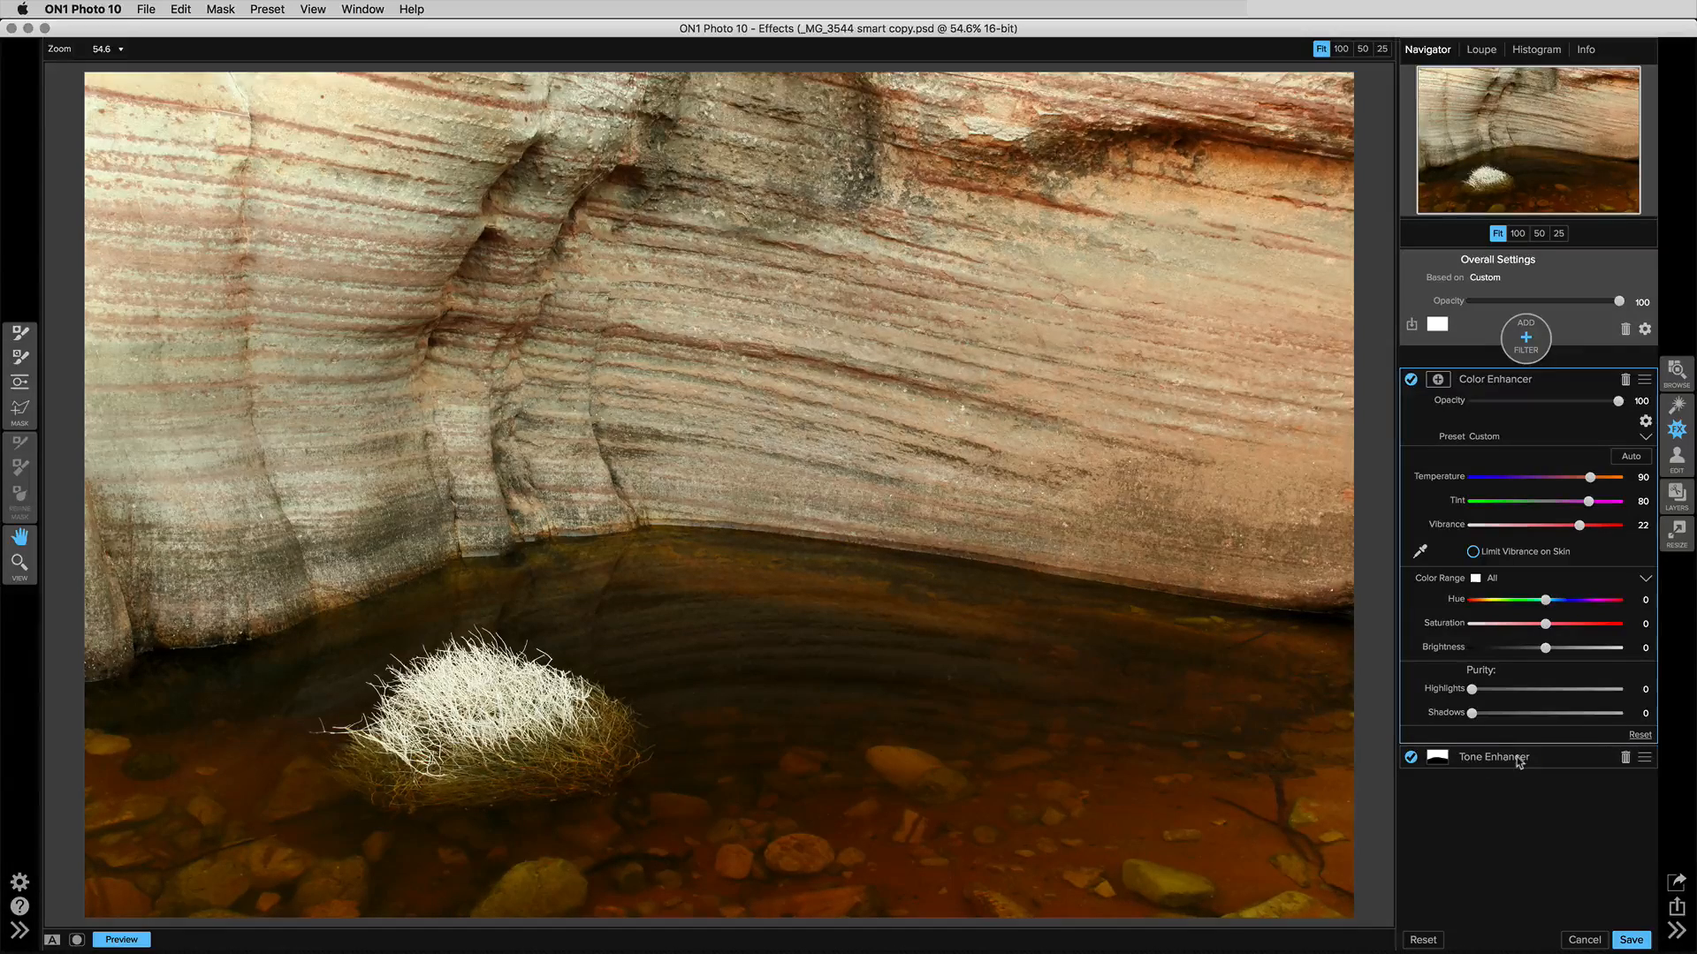
Step: Paste the Tone Enhancer's wall mask onto the Color Enhancer filter
{"action": "left_click", "coordinate": [1494, 756]}
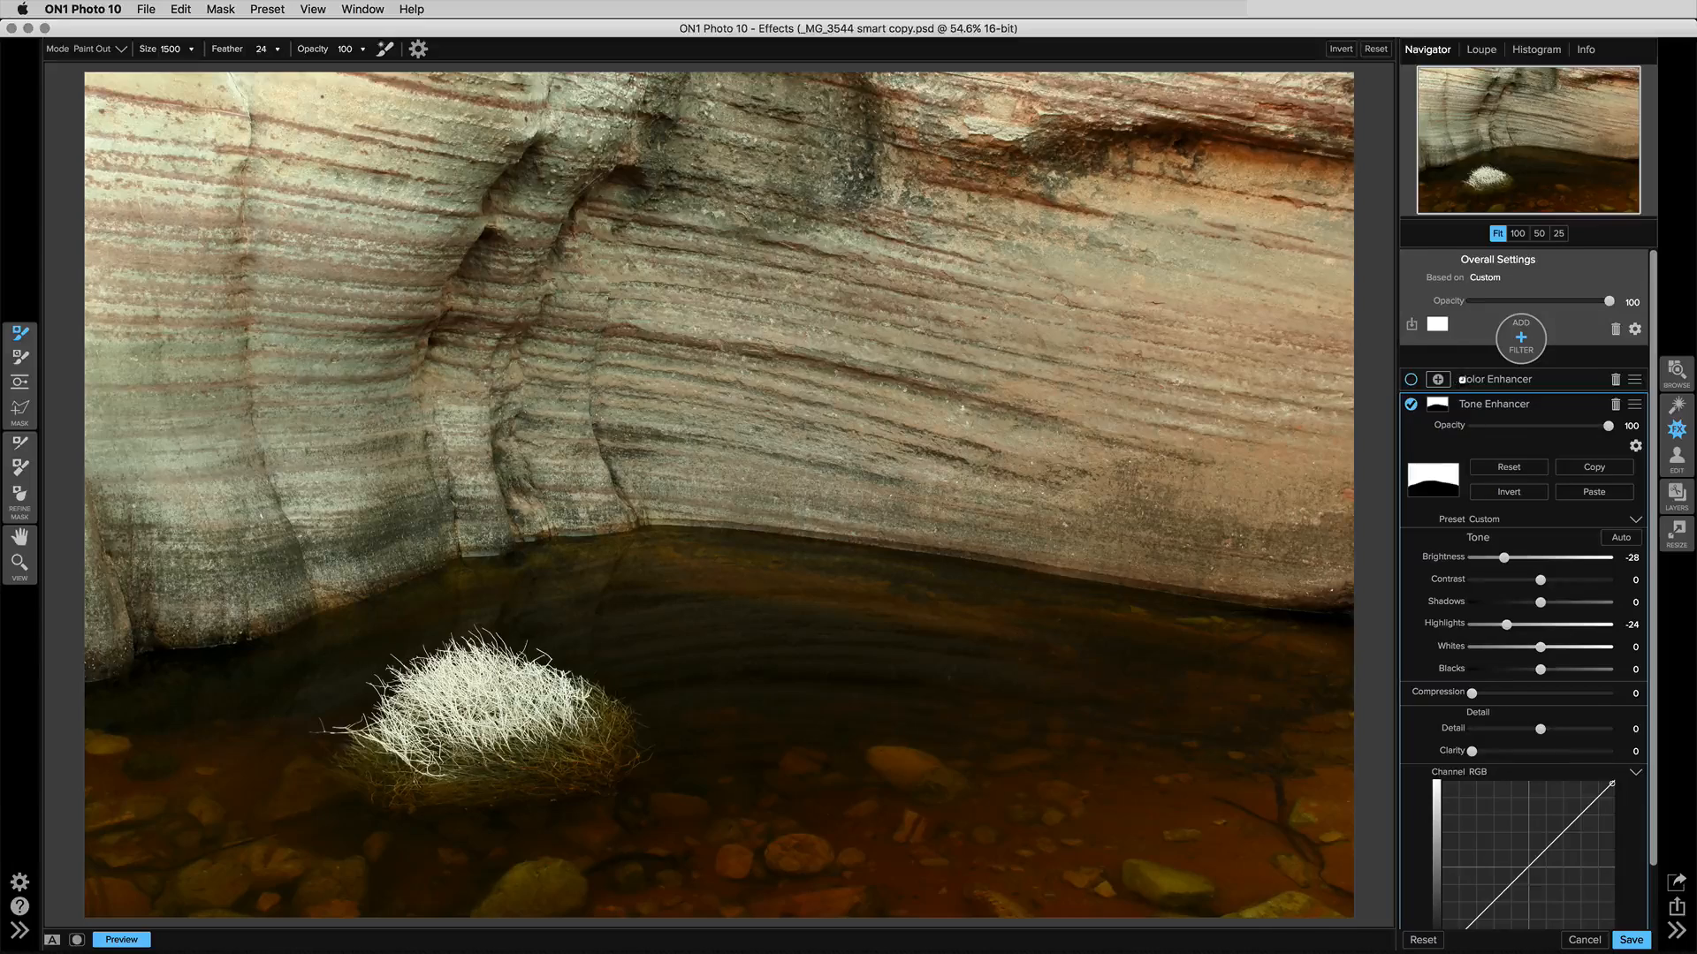
{"action": "left_click", "coordinate": [1496, 379]}
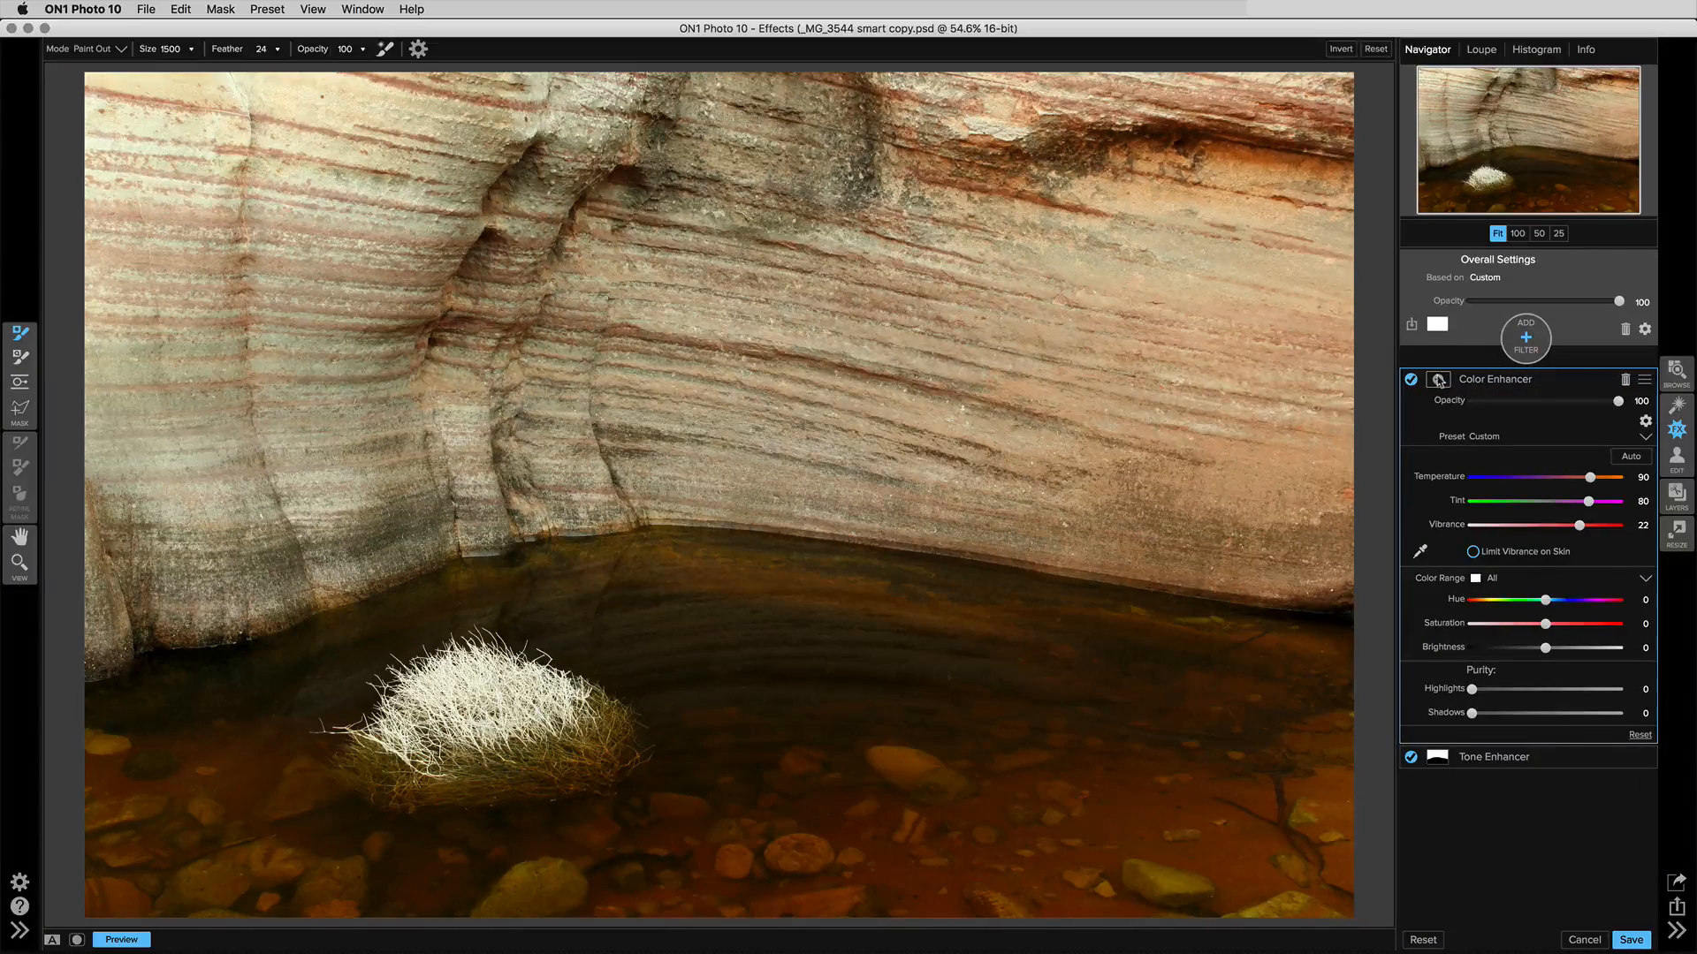
{"action": "left_click", "coordinate": [1437, 379]}
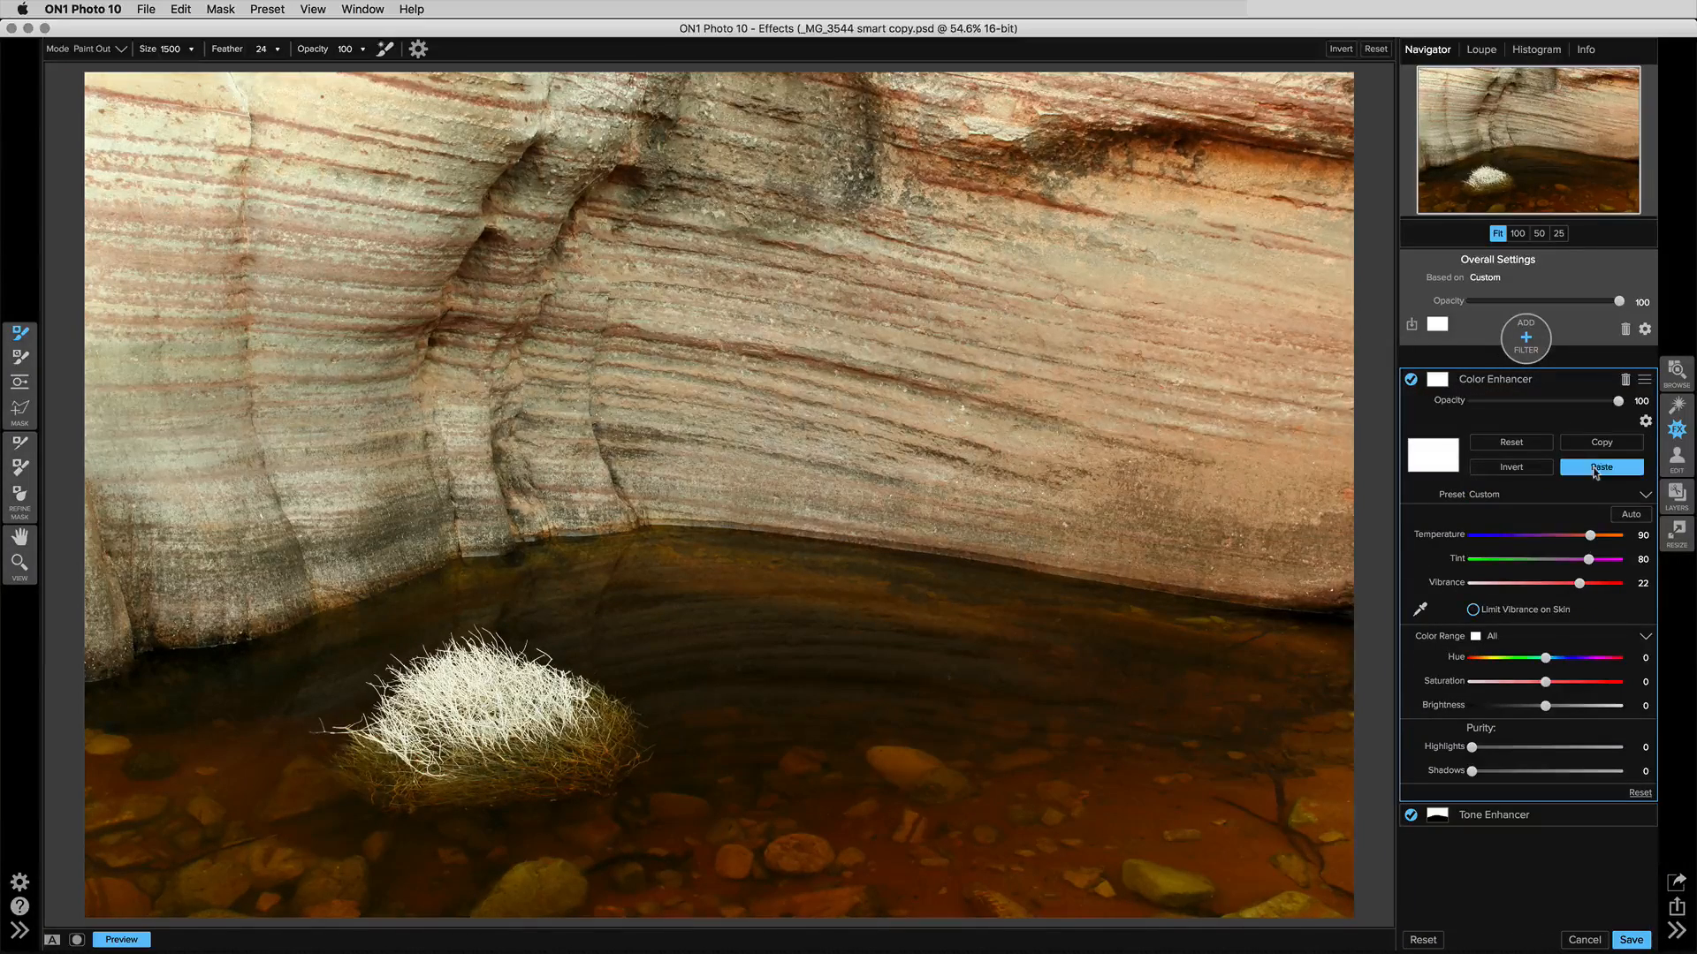
{"action": "left_click", "coordinate": [1600, 467]}
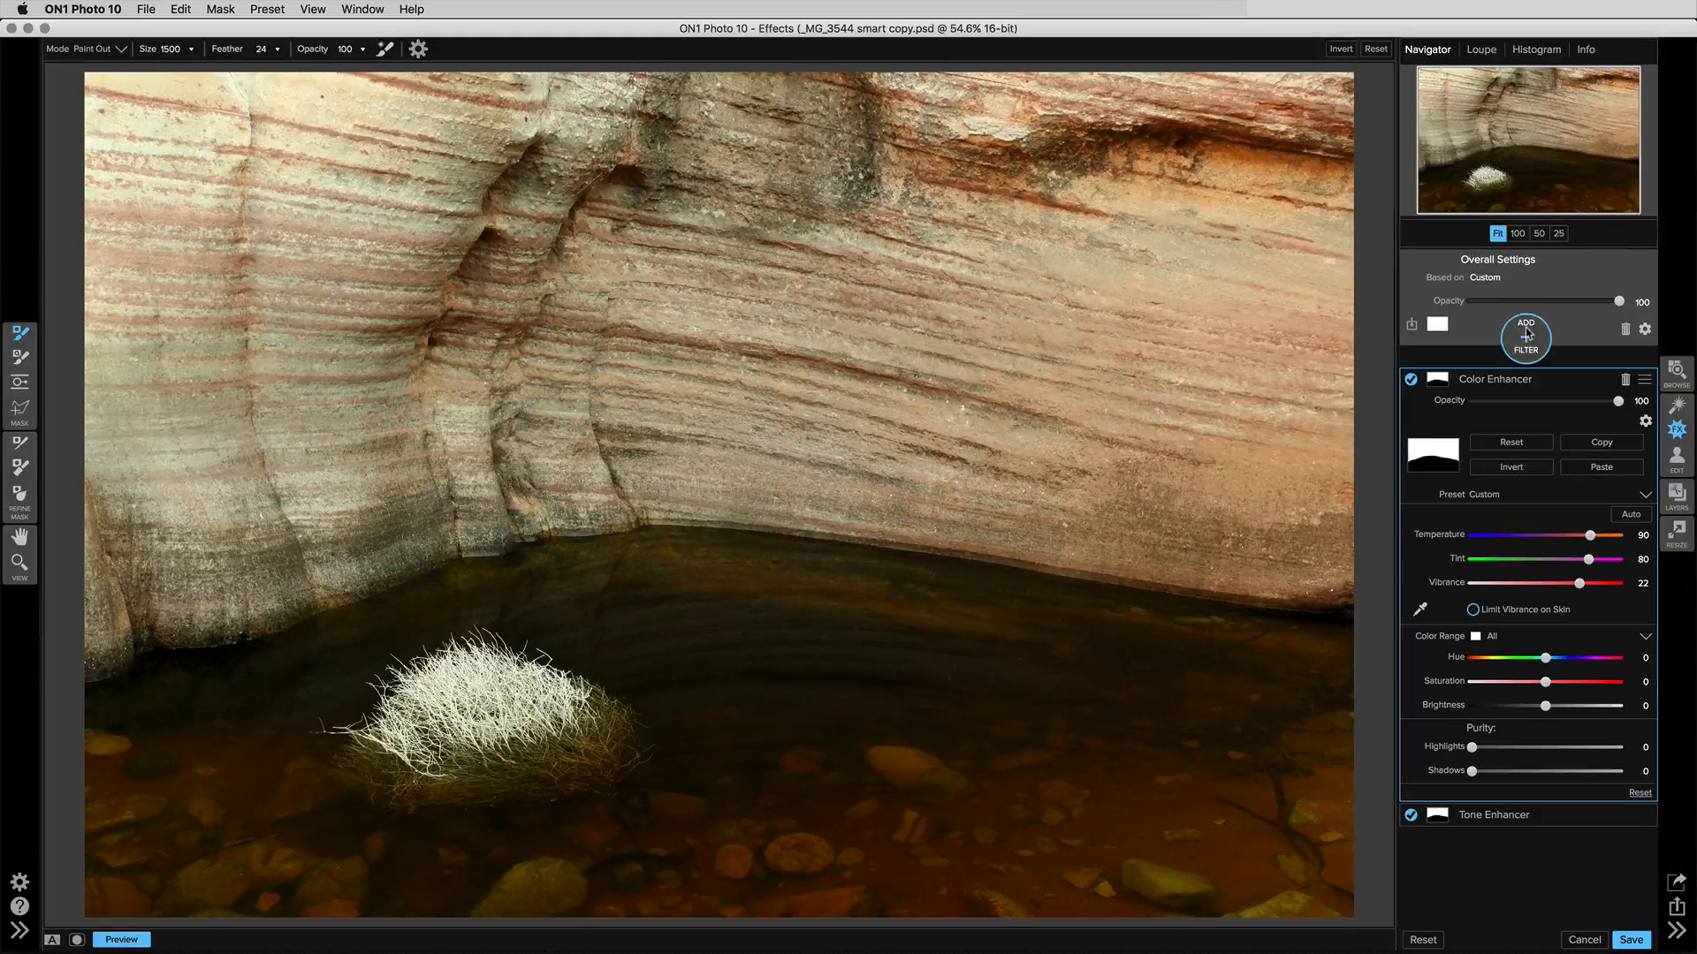
Step: Add another Tone Enhancer filter with Shadows lifted to 38
{"action": "left_click", "coordinate": [1526, 332]}
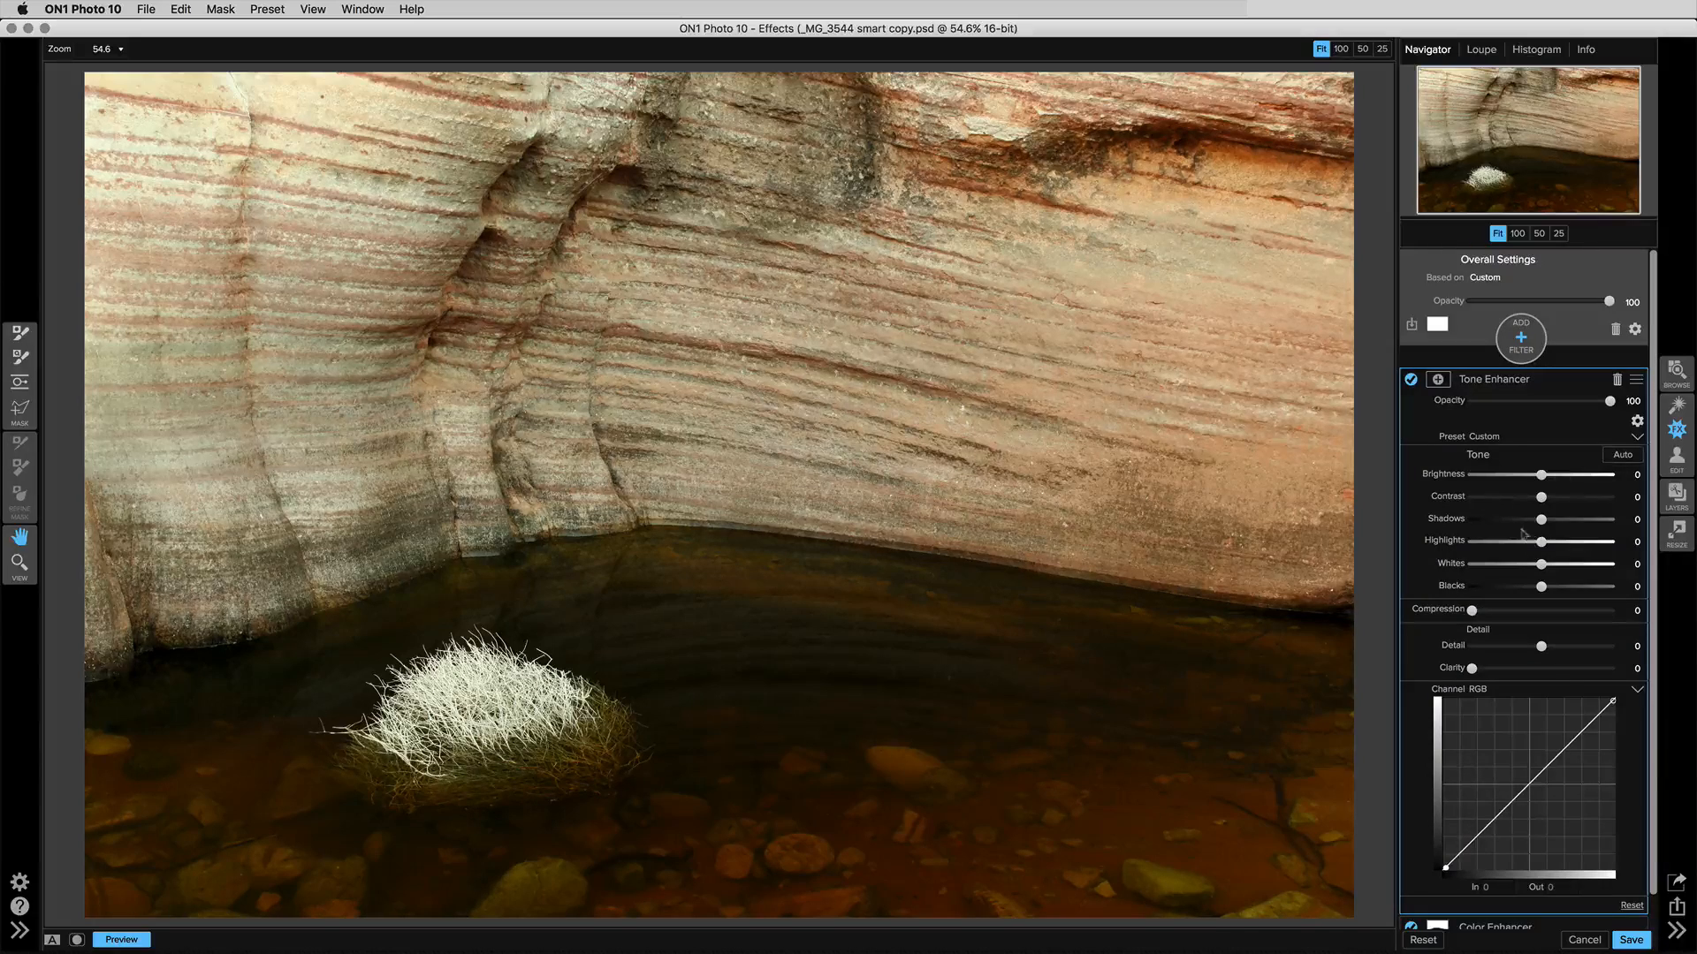
{"action": "left_click_drag", "start_coordinate": [1541, 520], "coordinate": [1558, 520]}
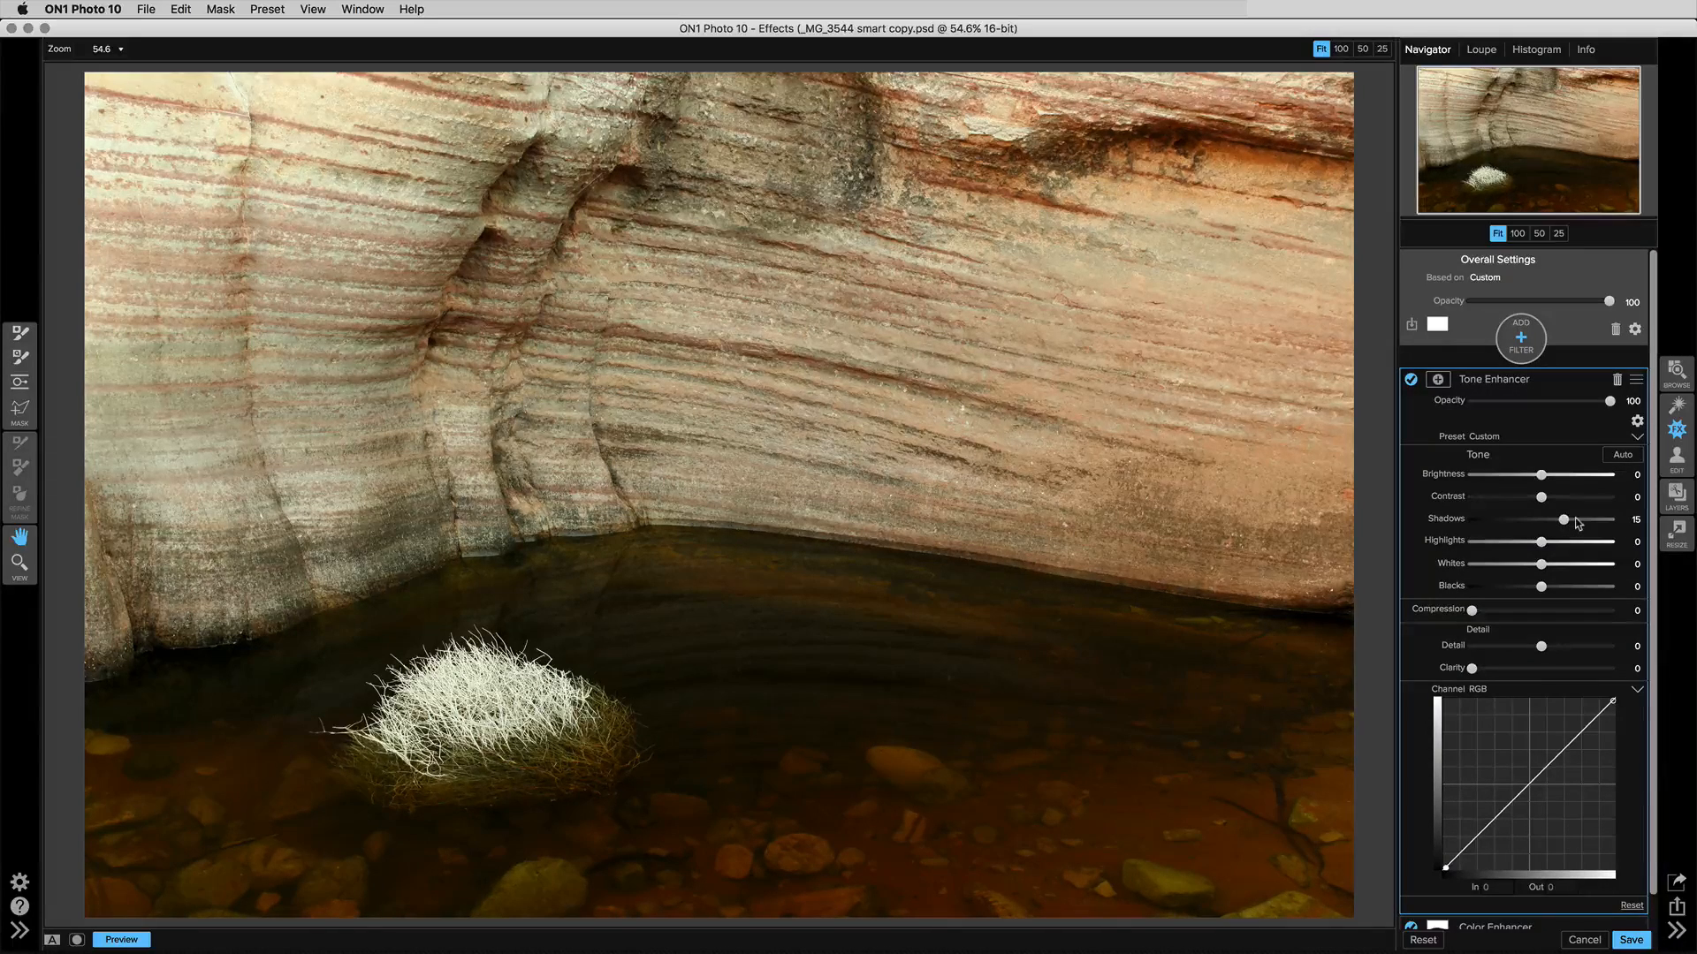
{"action": "left_click_drag", "start_coordinate": [1562, 519], "coordinate": [1574, 520]}
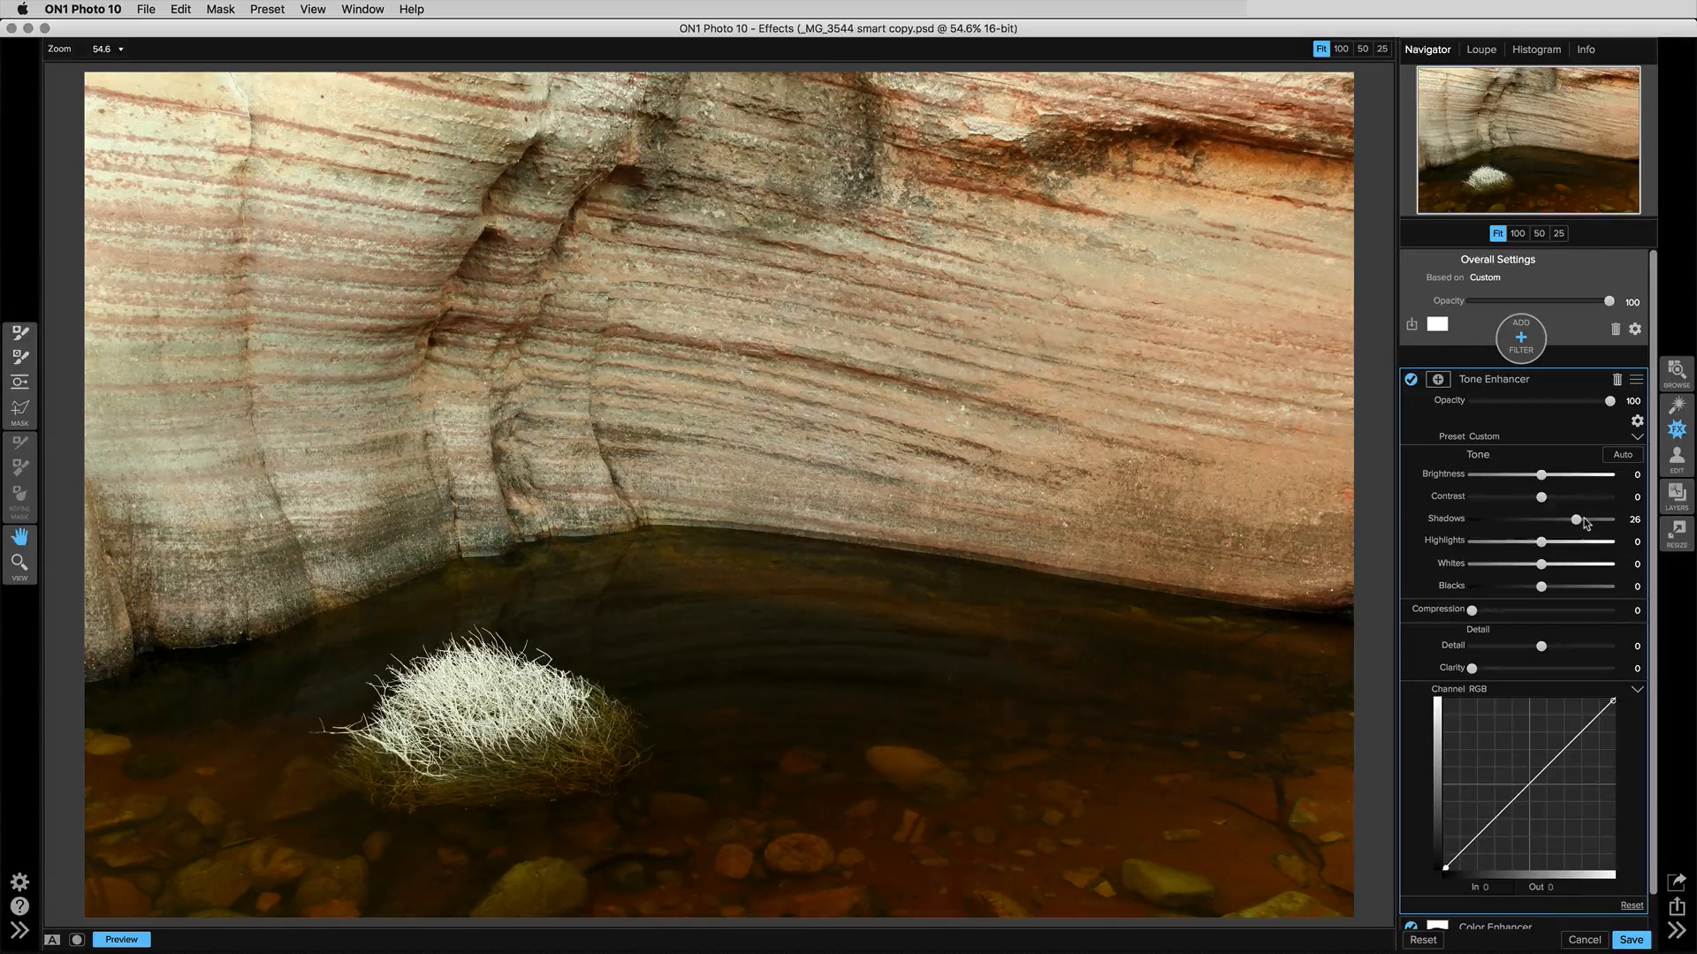
{"action": "left_click_drag", "start_coordinate": [1576, 519], "coordinate": [1582, 520]}
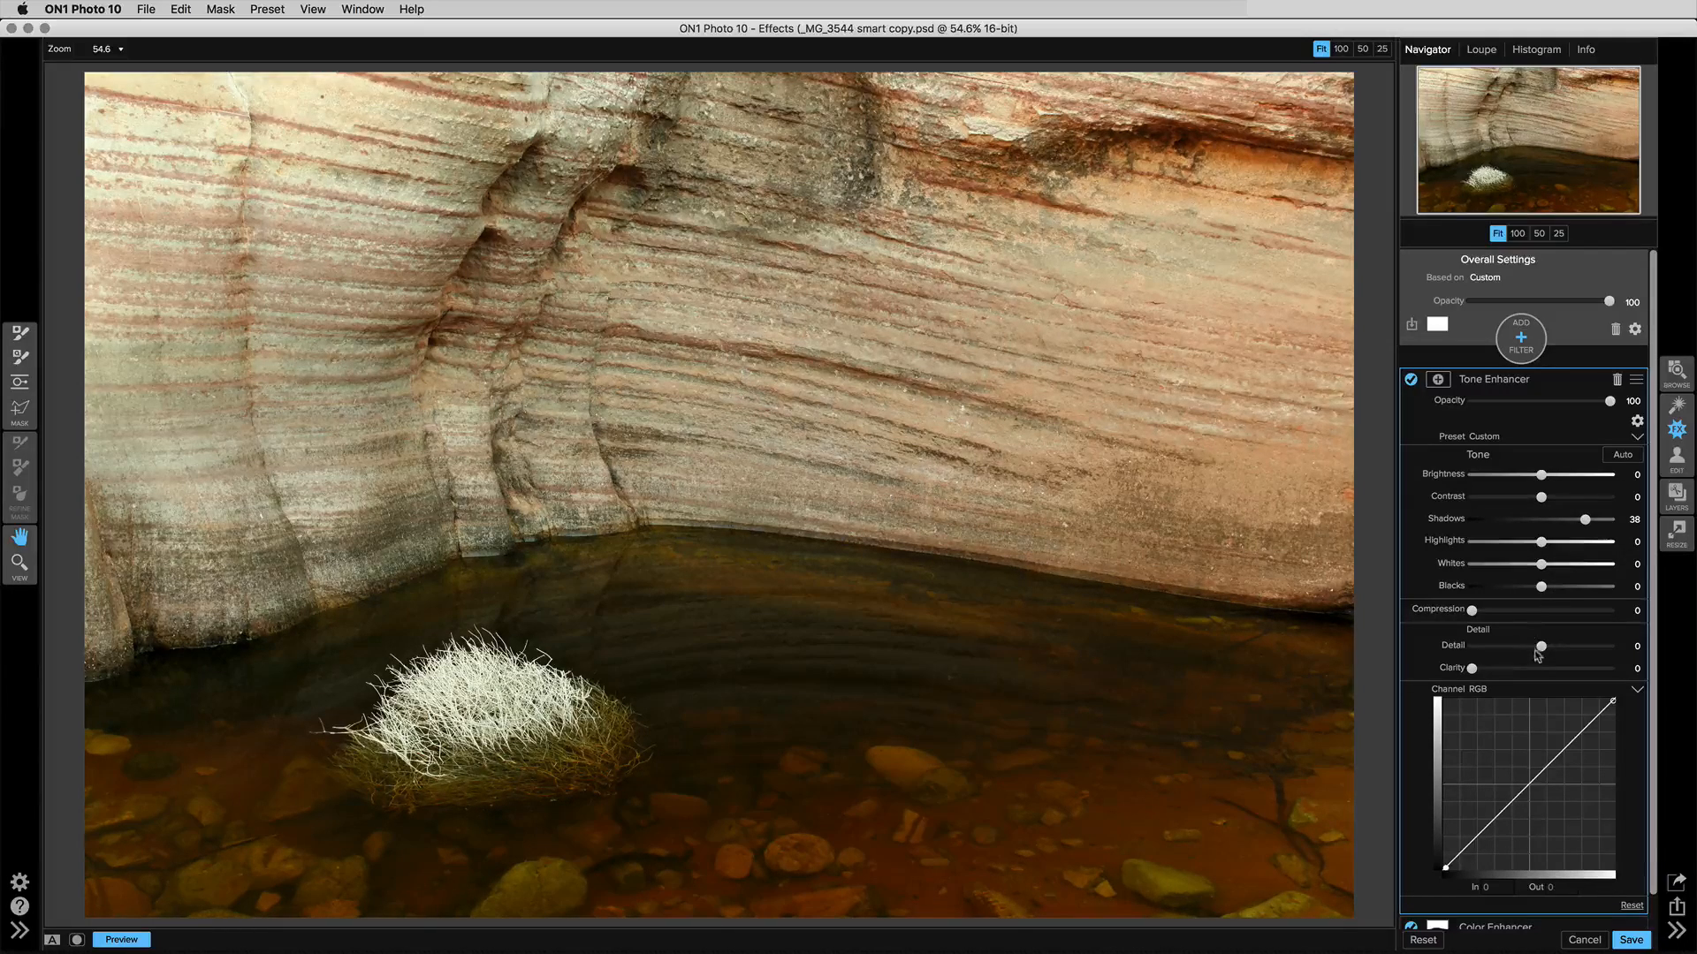
Step: Raise the new Tone Enhancer's Detail to 28
{"action": "left_click_drag", "start_coordinate": [1541, 646], "coordinate": [1556, 646]}
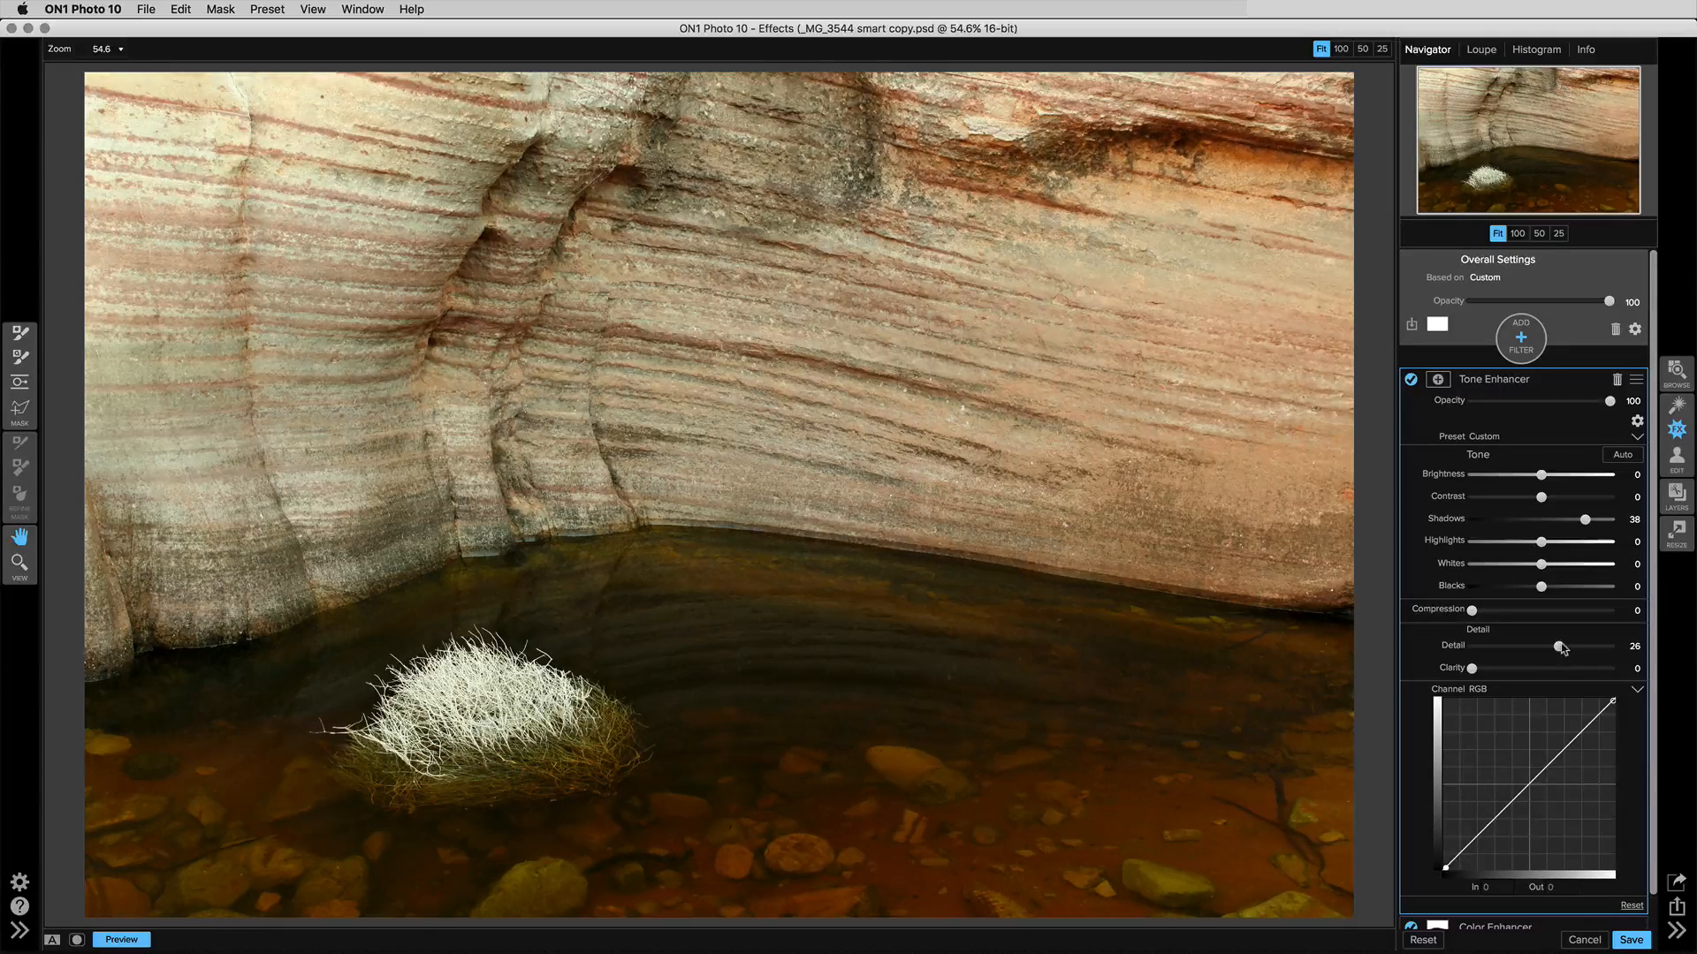
{"action": "left_click_drag", "start_coordinate": [1555, 645], "coordinate": [1569, 645]}
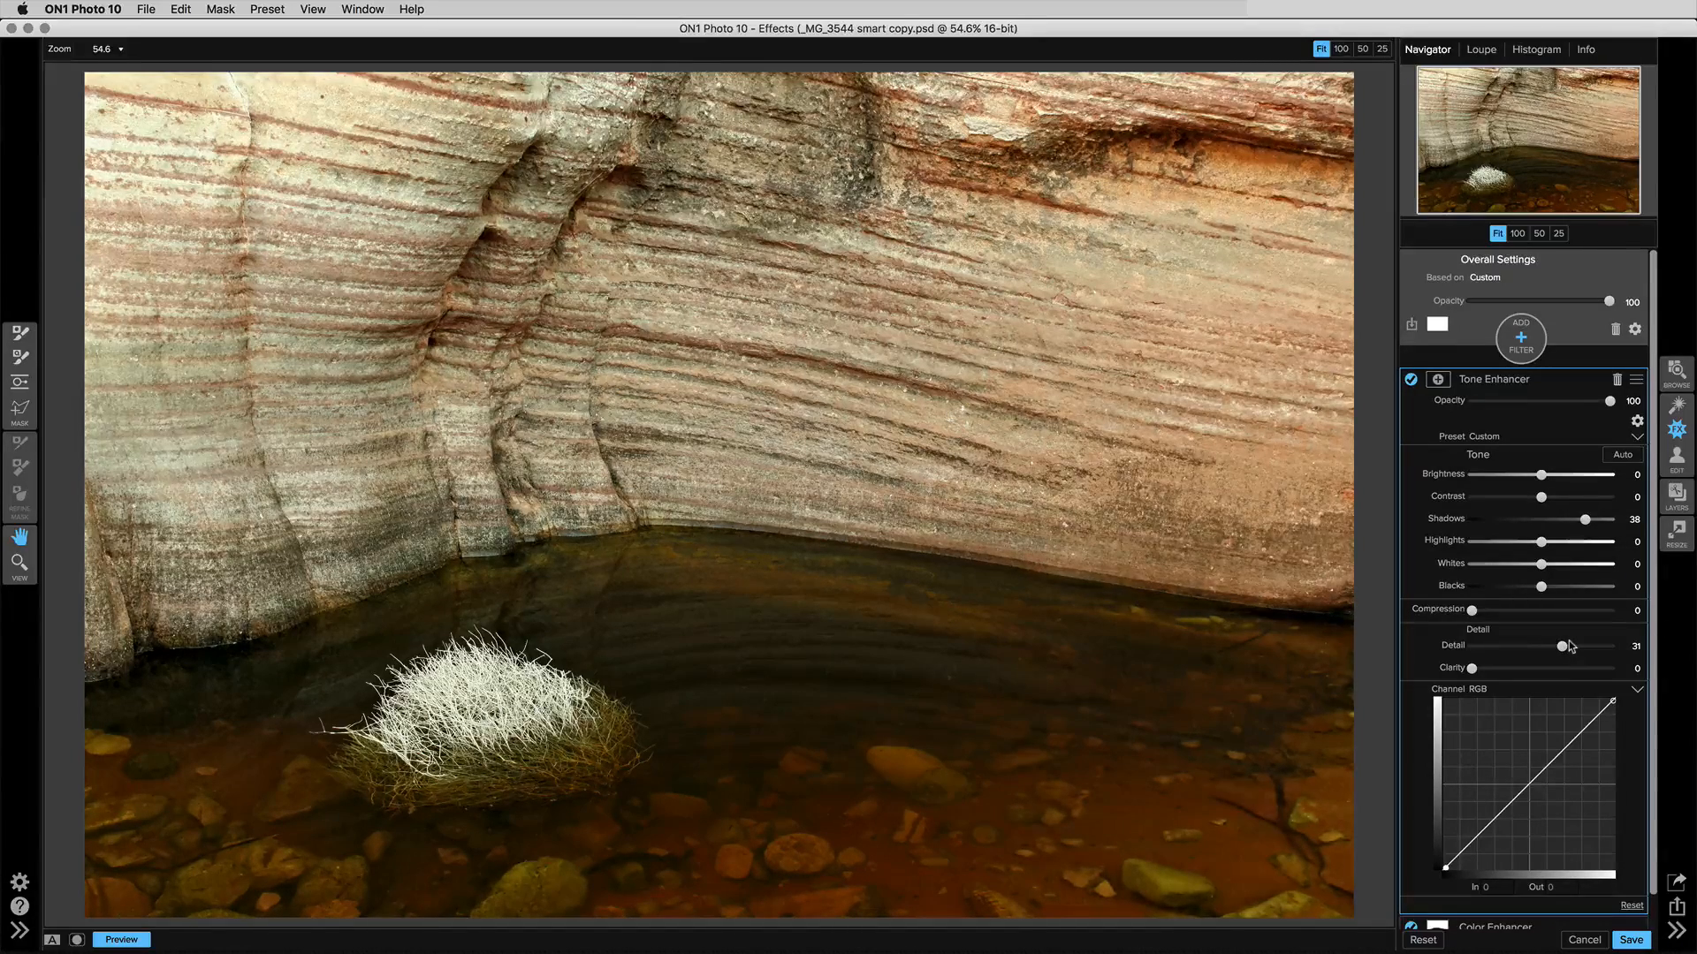
{"action": "left_click_drag", "start_coordinate": [1549, 646], "coordinate": [1569, 646]}
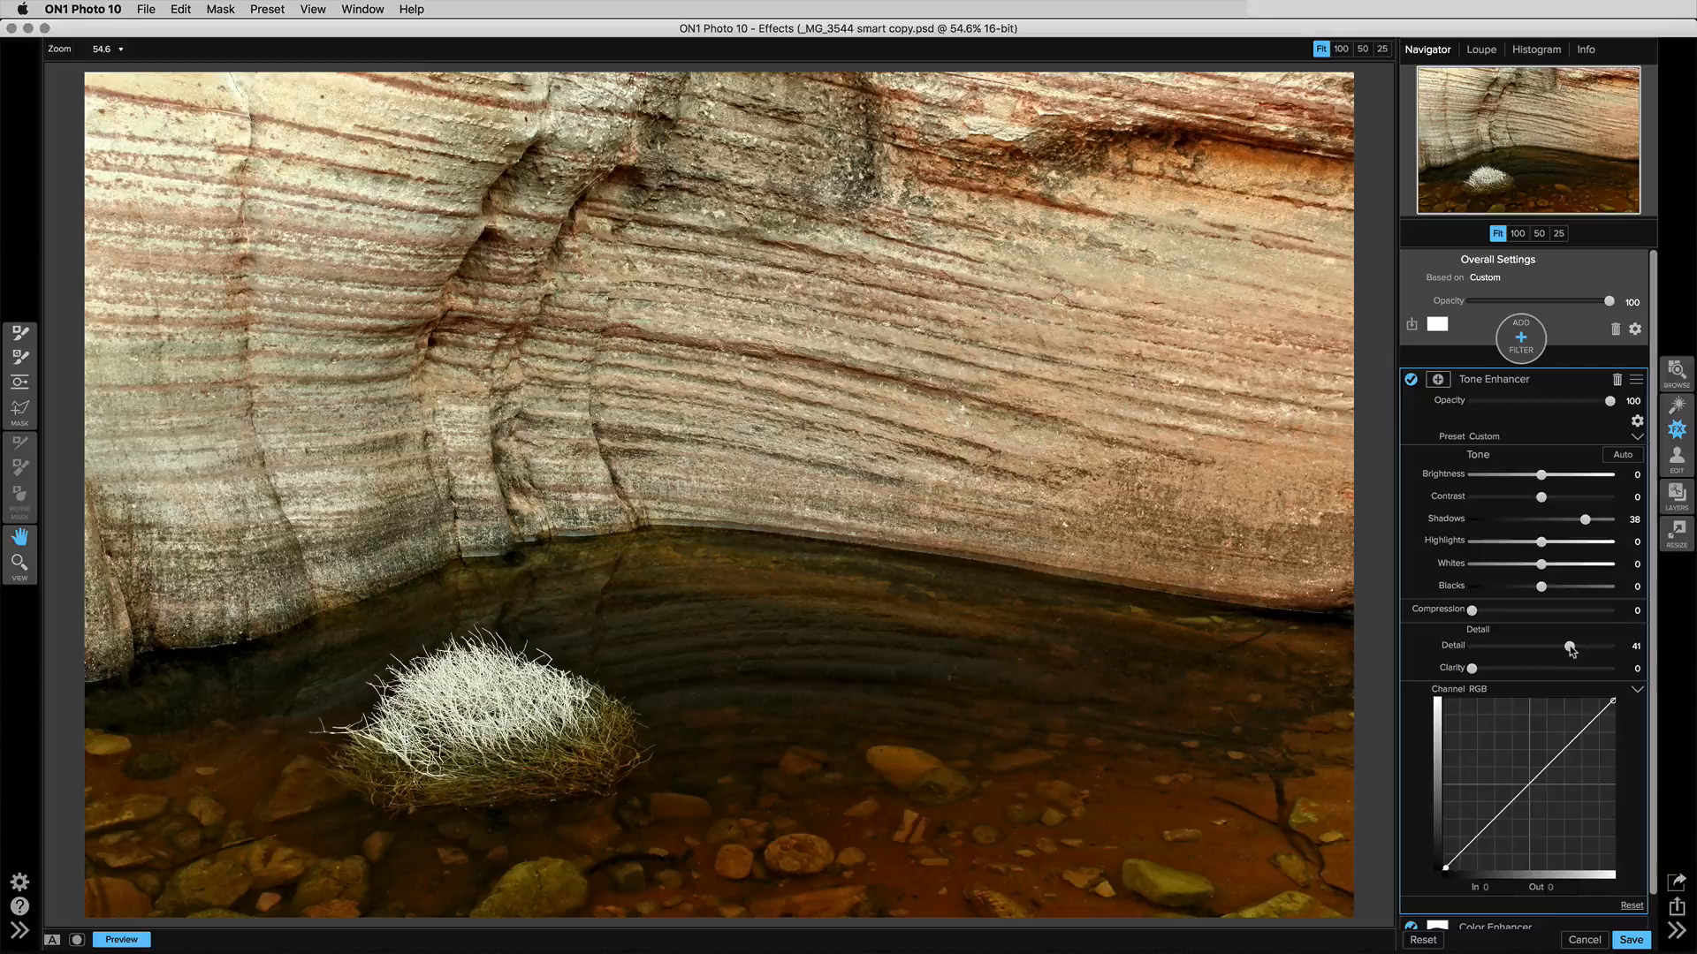
{"action": "left_click_drag", "start_coordinate": [1572, 651], "coordinate": [1561, 650]}
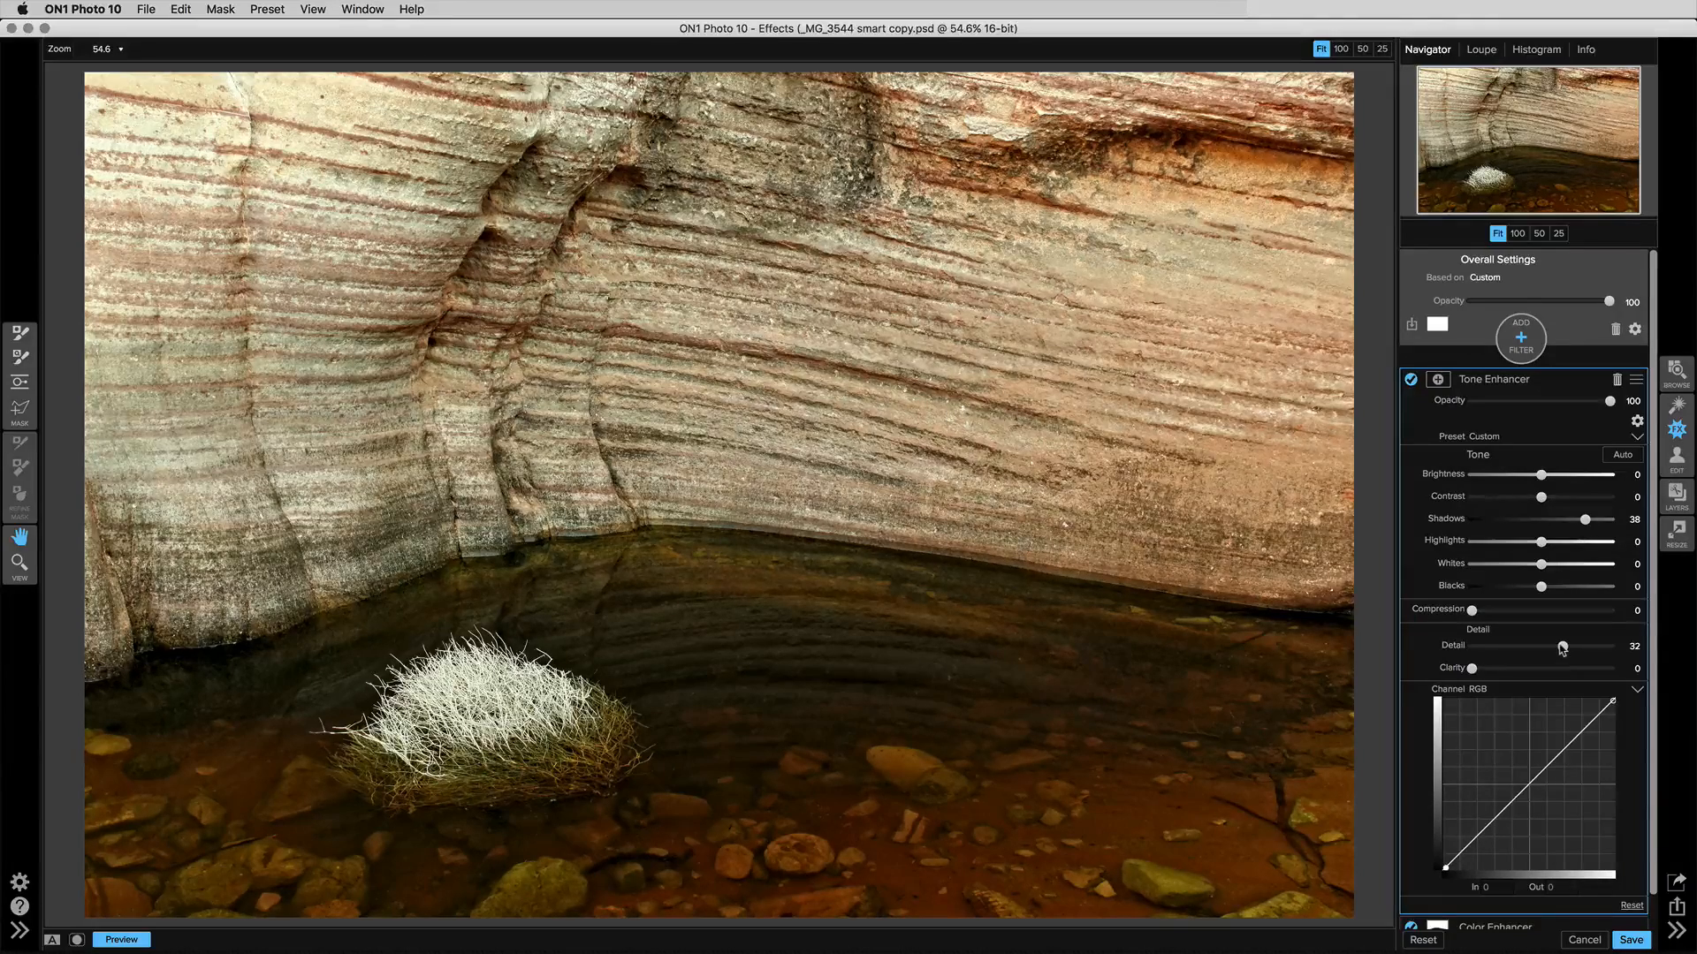
{"action": "left_click_drag", "start_coordinate": [1567, 647], "coordinate": [1561, 647]}
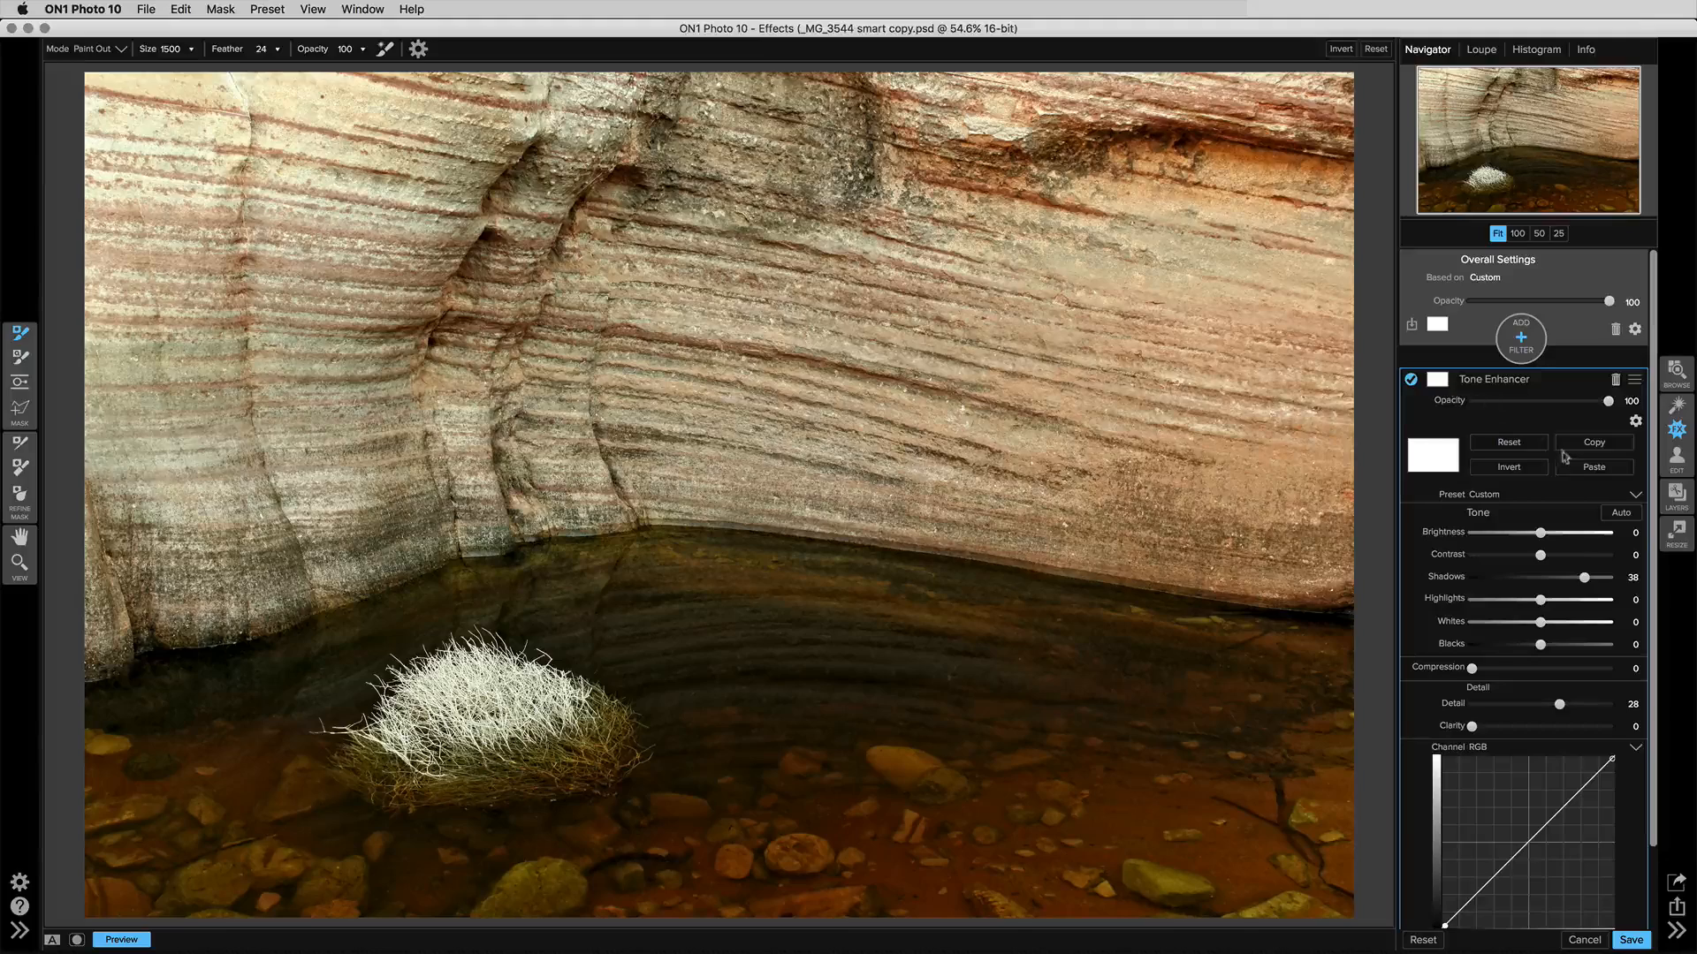
{"action": "mouse_move", "coordinate": [1592, 466]}
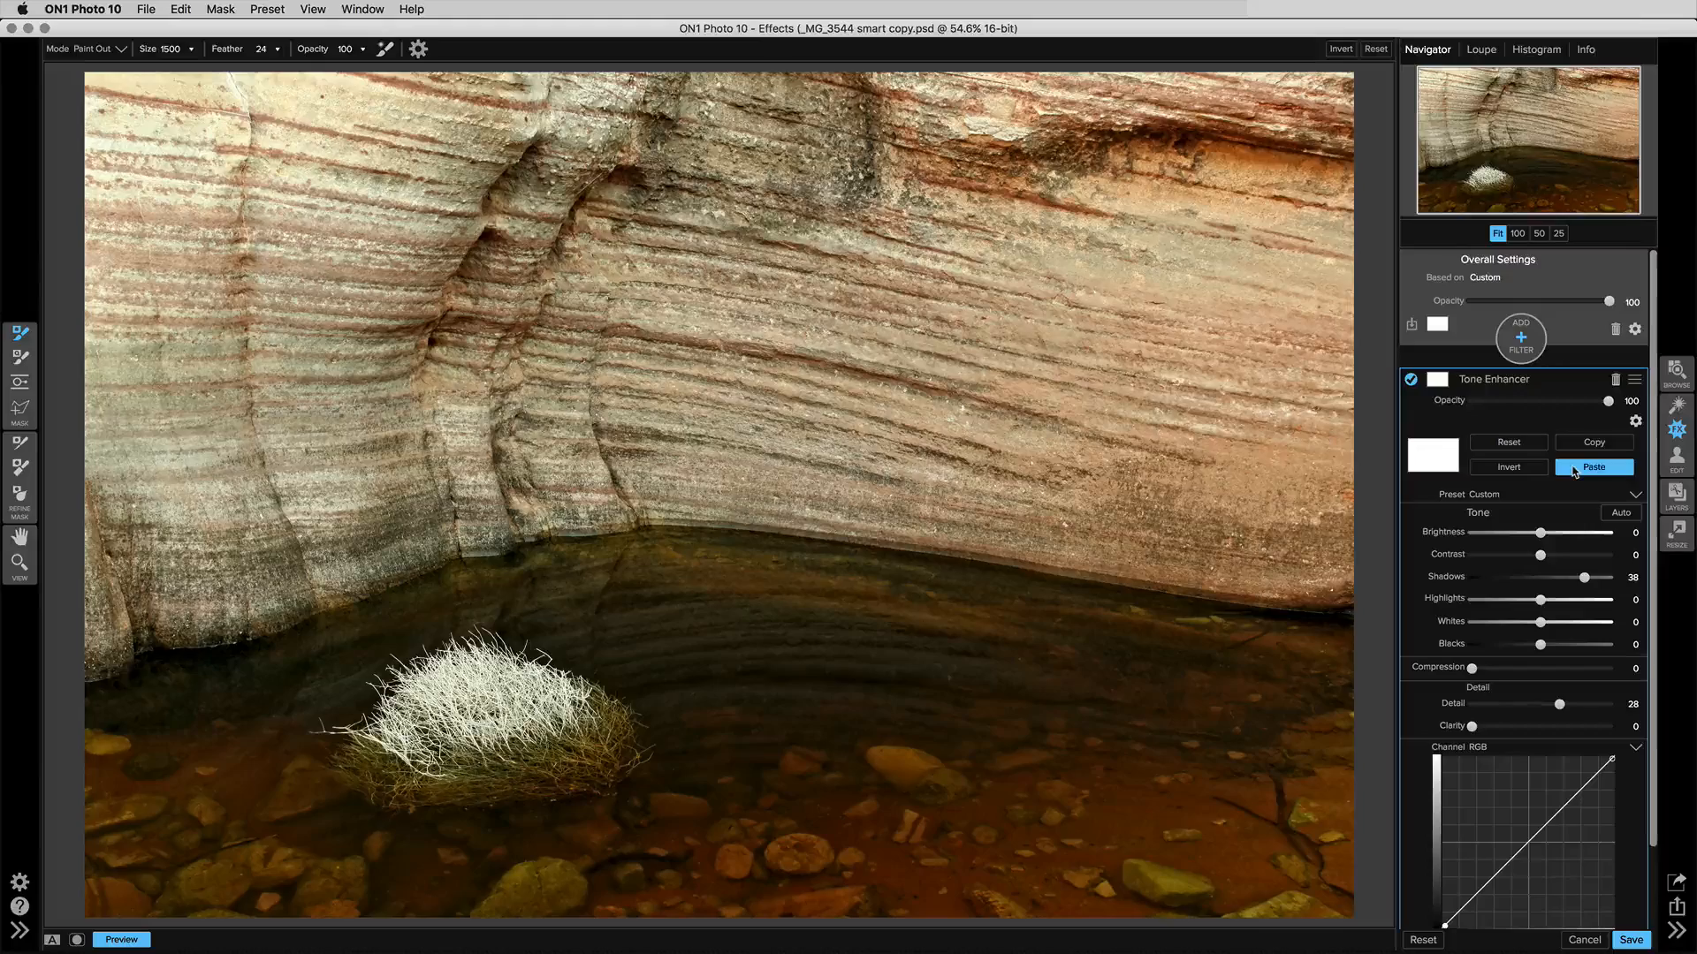
Step: Paste the wall mask onto the new Tone Enhancer and invert it to cover the water
{"action": "left_click", "coordinate": [1592, 467]}
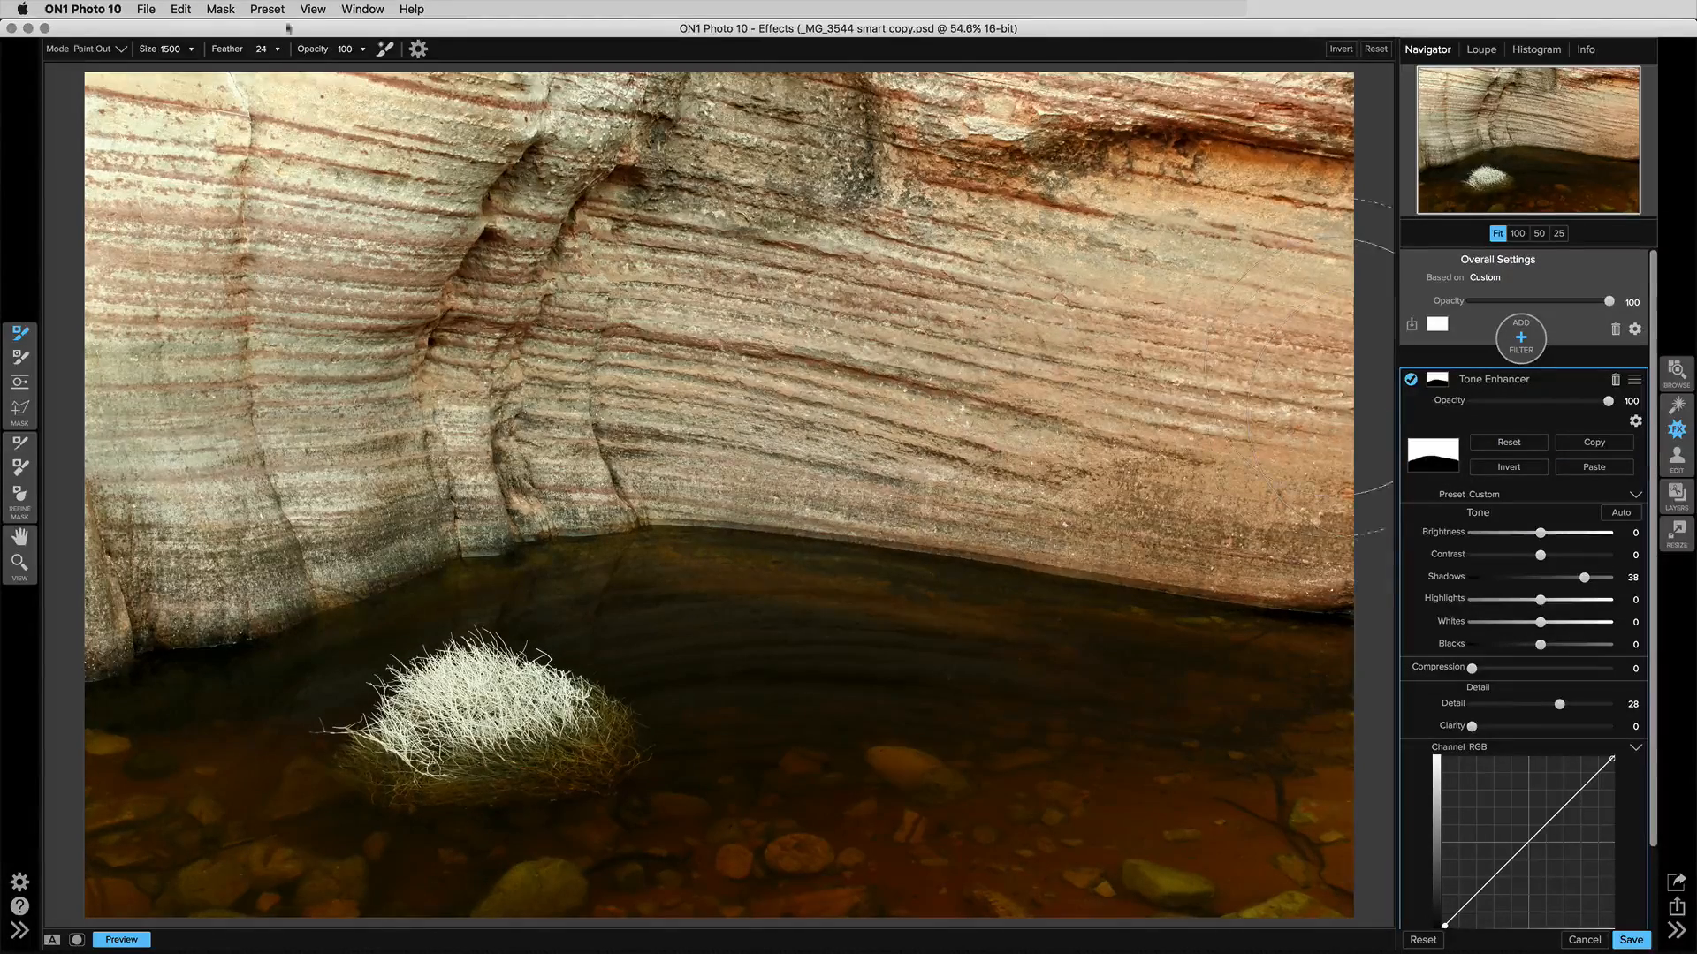
{"action": "left_click", "coordinate": [220, 9]}
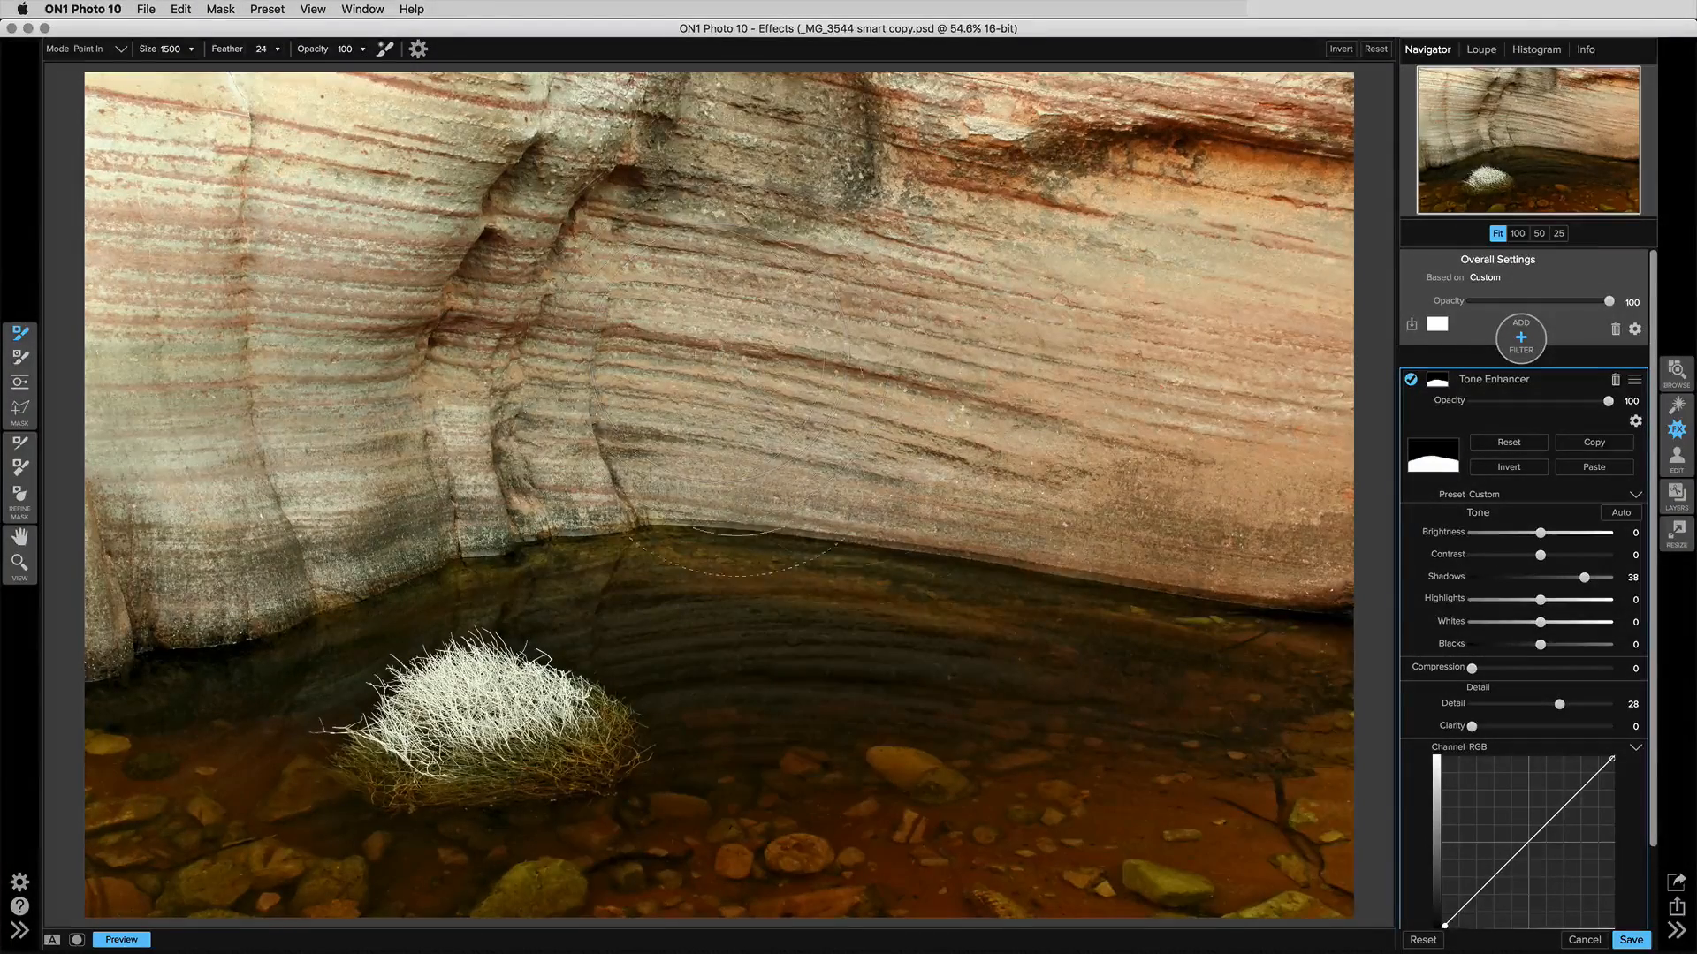
{"action": "mouse_move", "coordinate": [803, 724]}
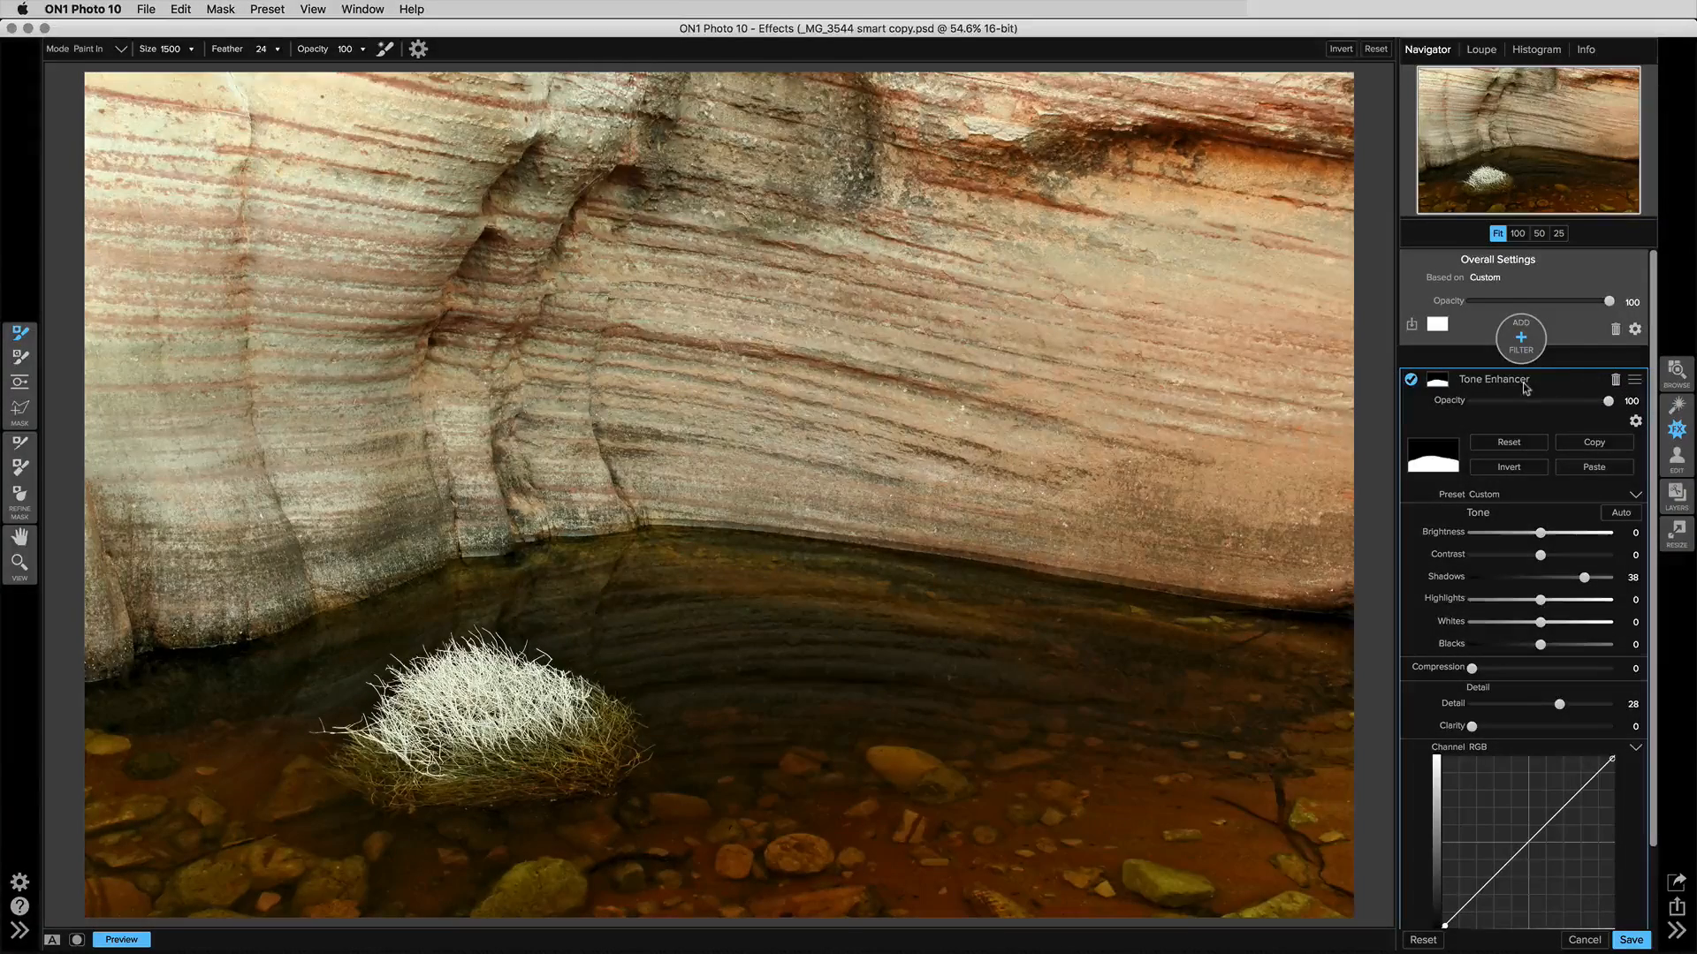
{"action": "mouse_move", "coordinate": [1526, 385]}
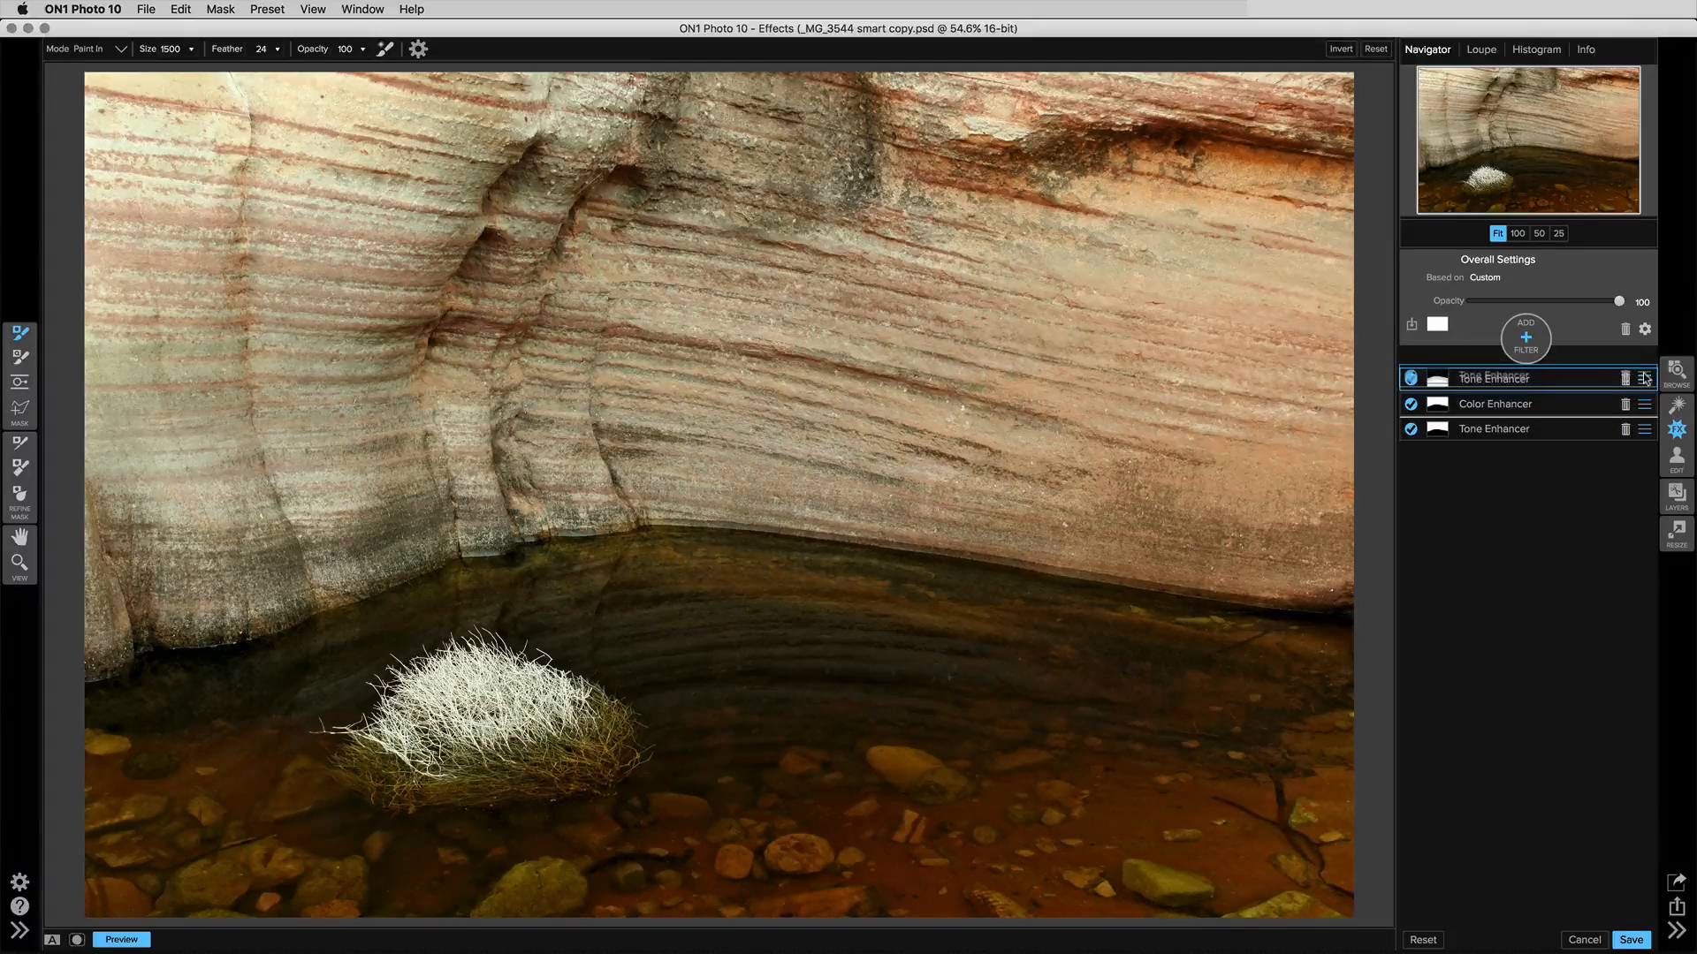
Step: Move a Tone Enhancer so the Color Enhancer sits between the two tone filters
{"action": "left_click", "coordinate": [1411, 377]}
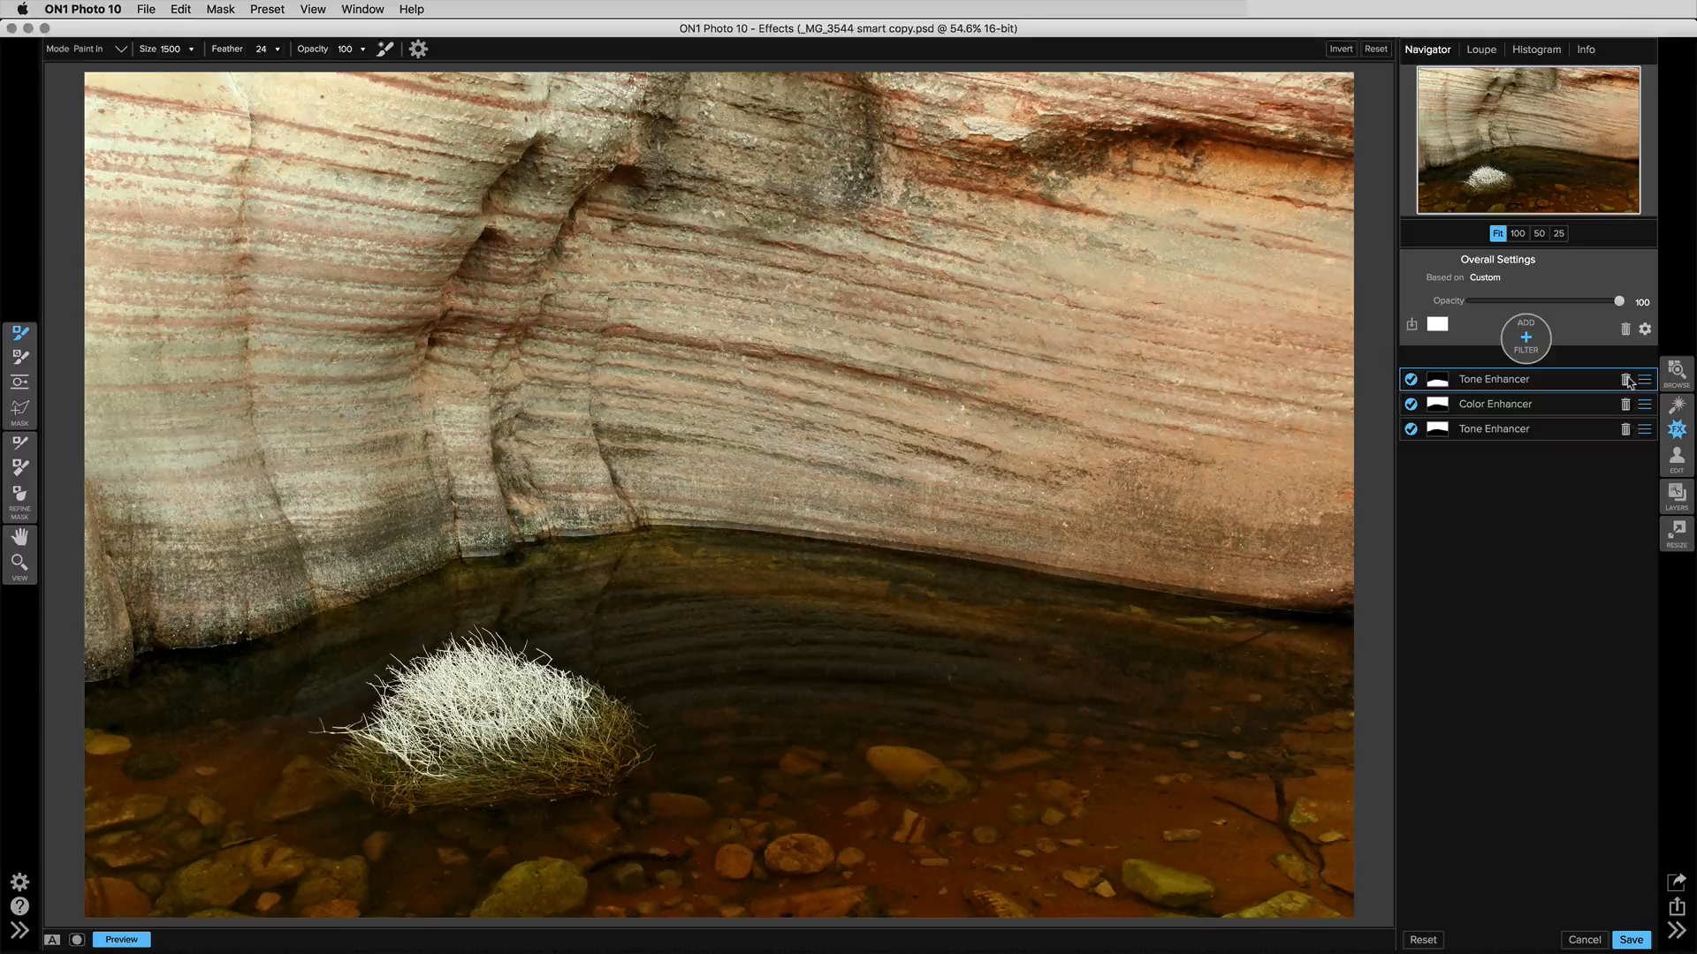
{"action": "mouse_move", "coordinate": [1641, 379]}
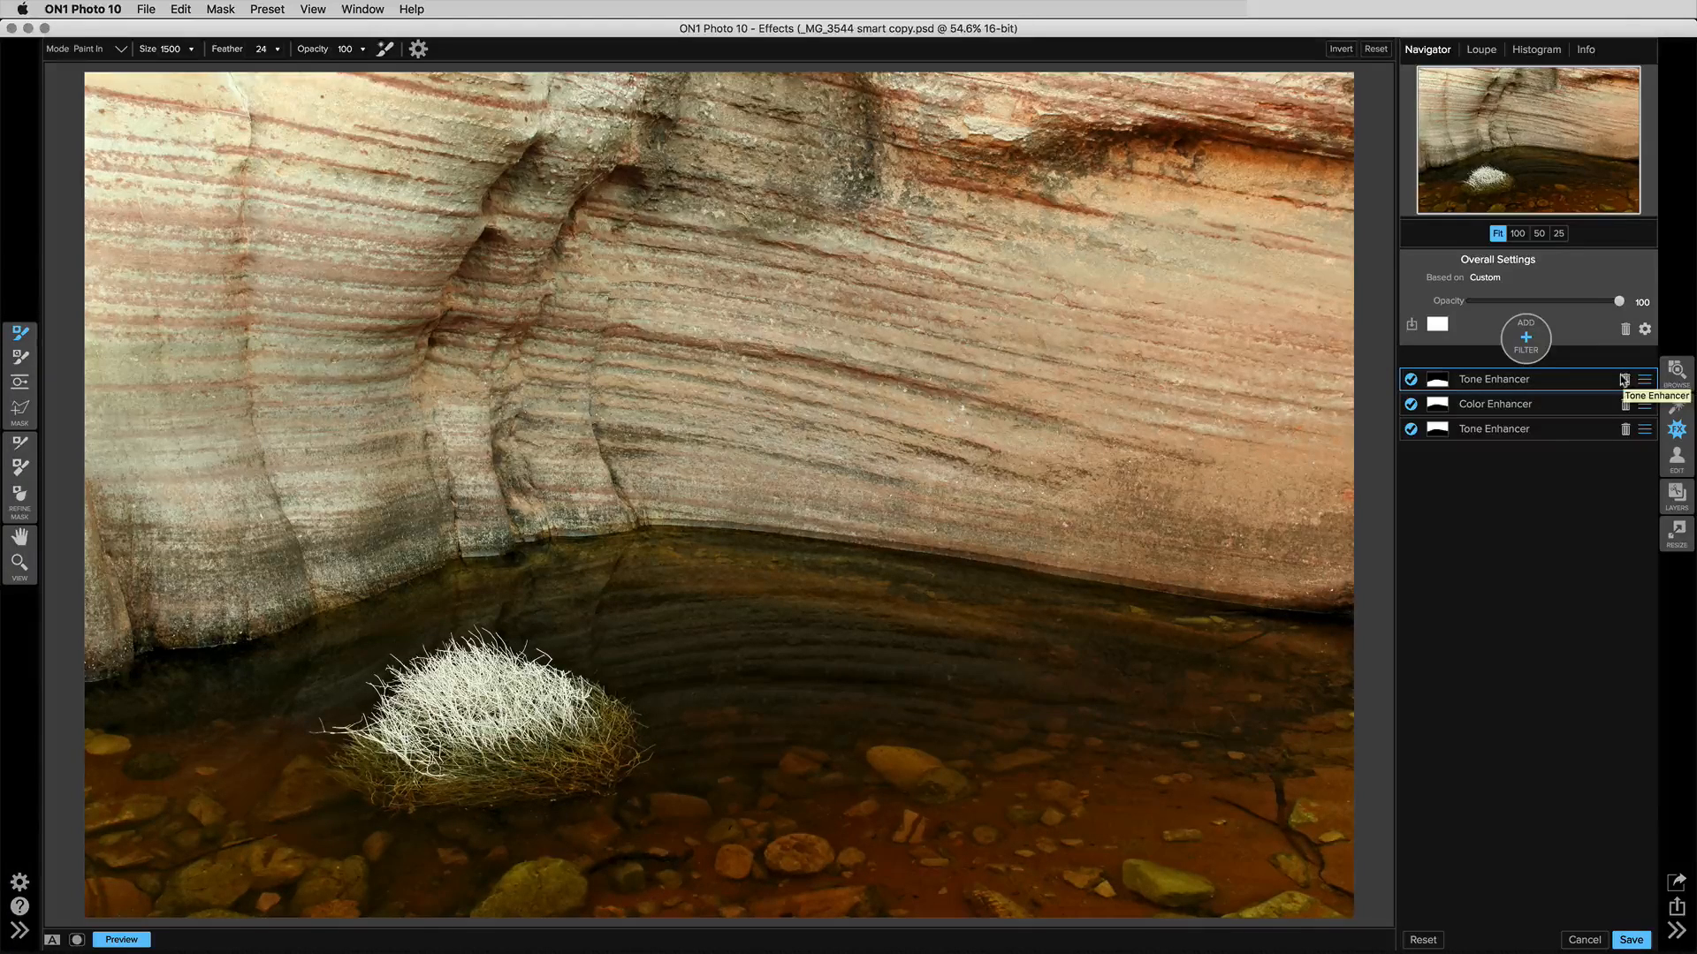